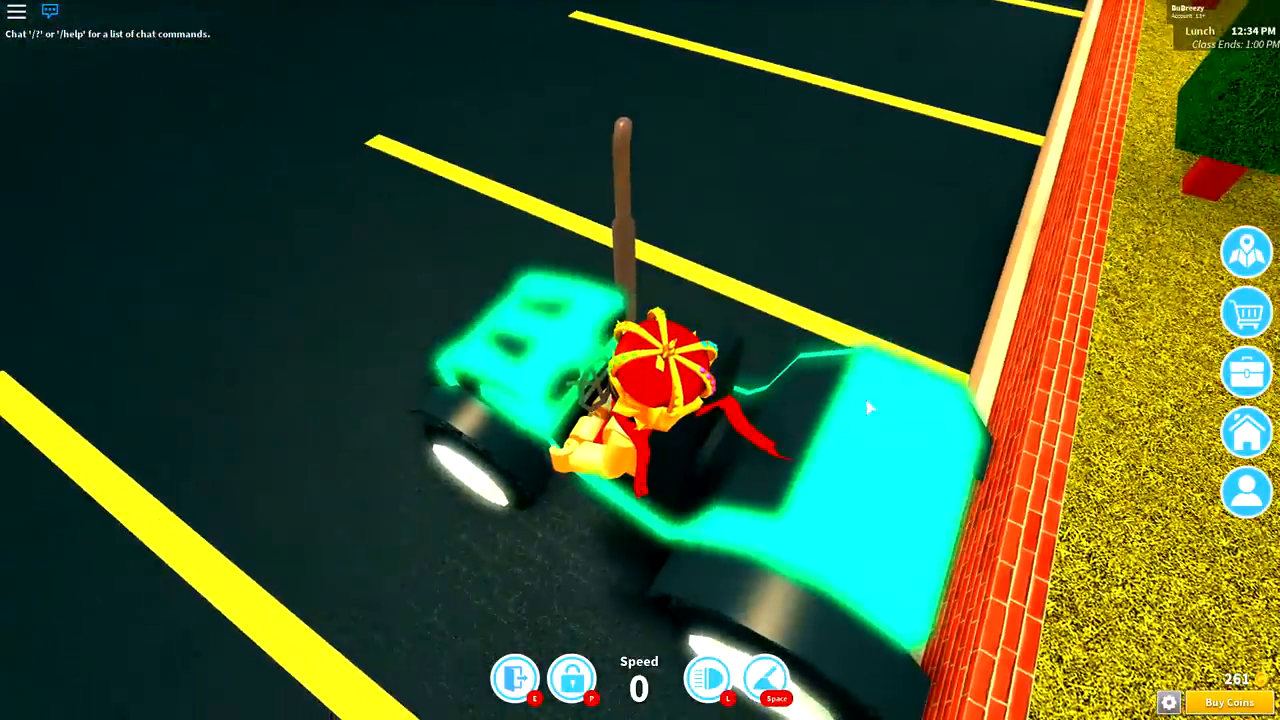
# - Drive the teal car forward across the map from the parking lot to the sandy ramps
pyautogui.press('w')
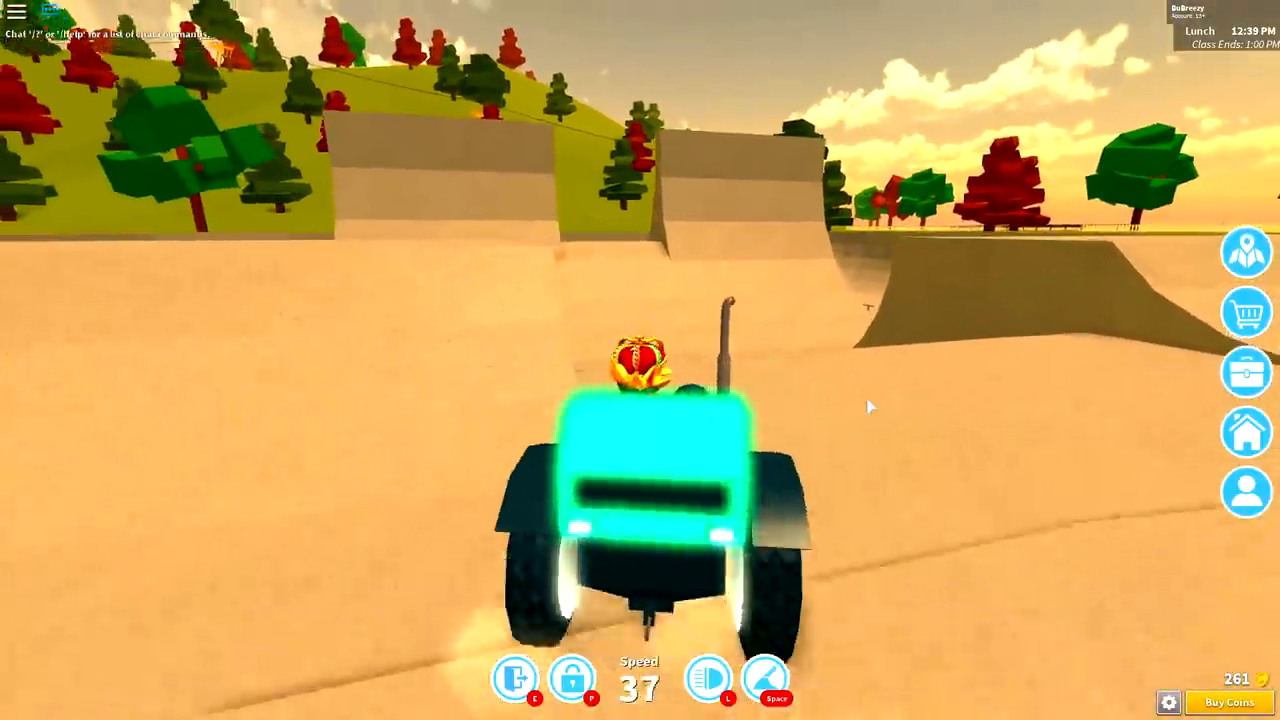
pyautogui.press('w')
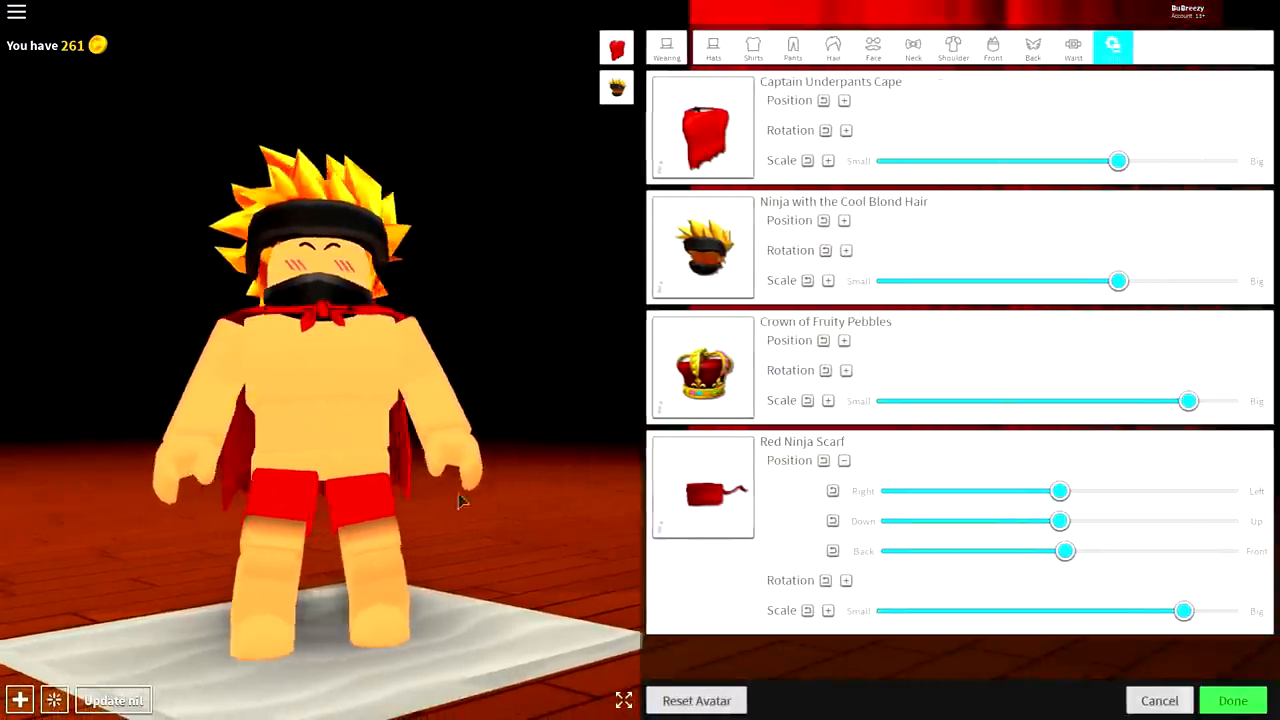
# - Review worn accessories, try on a catalog hat, then reset the avatar to its default look
pyautogui.click(712, 48)
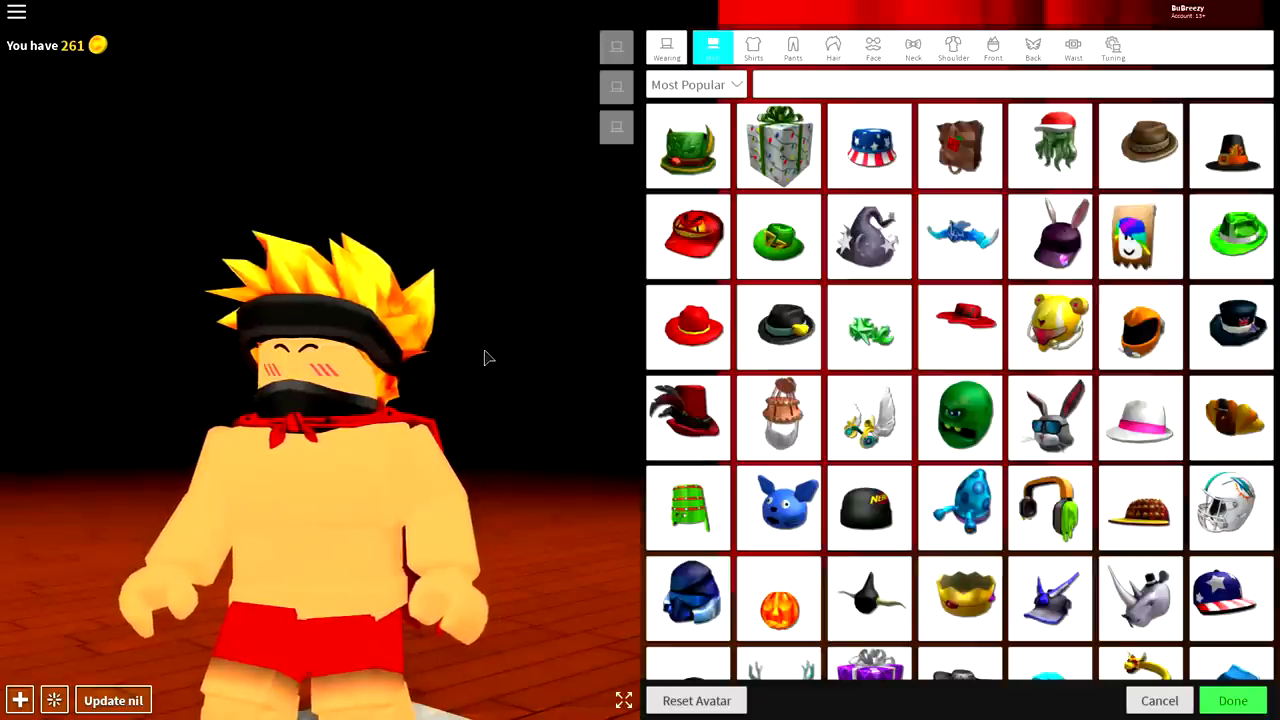
pyautogui.click(1112, 48)
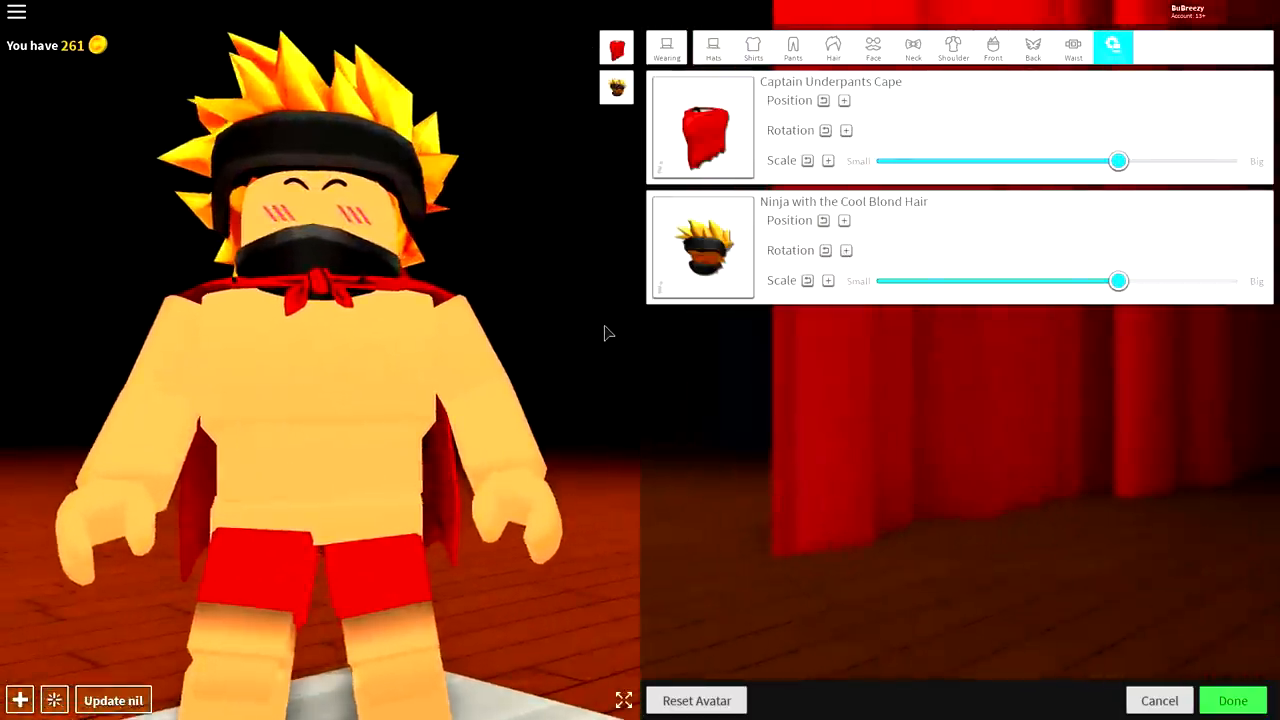
pyautogui.click(712, 48)
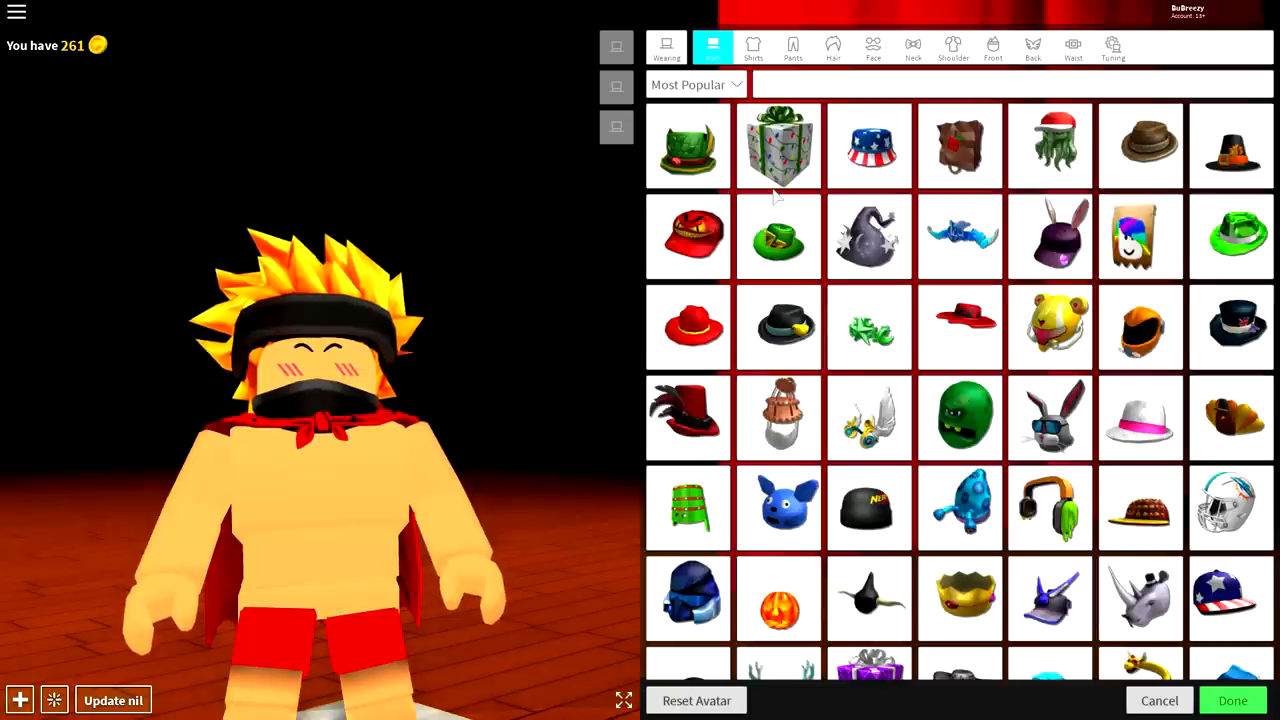
pyautogui.click(960, 418)
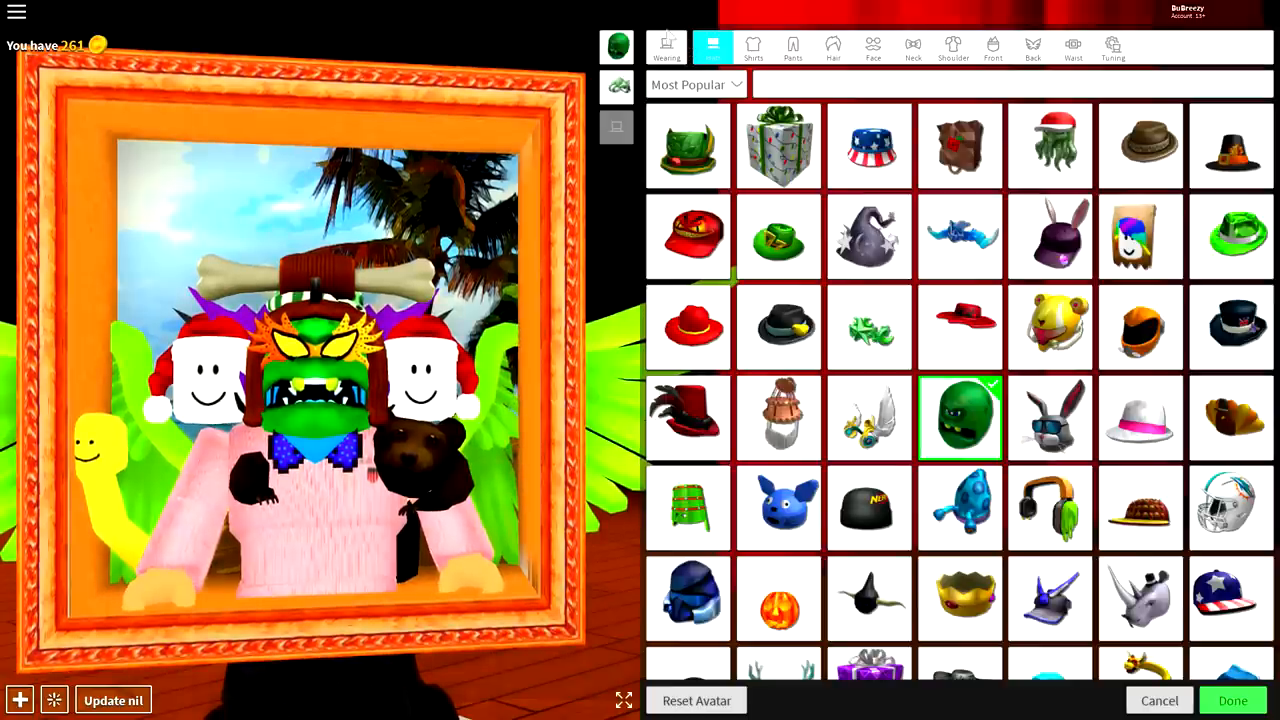
pyautogui.click(1112, 46)
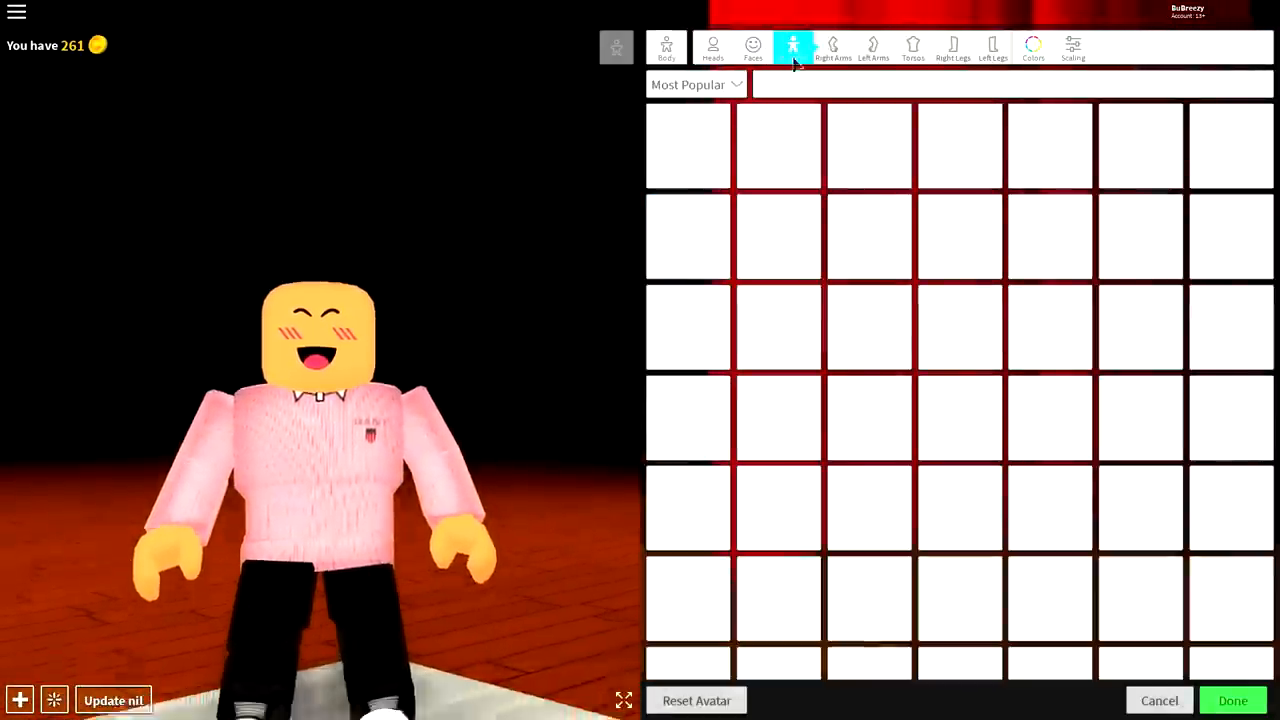
# - Wear the 'woman' body bundle and bring up the advanced body scaling sliders
pyautogui.write('woman')
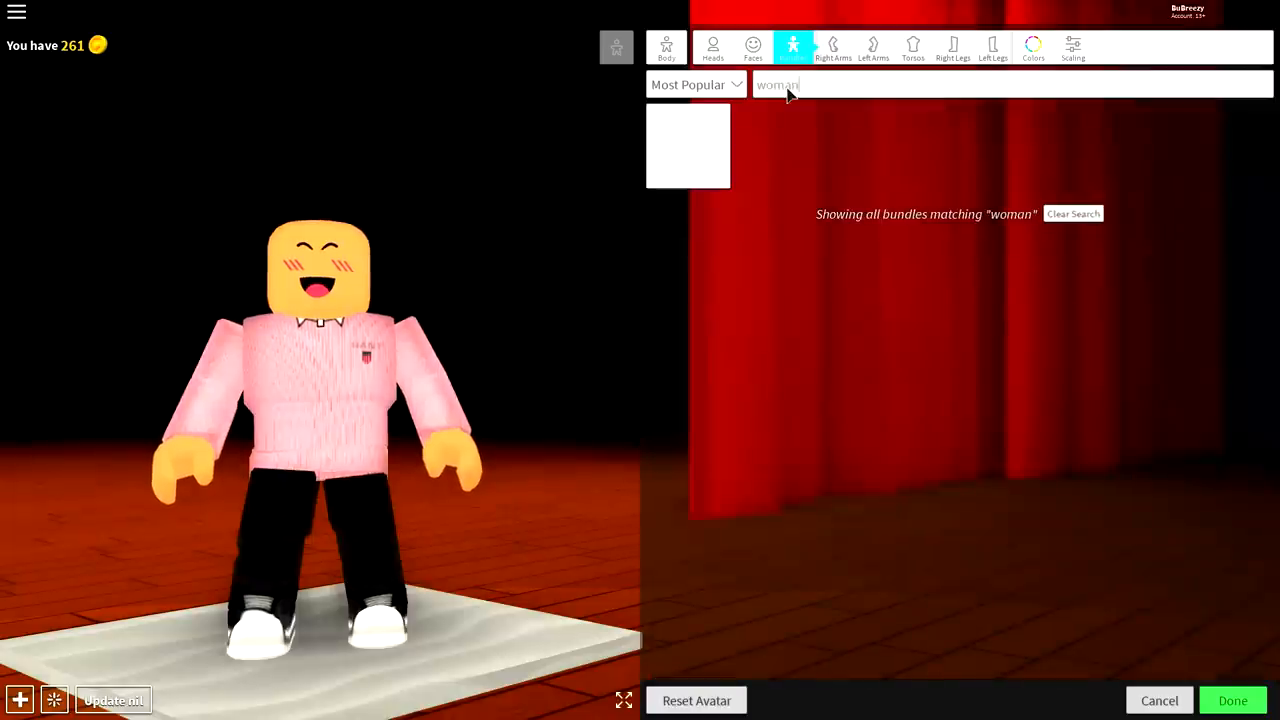
pyautogui.click(688, 144)
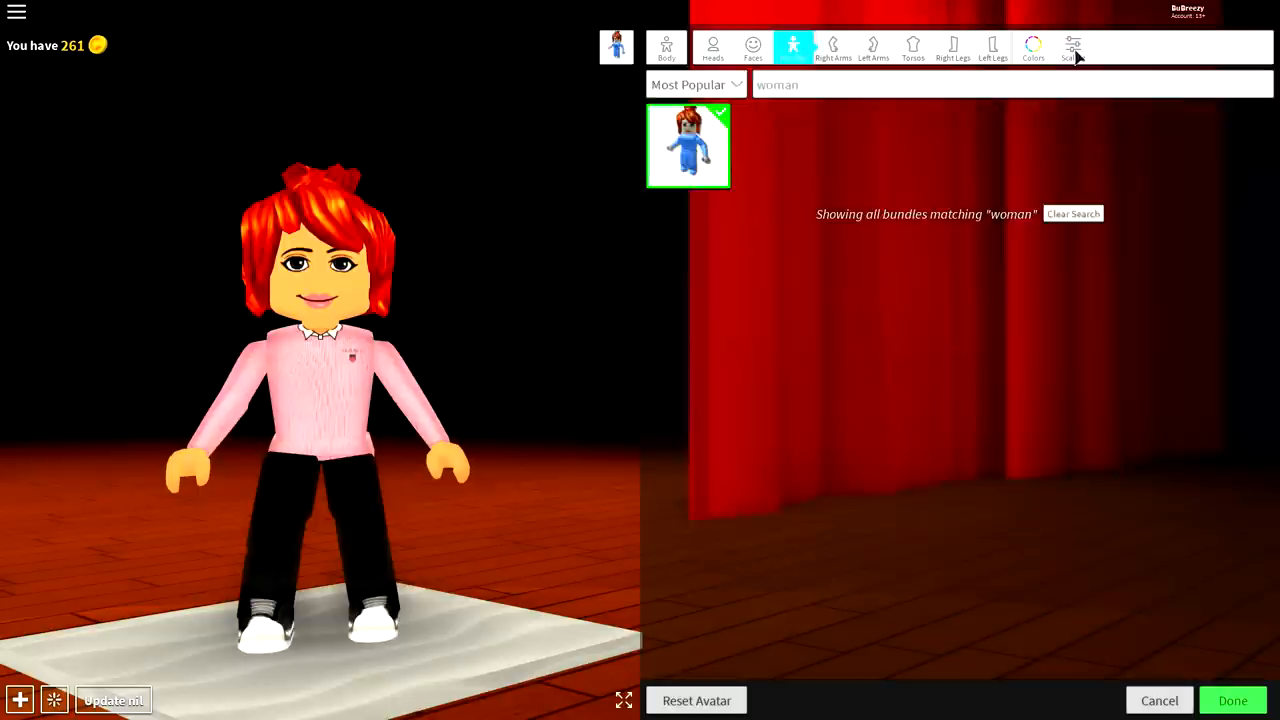
pyautogui.click(1072, 46)
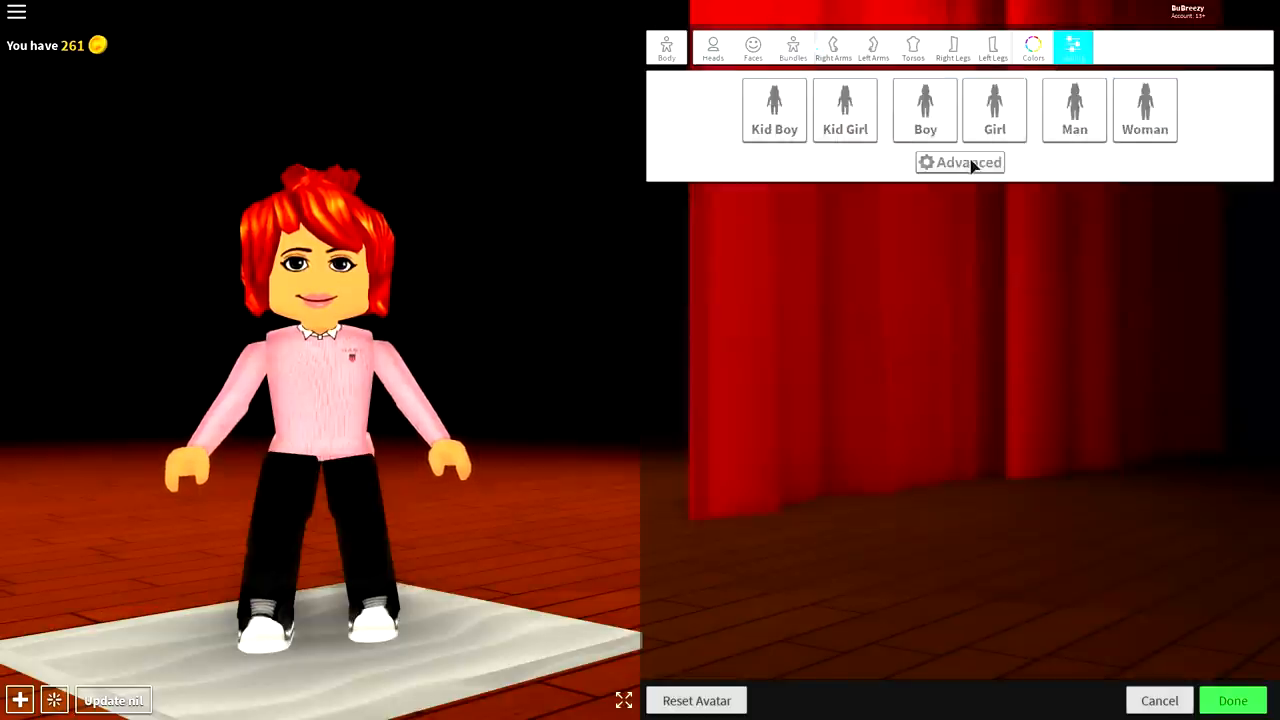
pyautogui.click(960, 162)
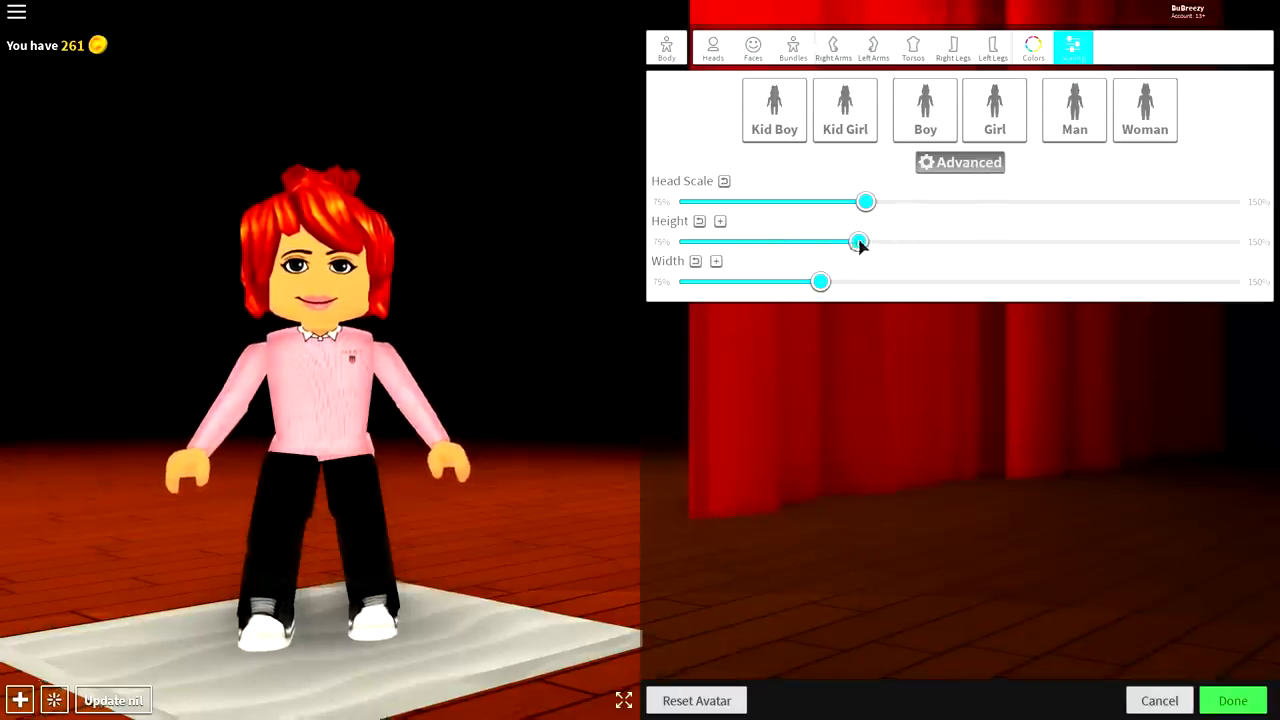
# - Raise the avatar's overall height and stretch the lower body height to maximum
pyautogui.moveTo(860, 240); pyautogui.dragTo(1128, 240)
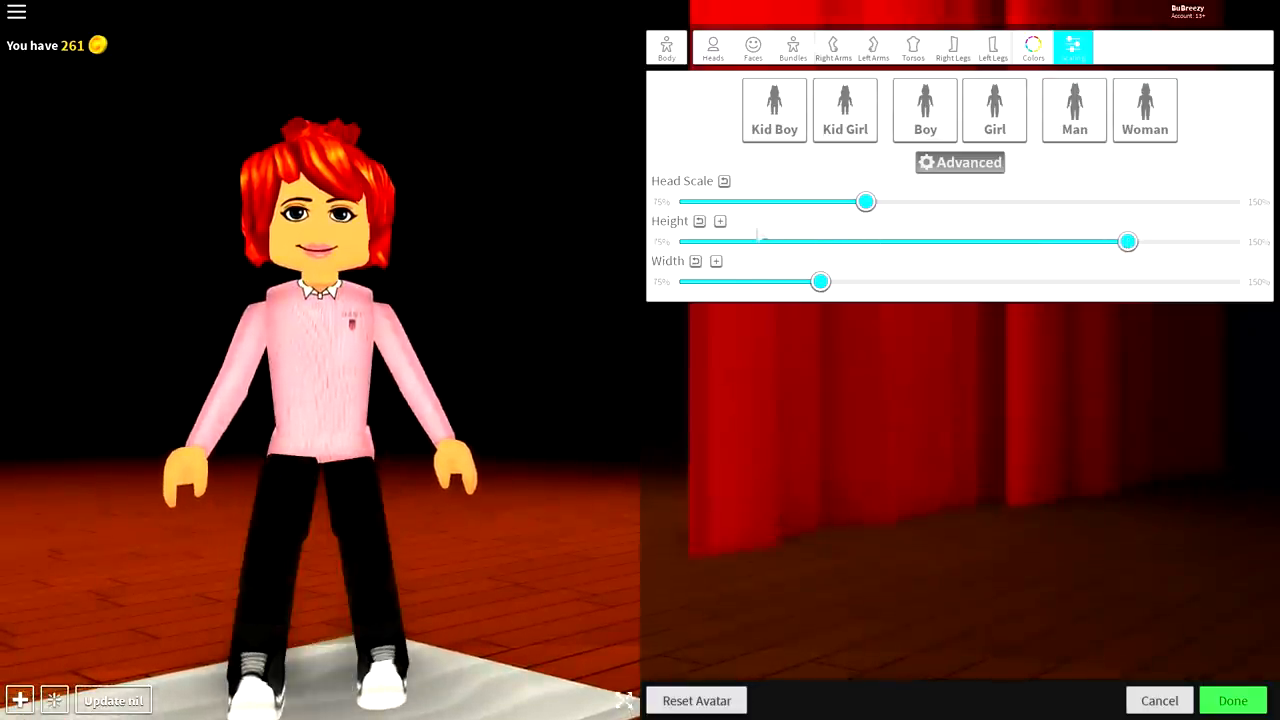
pyautogui.click(700, 220)
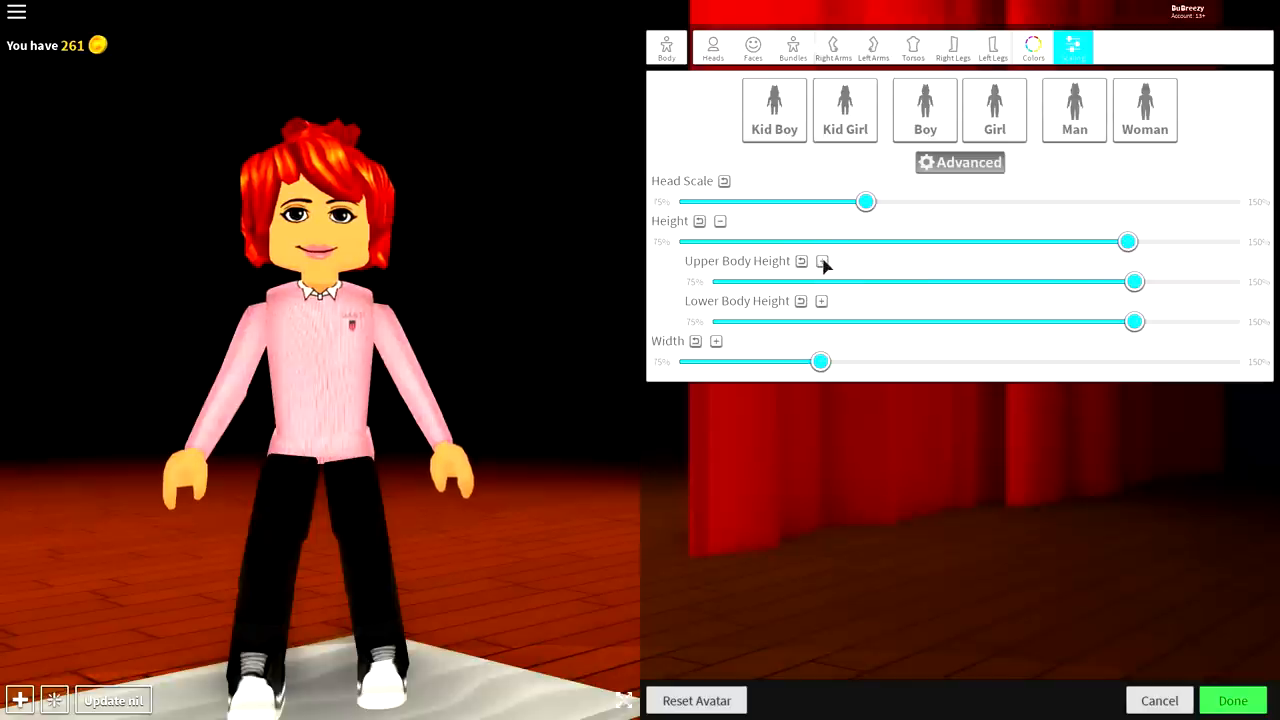
pyautogui.click(800, 260)
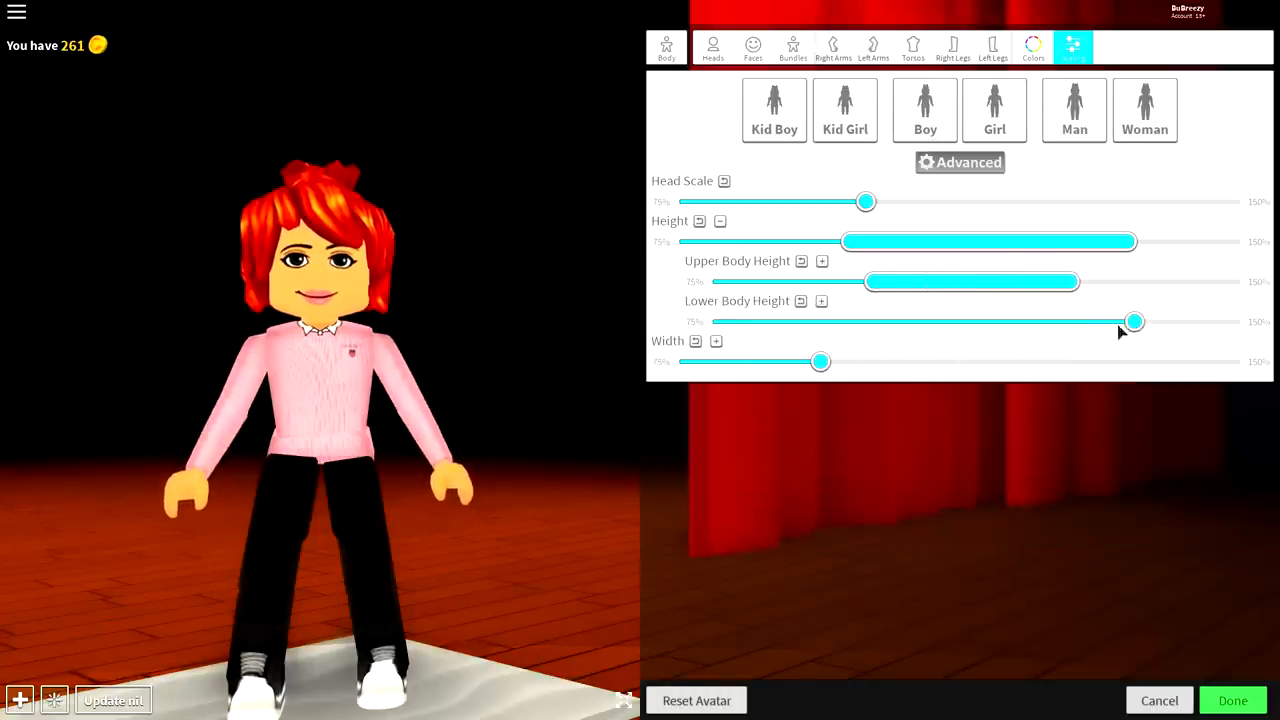
pyautogui.moveTo(1134, 320); pyautogui.dragTo(1242, 320)
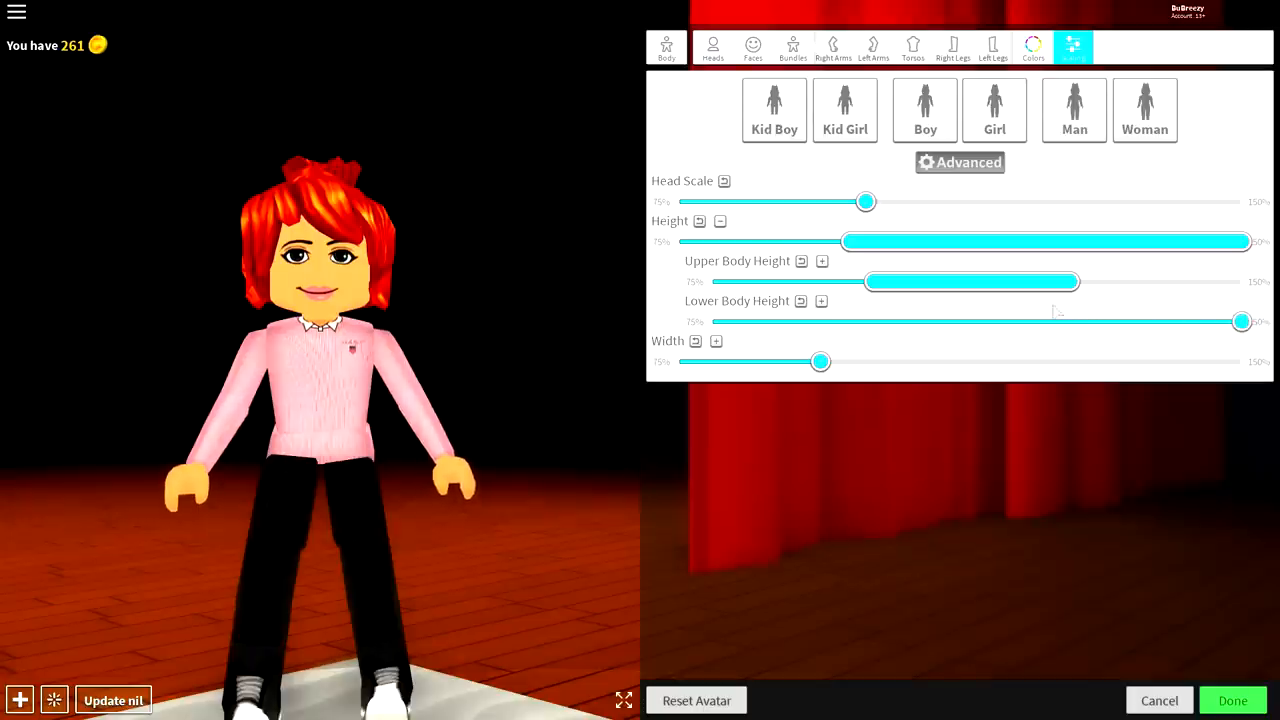
pyautogui.click(700, 220)
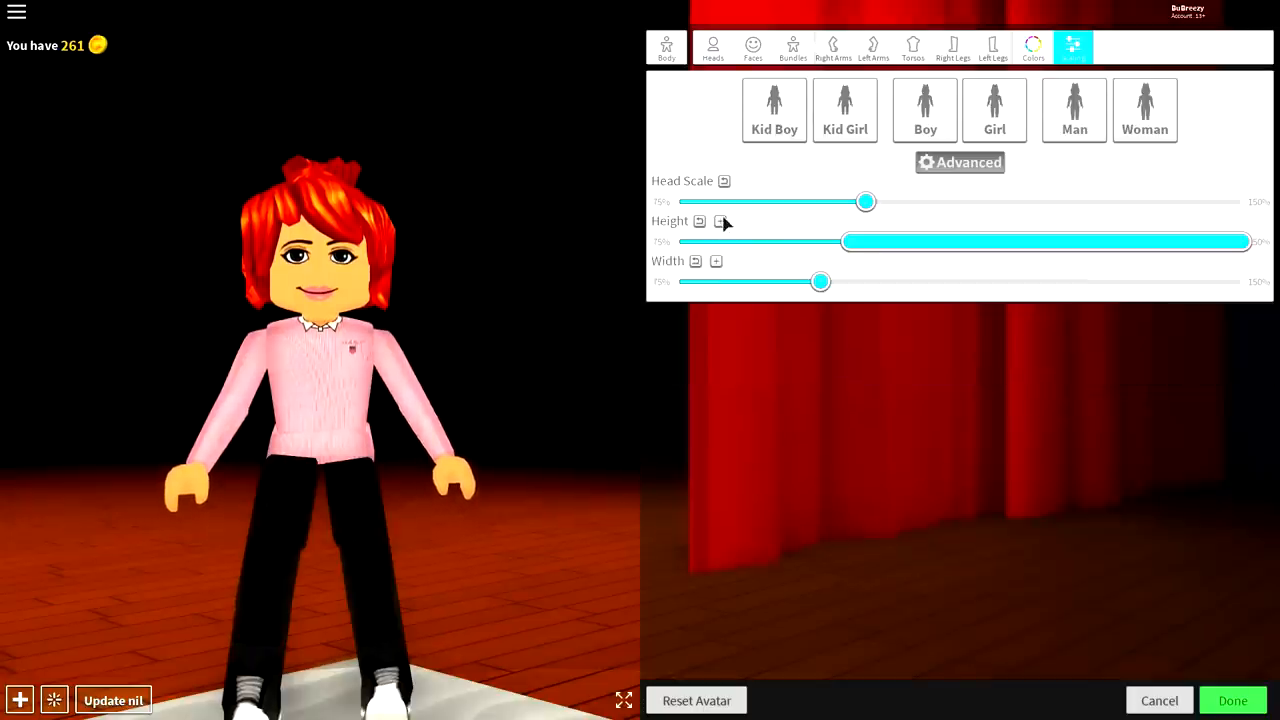
# - Expand the upper and lower body width breakdowns to slim the avatar's build
pyautogui.click(716, 260)
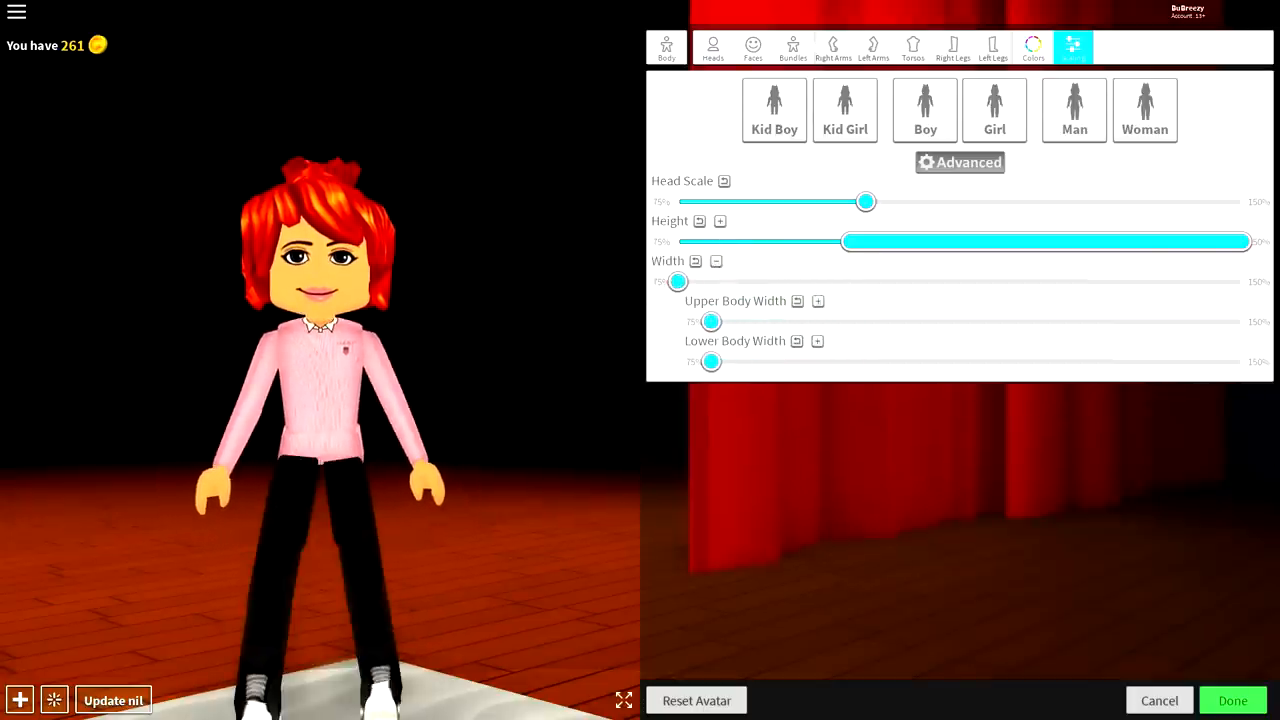
pyautogui.click(816, 340)
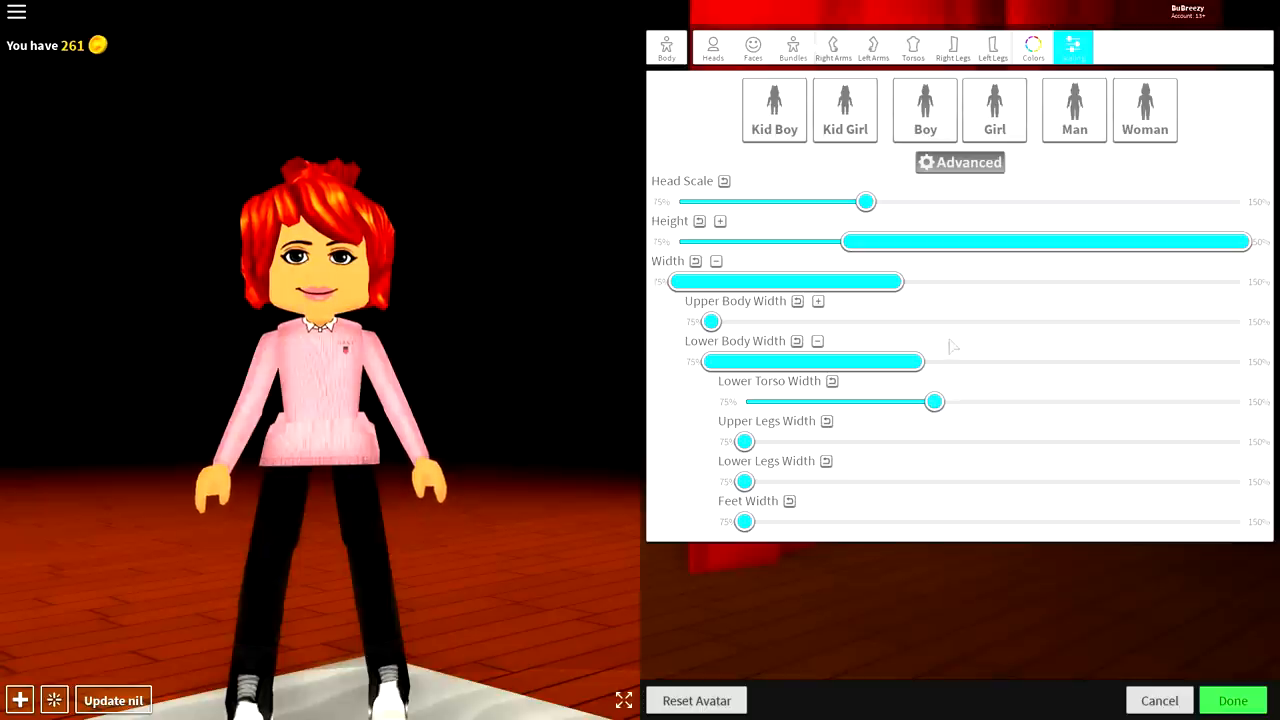
pyautogui.click(1232, 700)
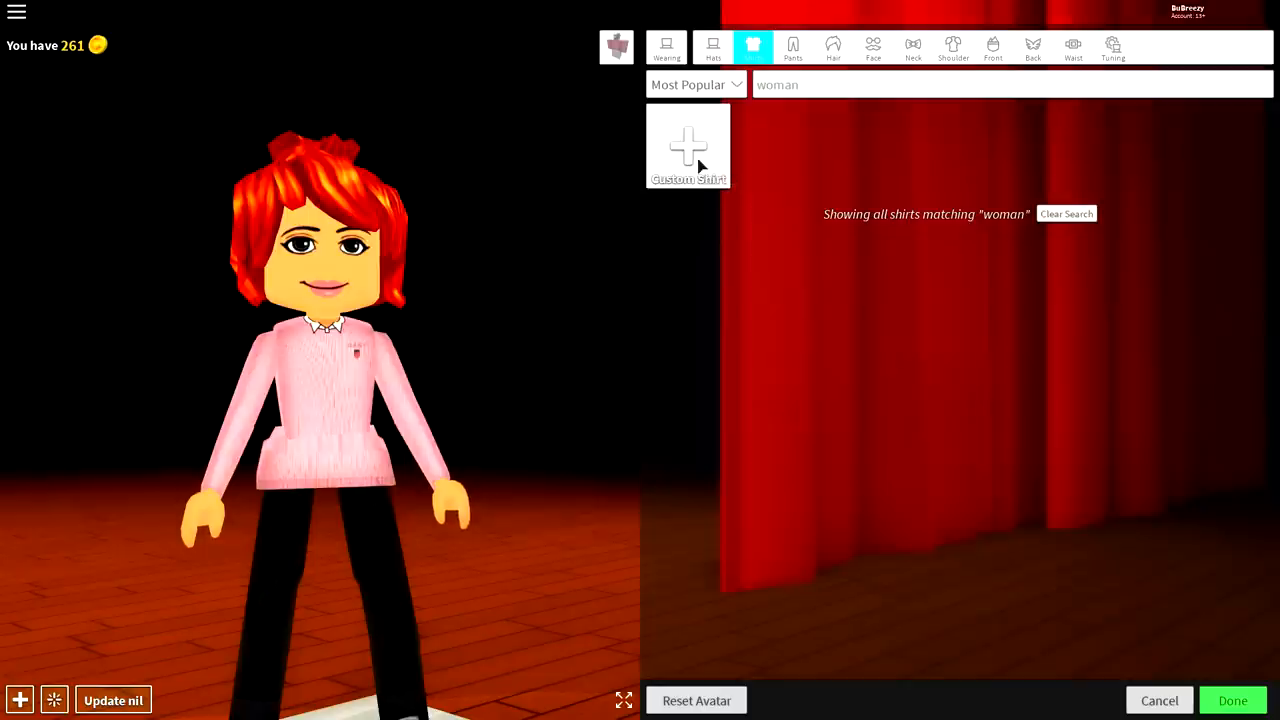
pyautogui.click(688, 148)
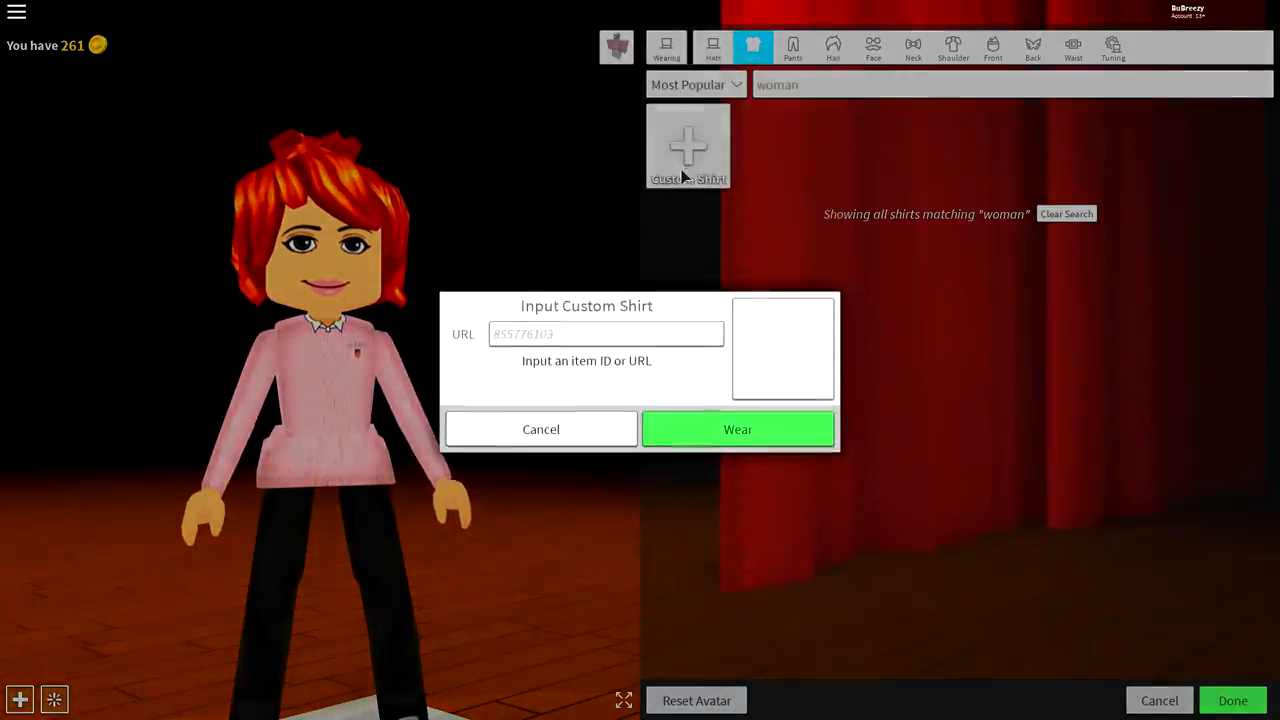
pyautogui.write('1825431978')
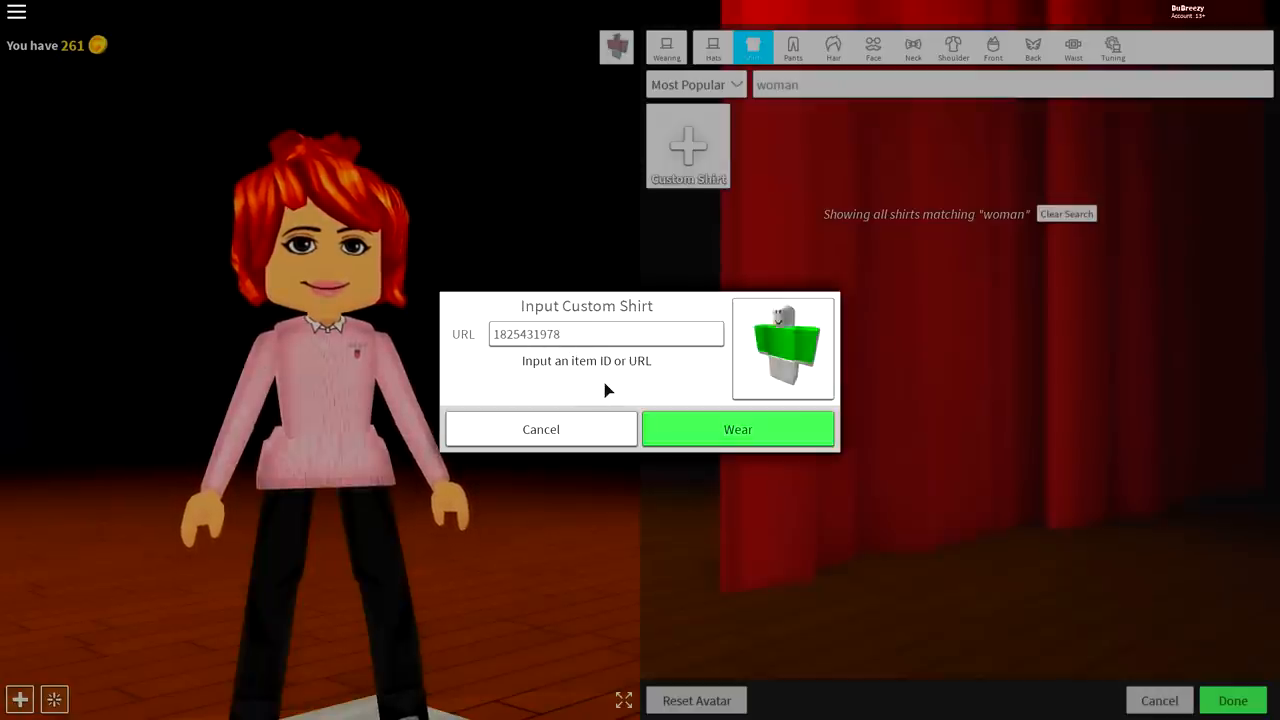
pyautogui.moveTo(640, 384)
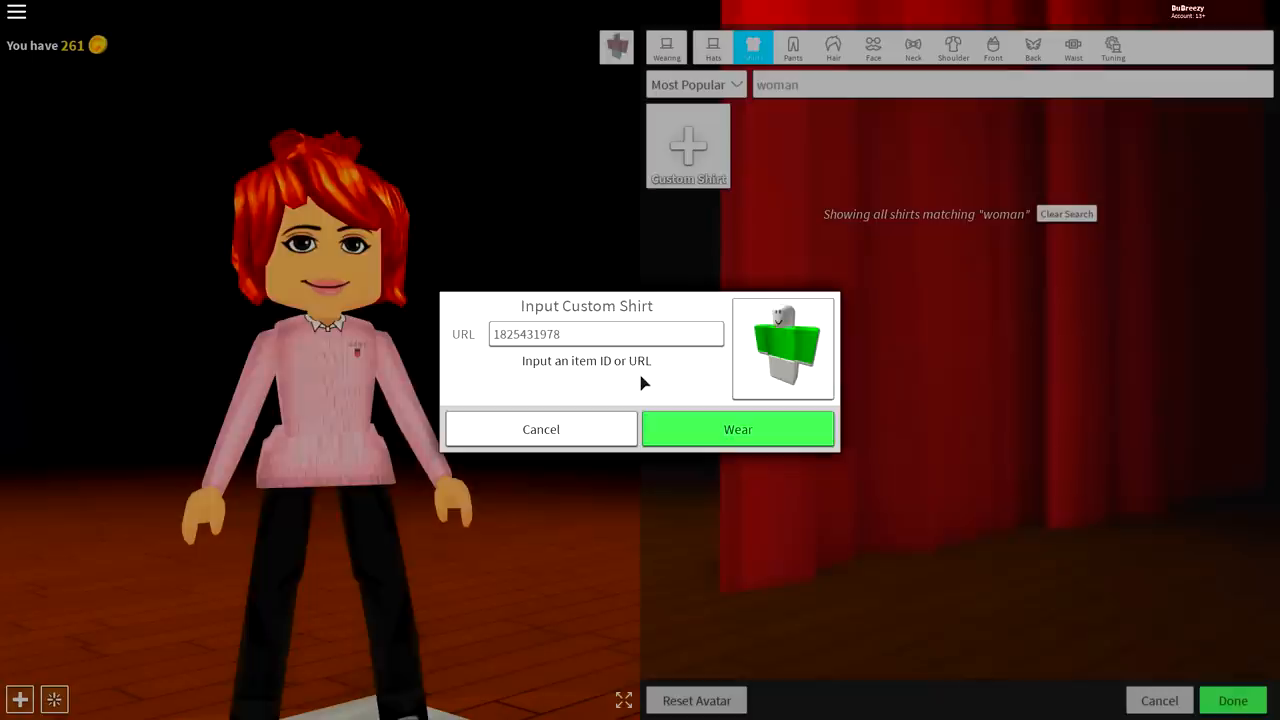
pyautogui.click(736, 428)
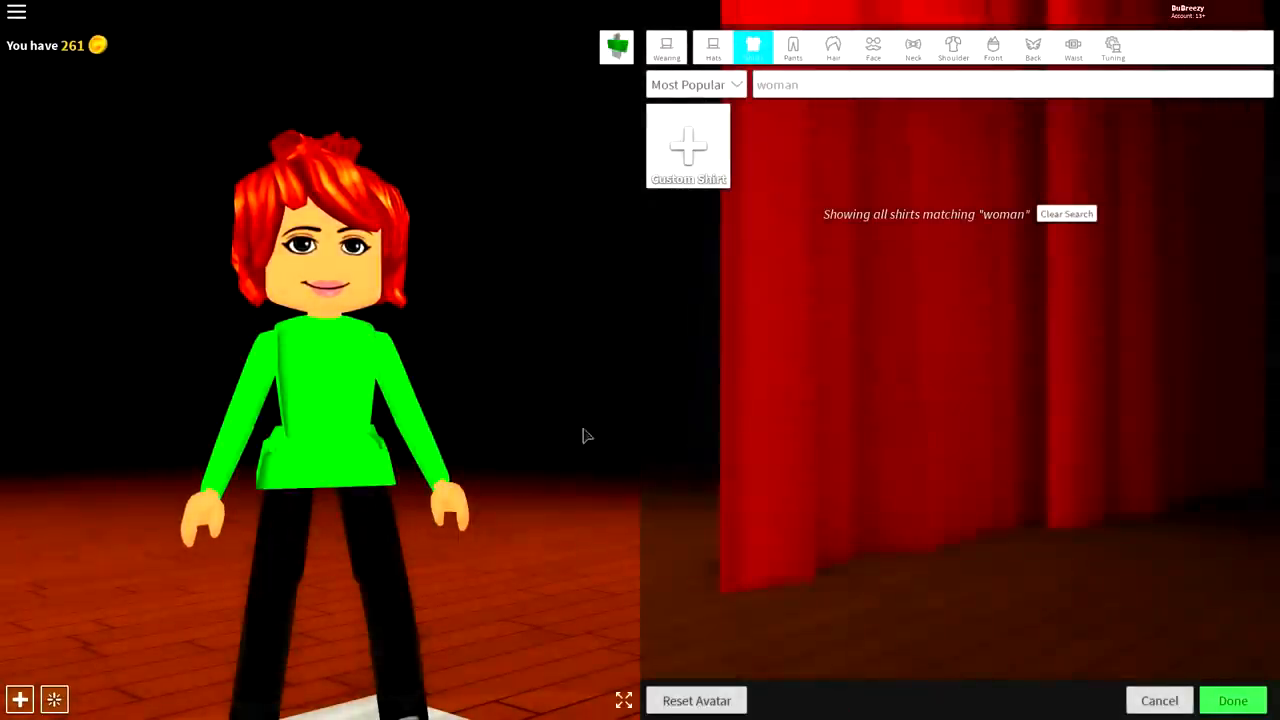
pyautogui.moveTo(50, 280)
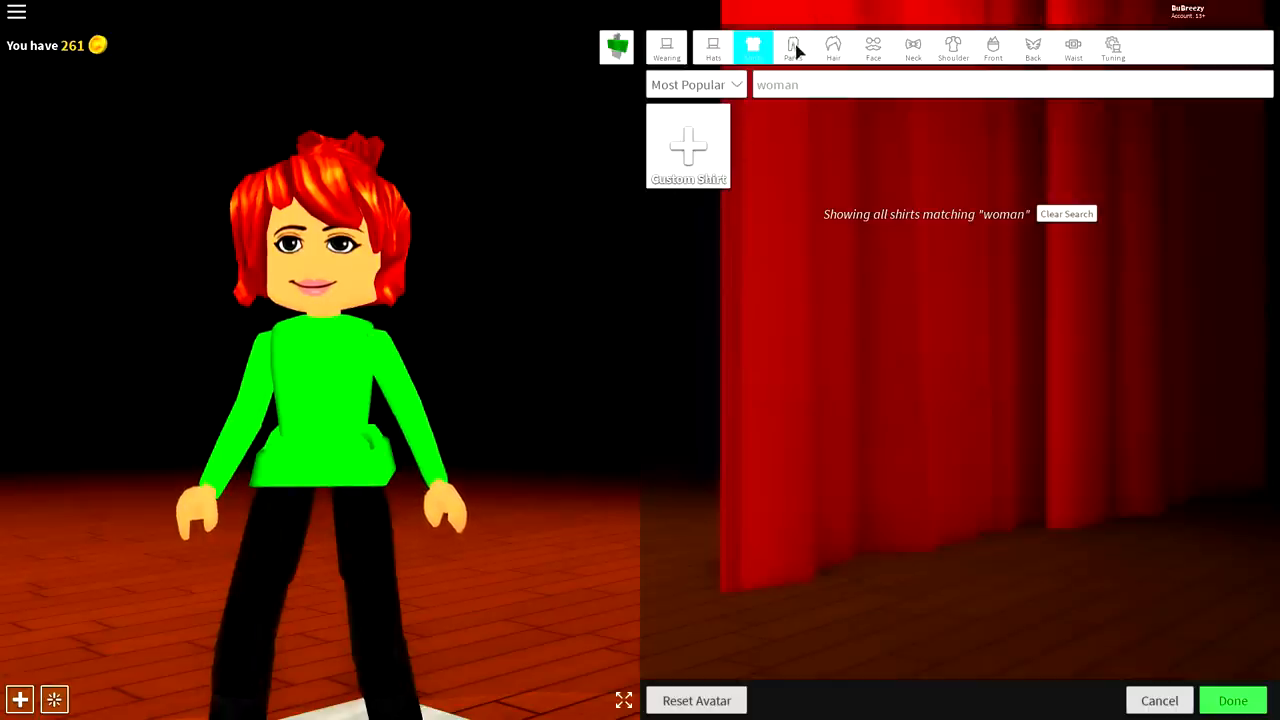
pyautogui.click(792, 48)
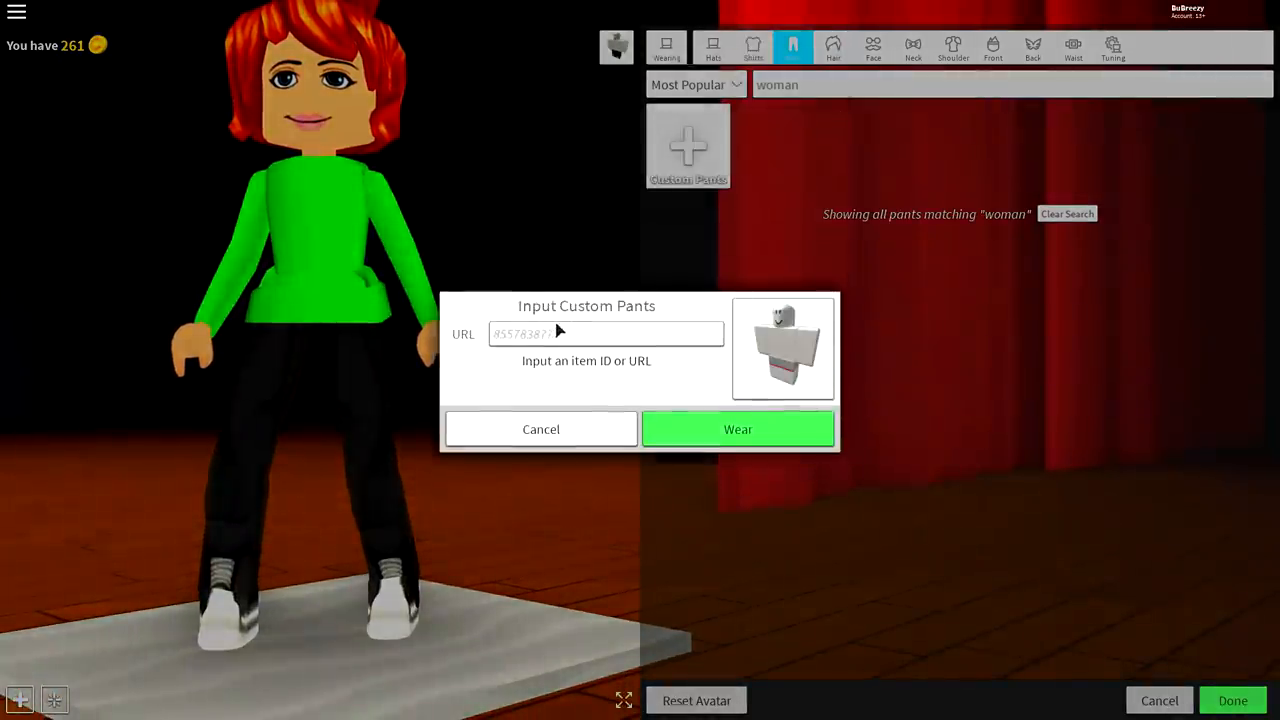
pyautogui.write('1825497170')
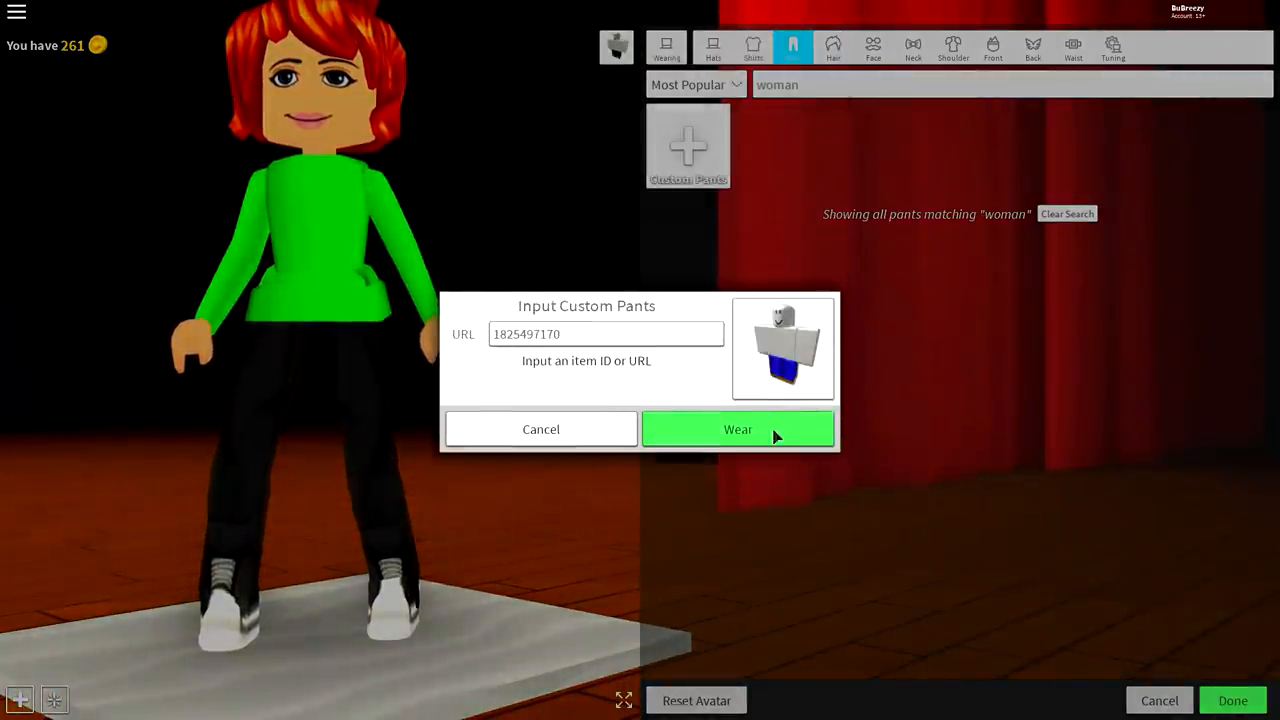
pyautogui.click(736, 428)
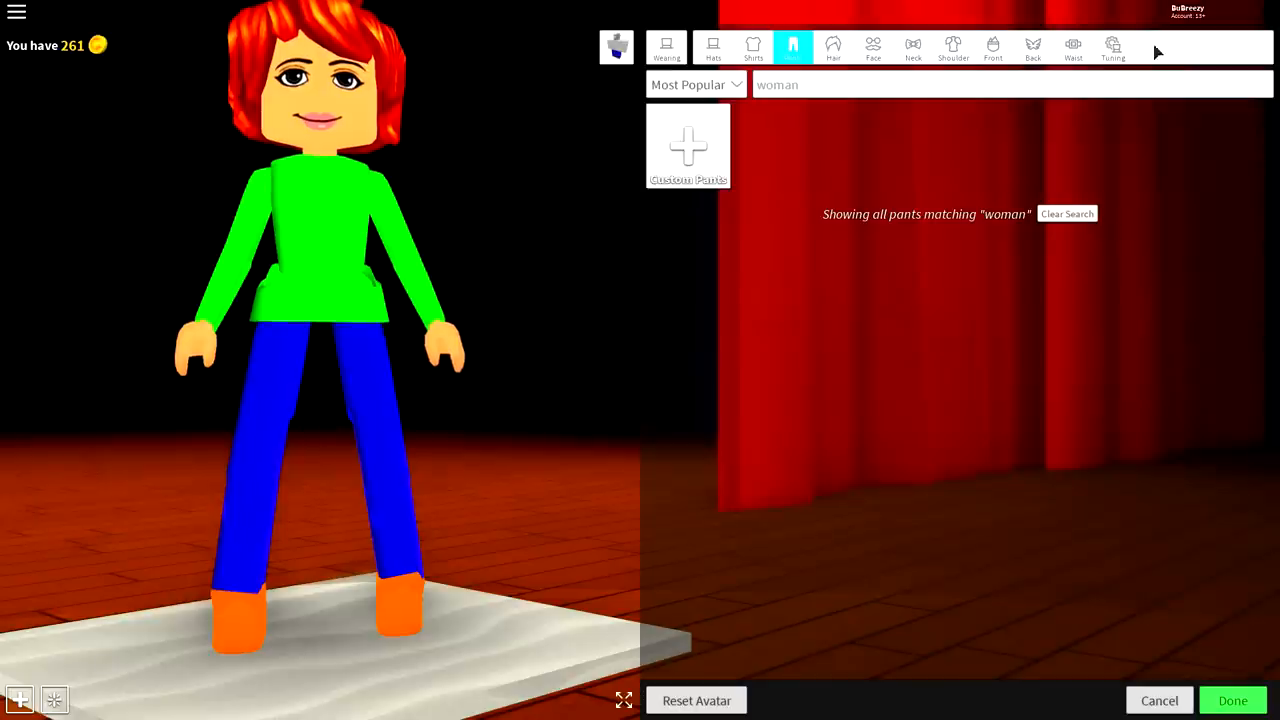
# - Equip the 'headless' head from the Heads catalog and clear the search
pyautogui.click(1112, 48)
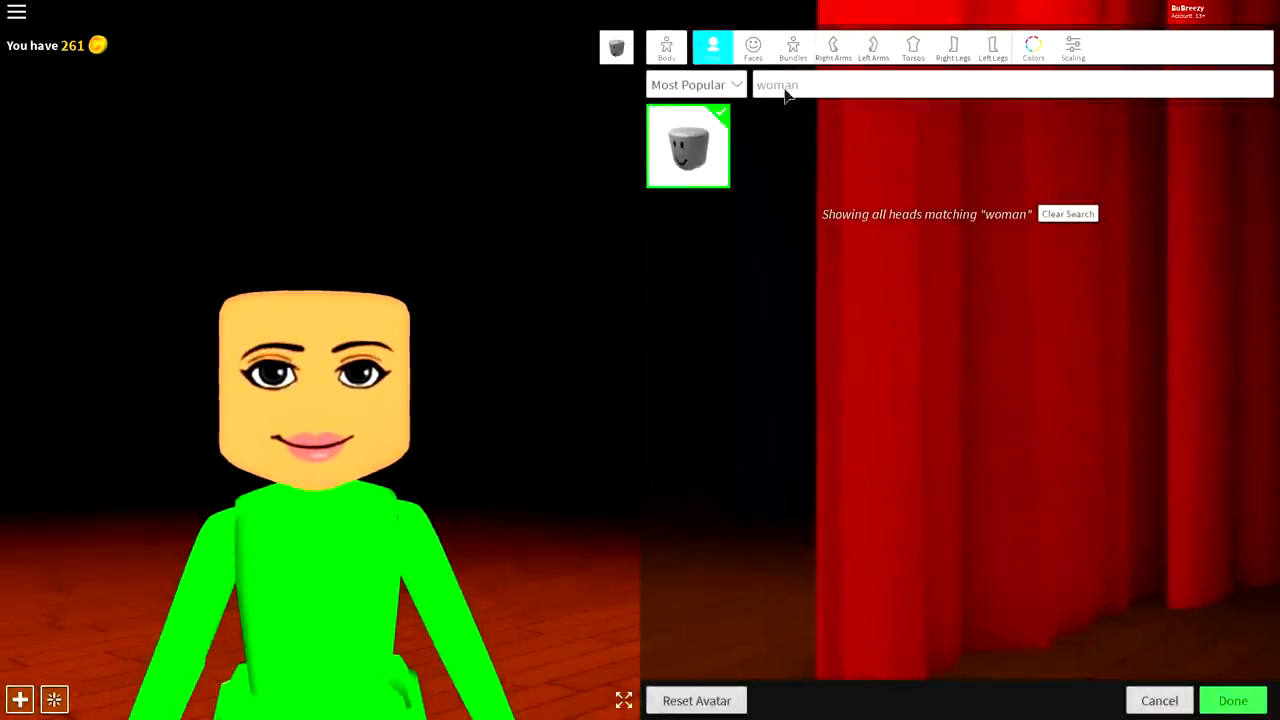
pyautogui.click(1068, 212)
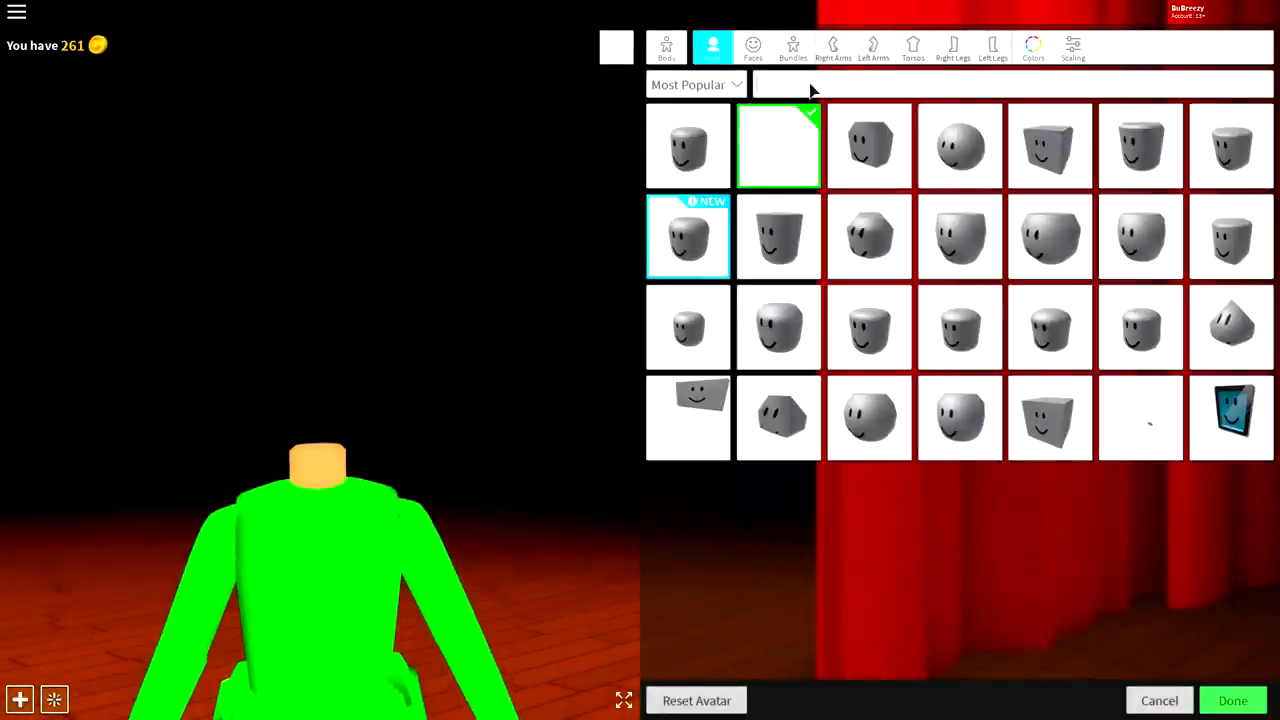
pyautogui.write('headless')
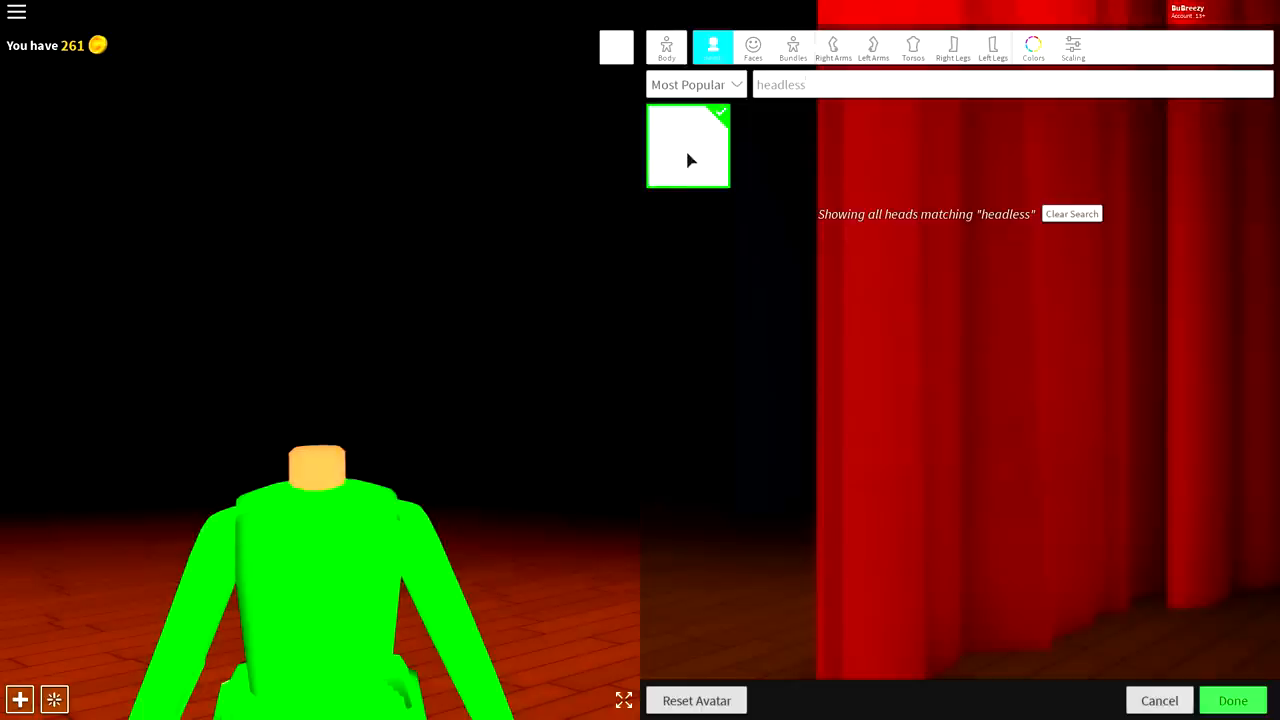
pyautogui.click(1072, 212)
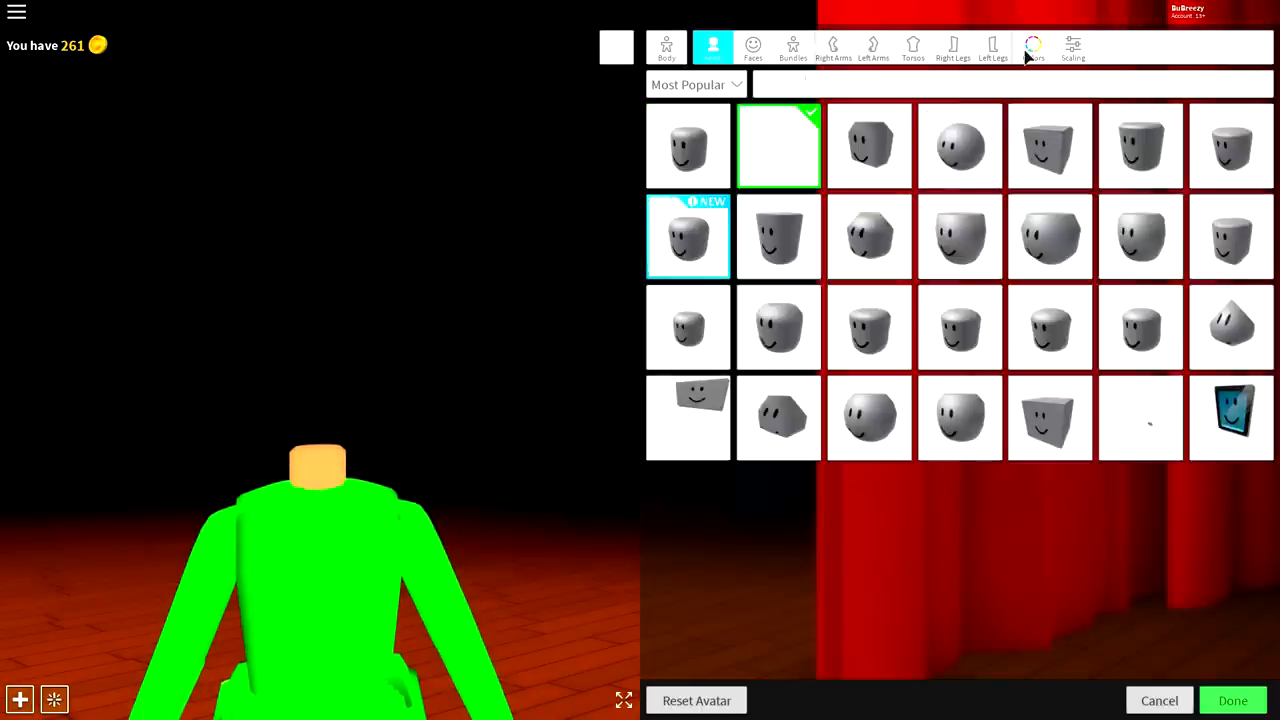
# - Change the skin tone from a reddish-brown try to the orange swatch
pyautogui.click(1032, 44)
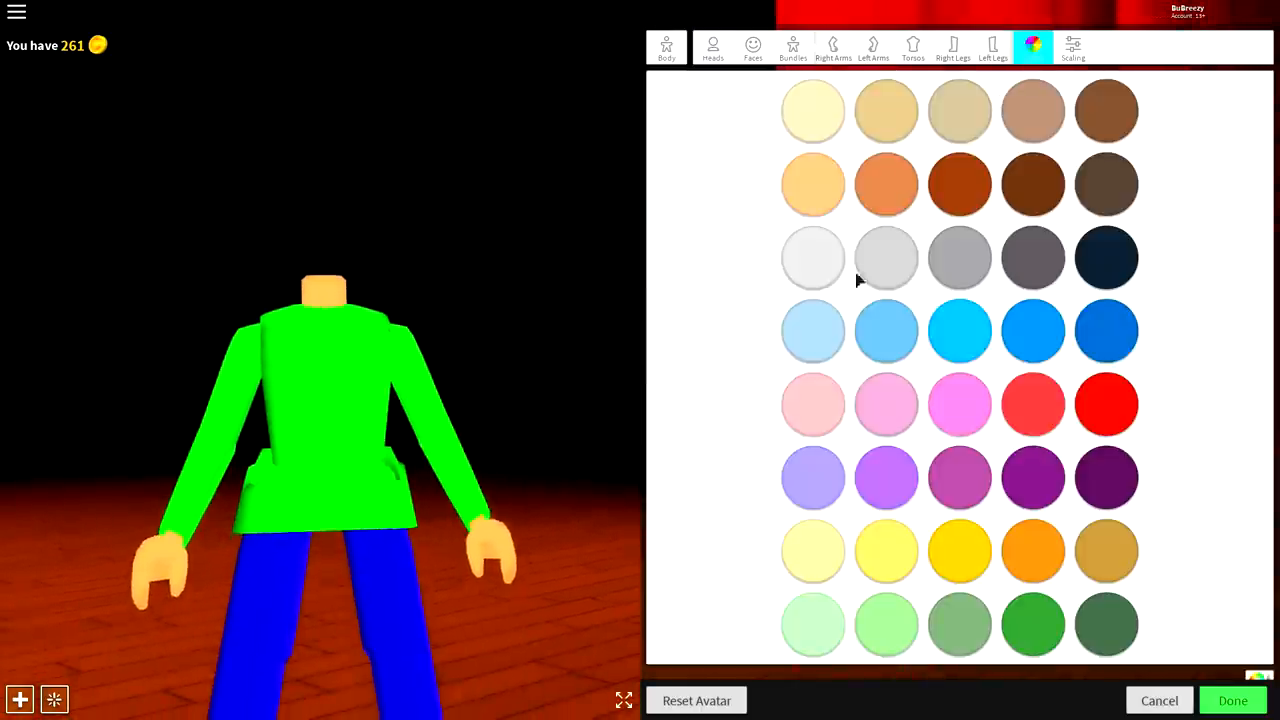
pyautogui.click(960, 184)
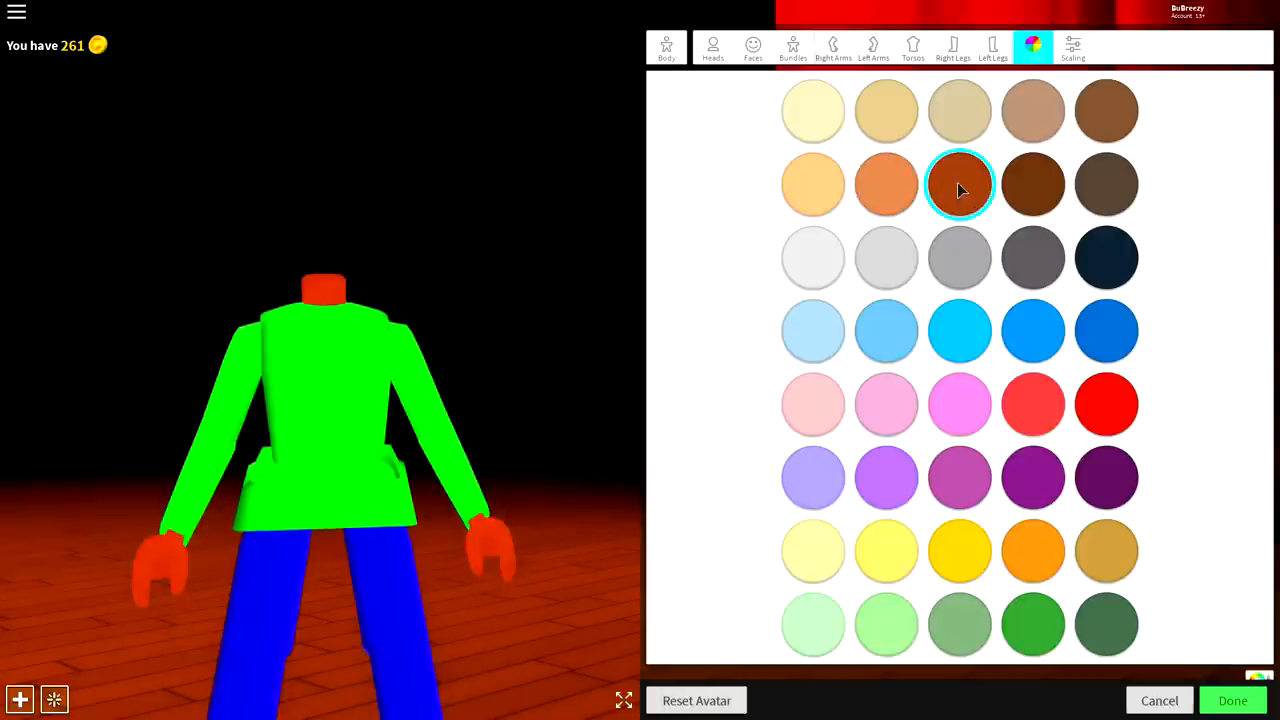
pyautogui.click(886, 184)
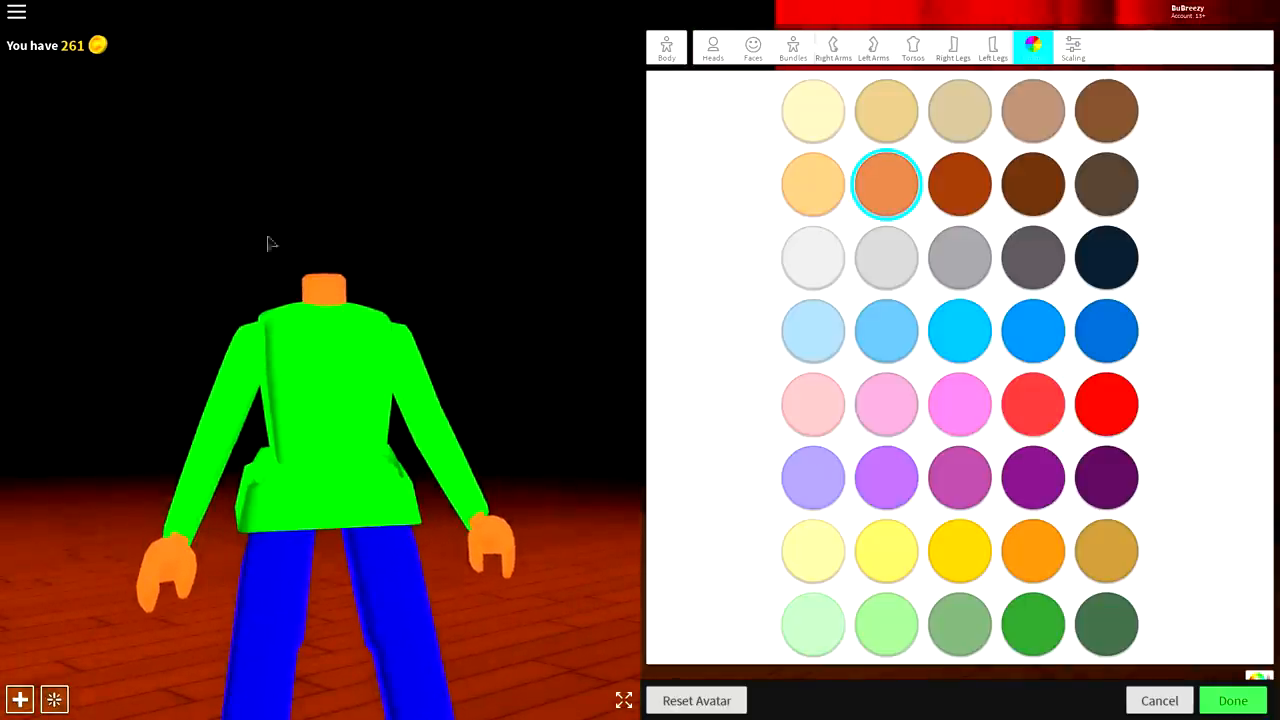
pyautogui.click(712, 48)
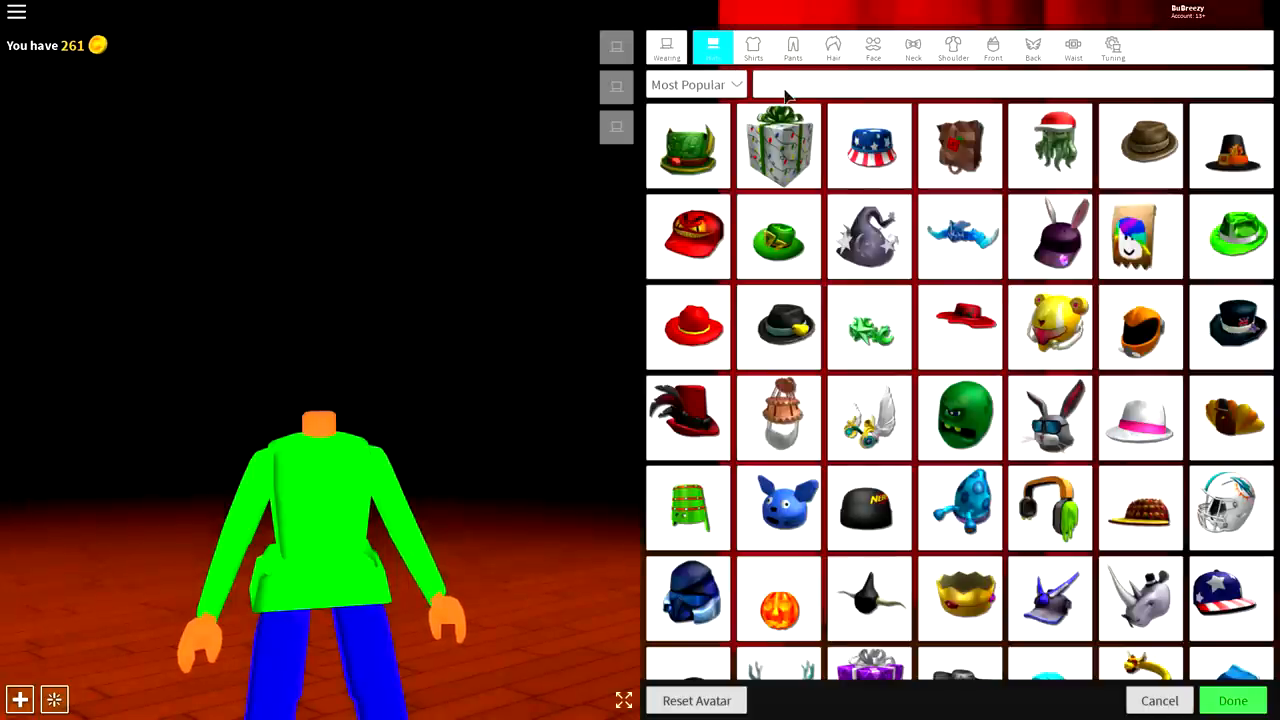
# - Equip the Gingerbread Man Head from a 'ginger' search and rescale it into a tall block
pyautogui.write('ging')
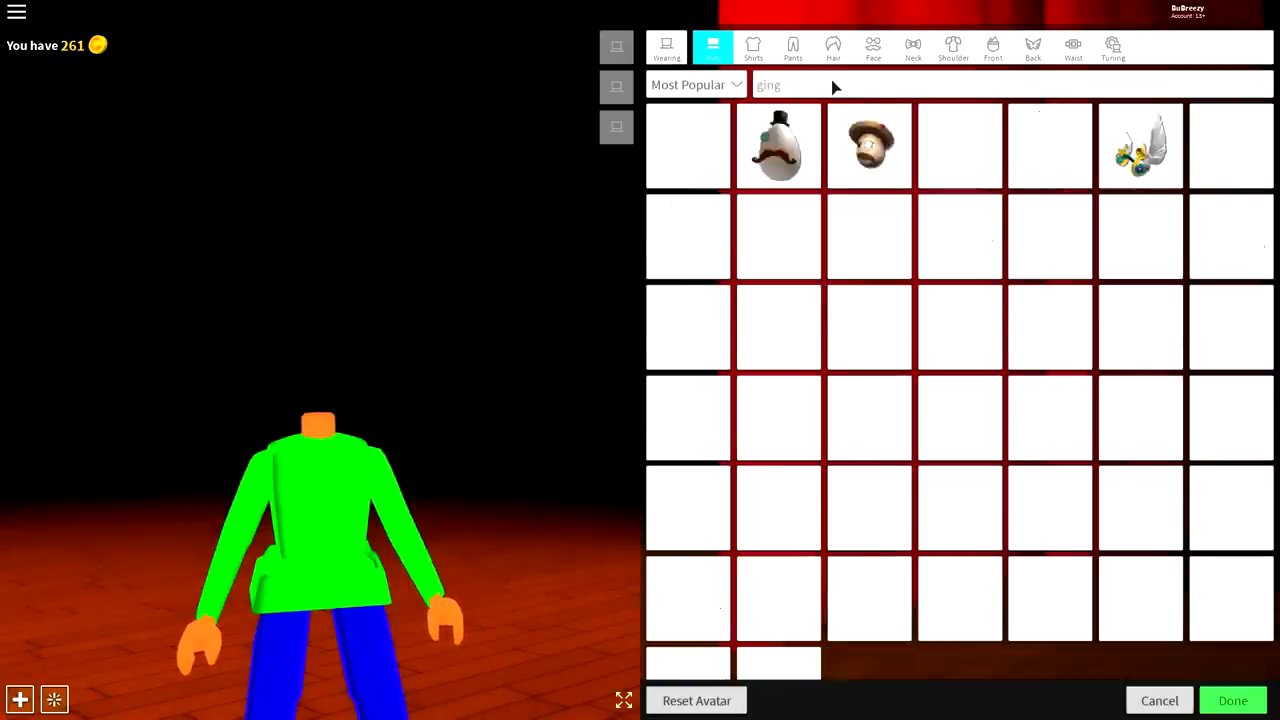
pyautogui.write('er')
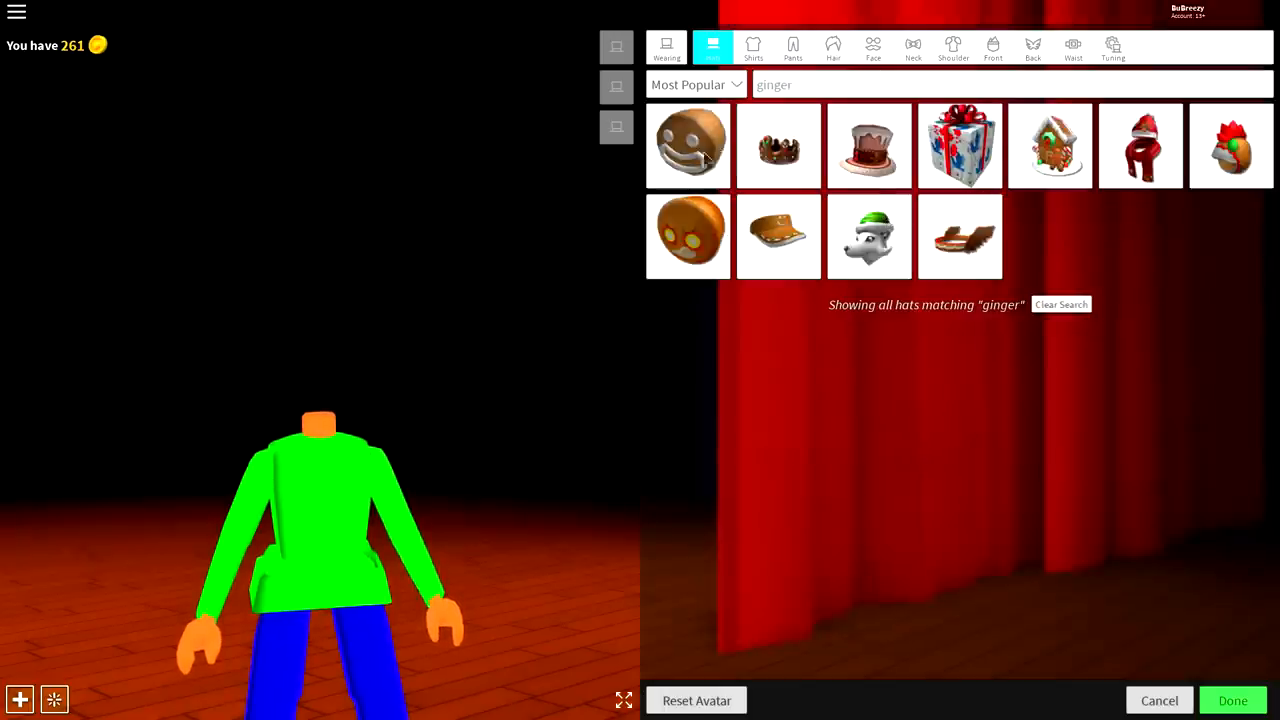
pyautogui.click(688, 146)
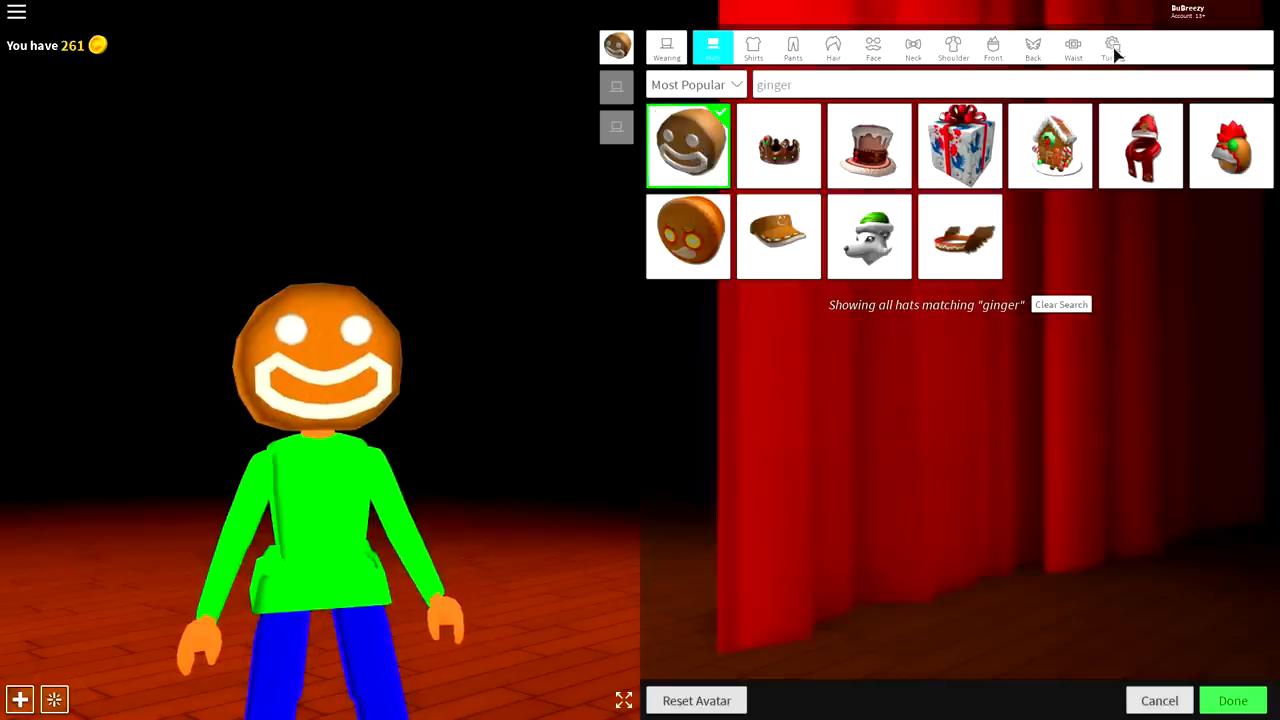
pyautogui.click(1112, 44)
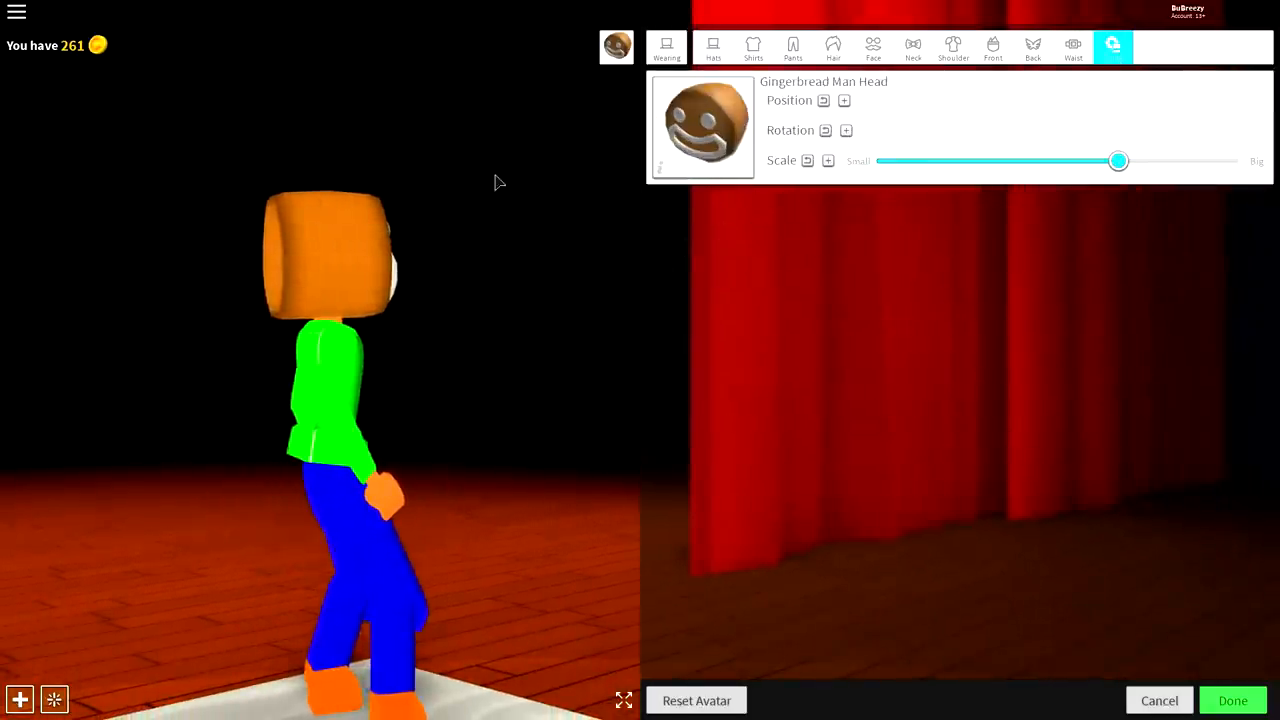
pyautogui.moveTo(1116, 160); pyautogui.dragTo(930, 160)
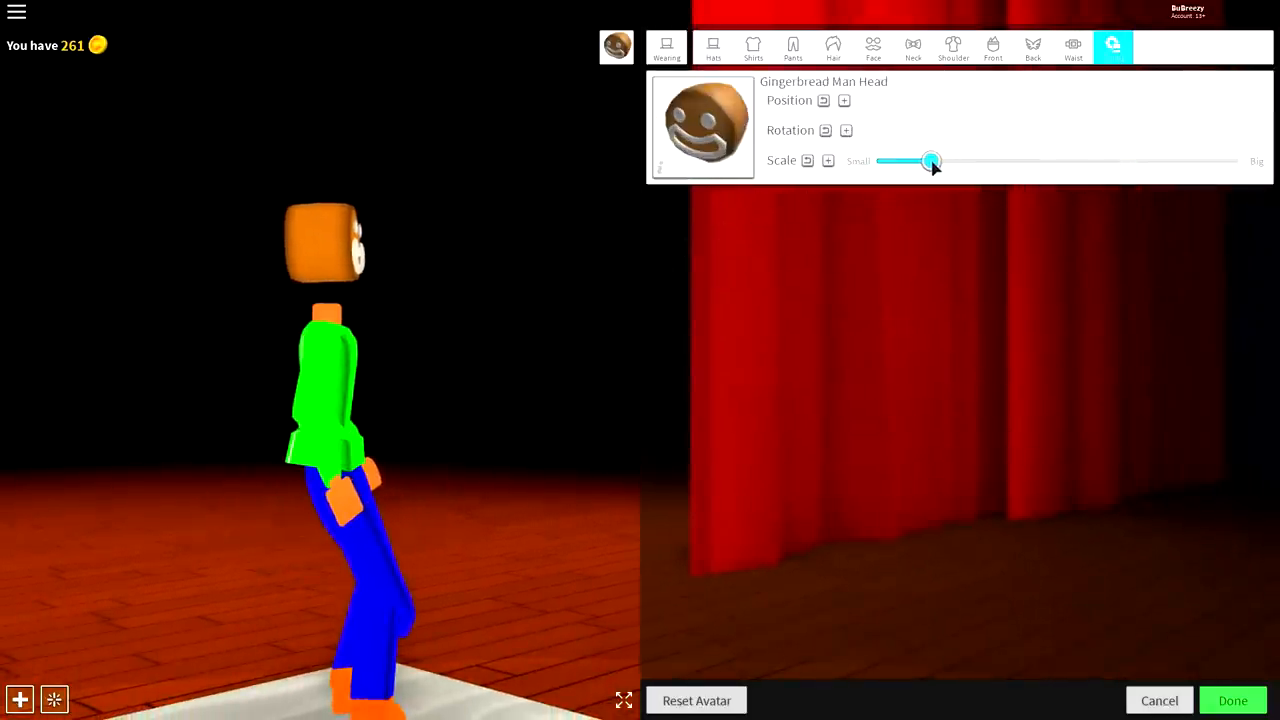
pyautogui.click(828, 160)
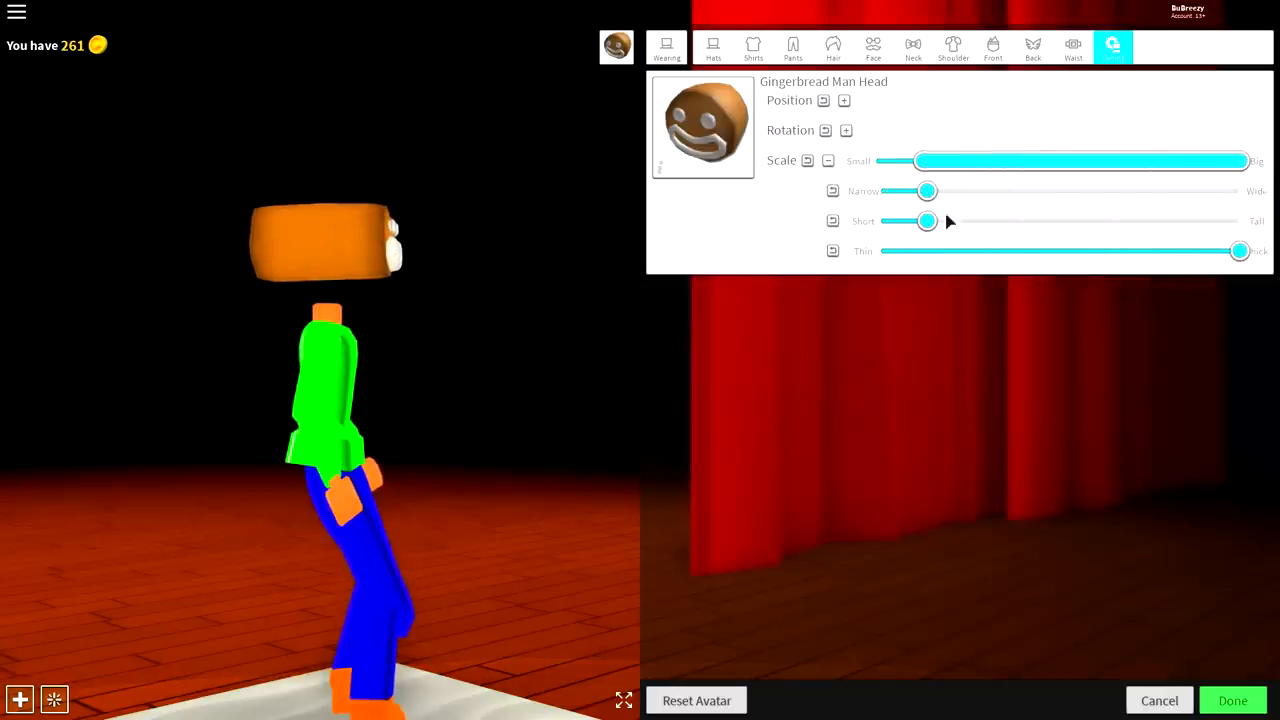
# - Tilt the gingerbread head upright and lower it forward onto the neck
pyautogui.click(846, 130)
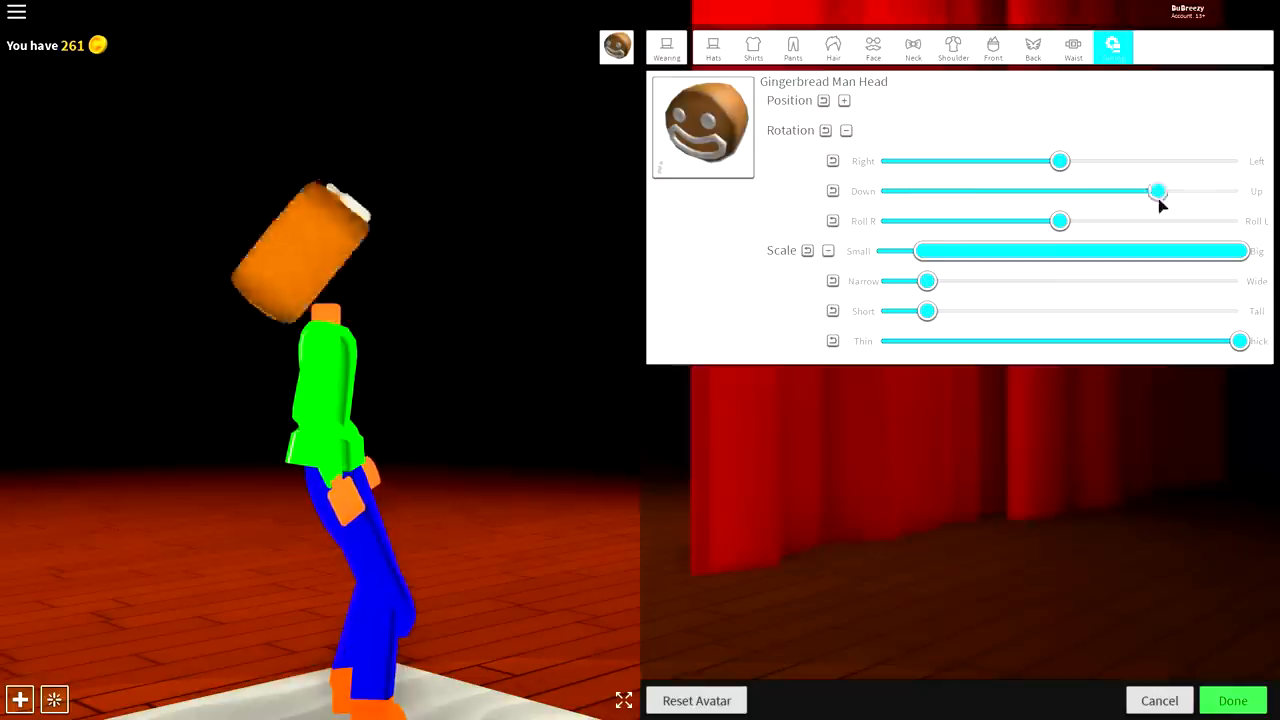
pyautogui.moveTo(1156, 192); pyautogui.dragTo(1240, 192)
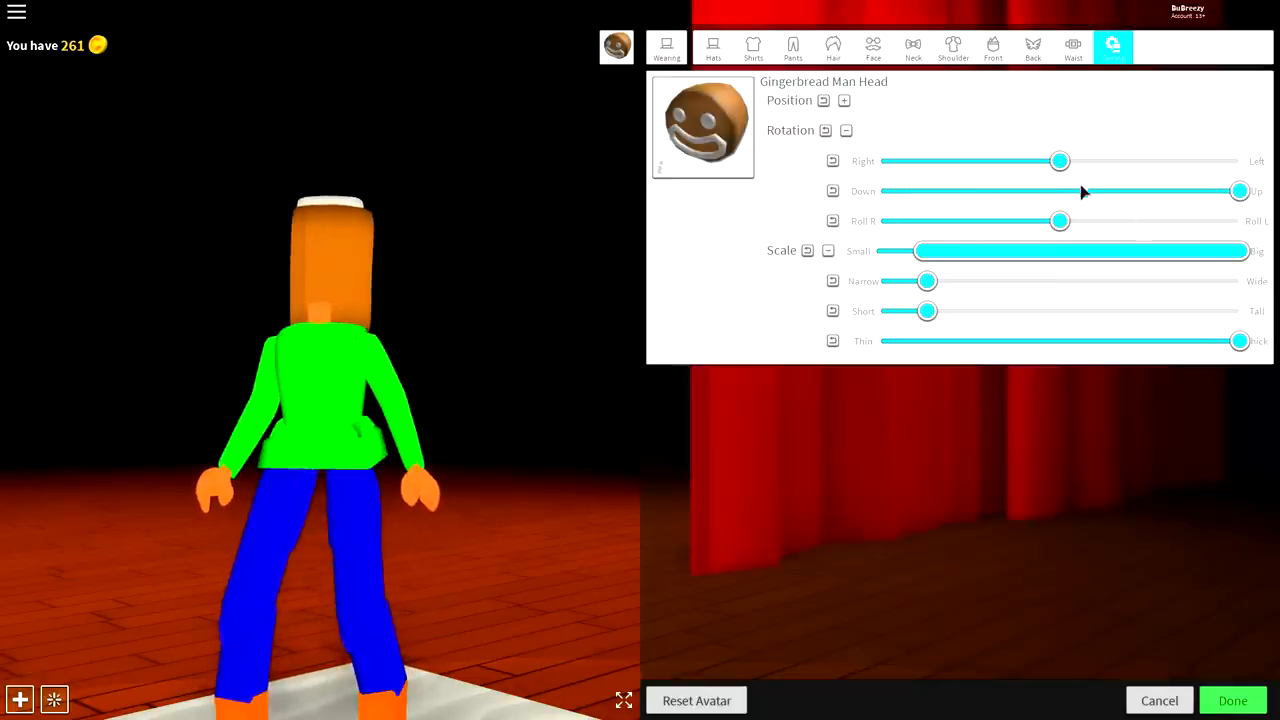
pyautogui.click(844, 100)
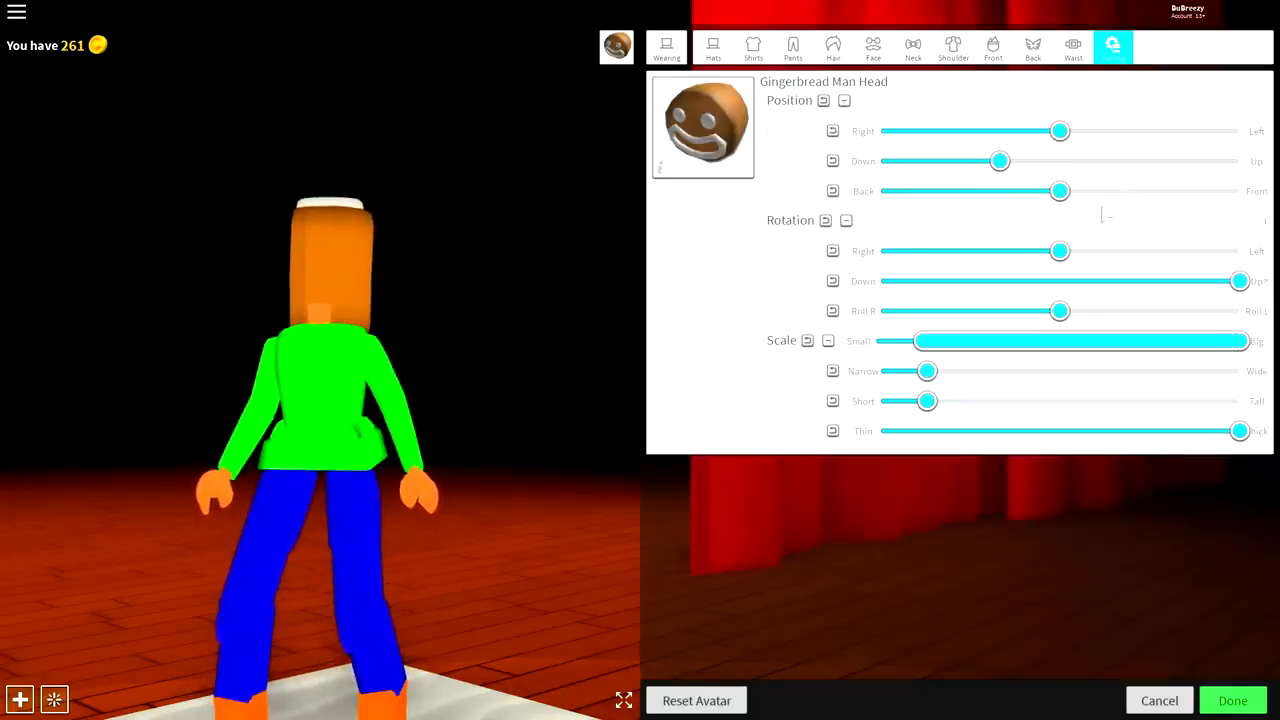
pyautogui.moveTo(1000, 160); pyautogui.dragTo(1016, 160)
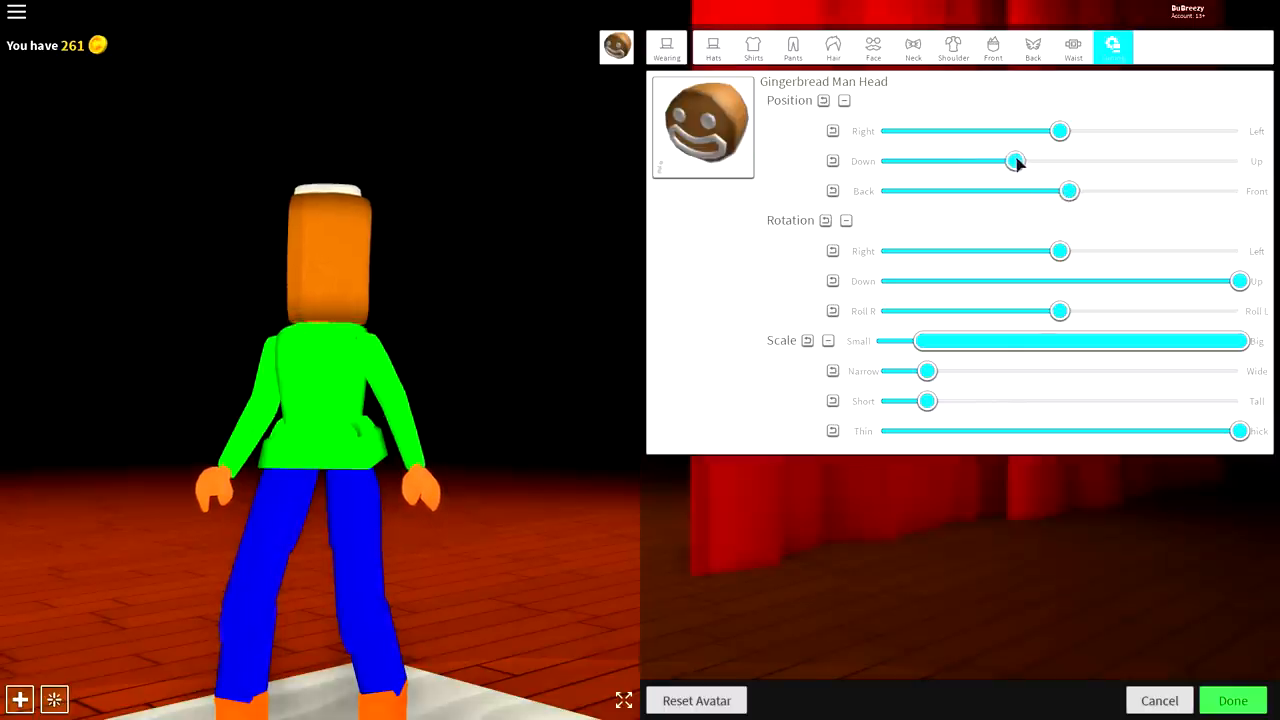
pyautogui.moveTo(1016, 160); pyautogui.dragTo(1028, 160)
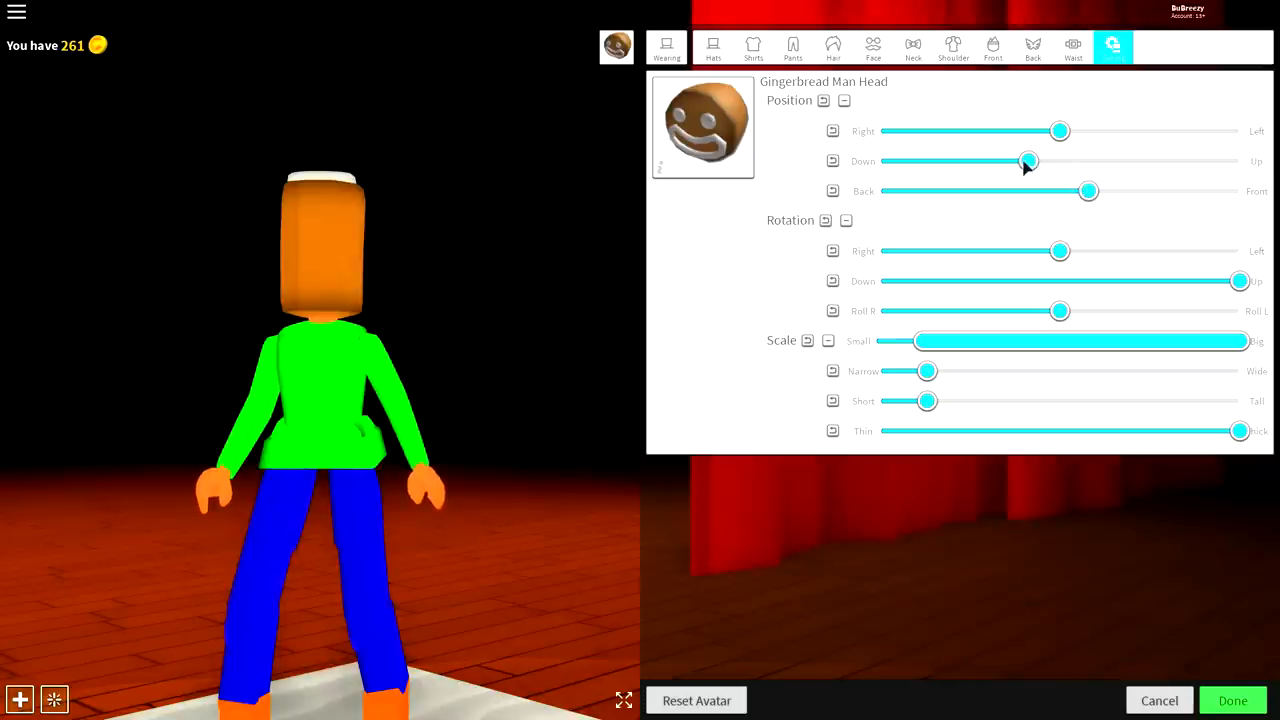
pyautogui.moveTo(1028, 160); pyautogui.dragTo(1018, 160)
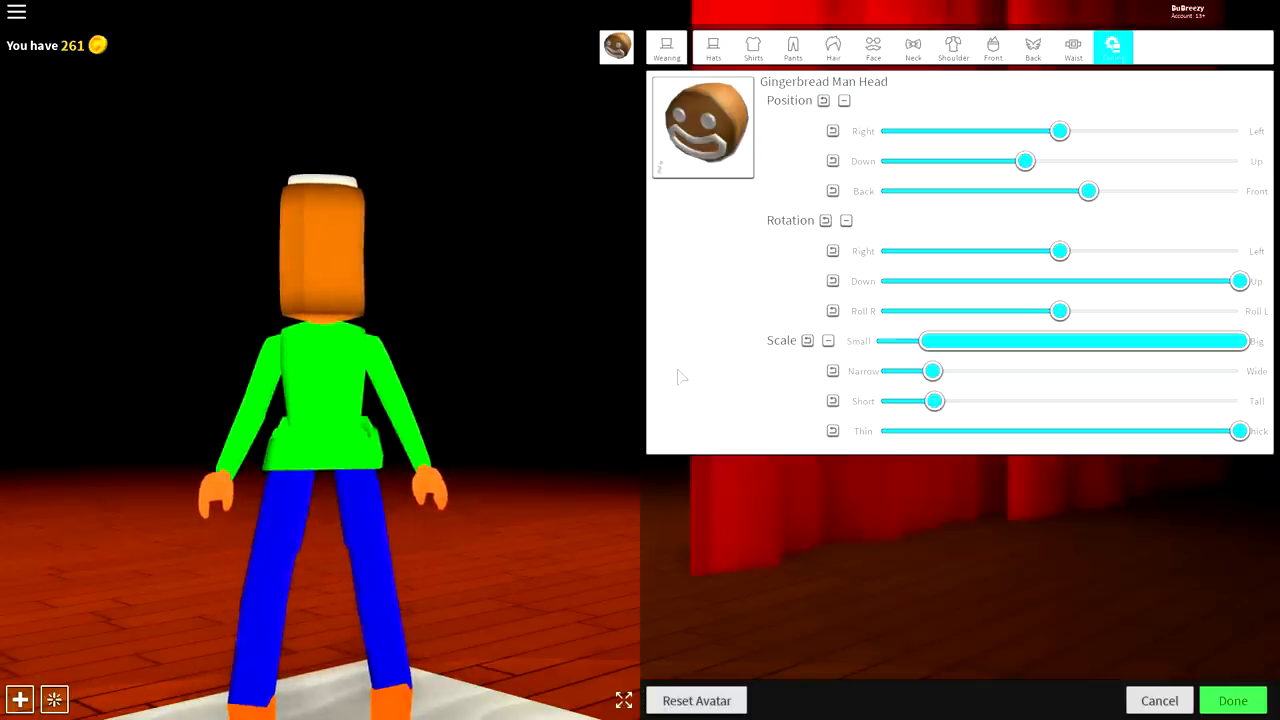
pyautogui.moveTo(324, 234)
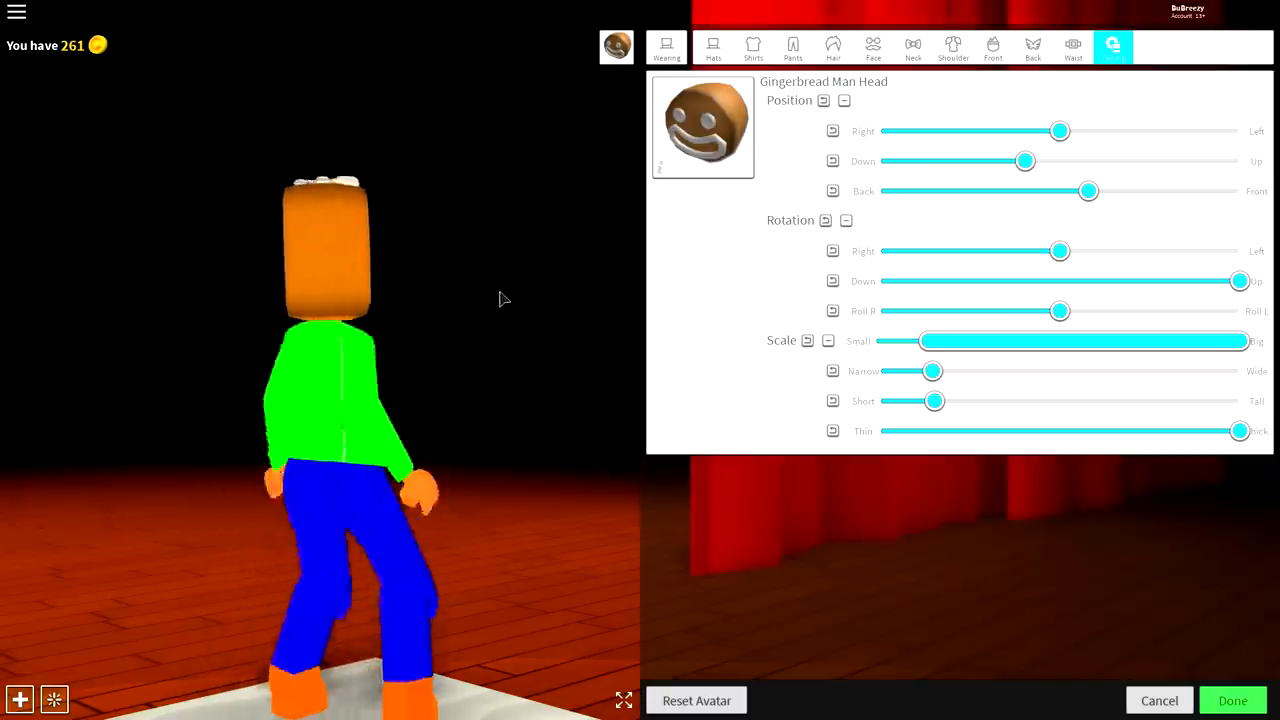
# - Wear the Googly Glasses from a 'goog' search and shrink them down
pyautogui.click(872, 48)
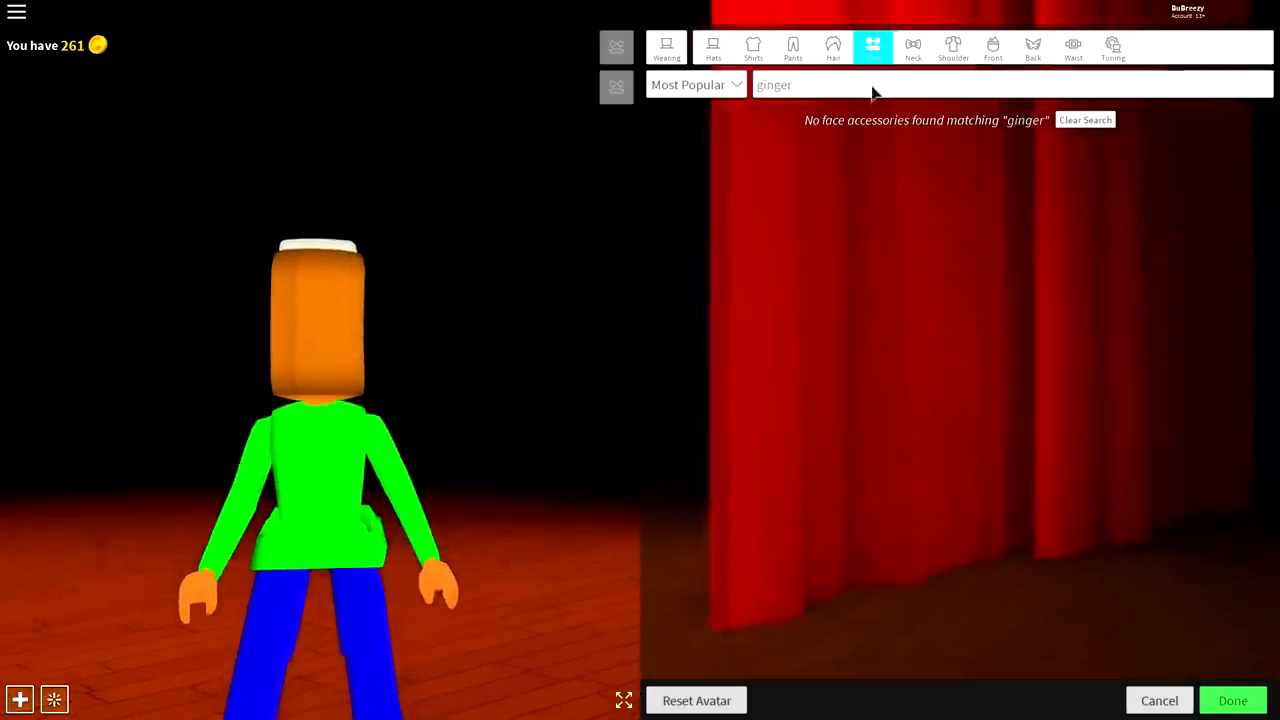
pyautogui.write('goo')
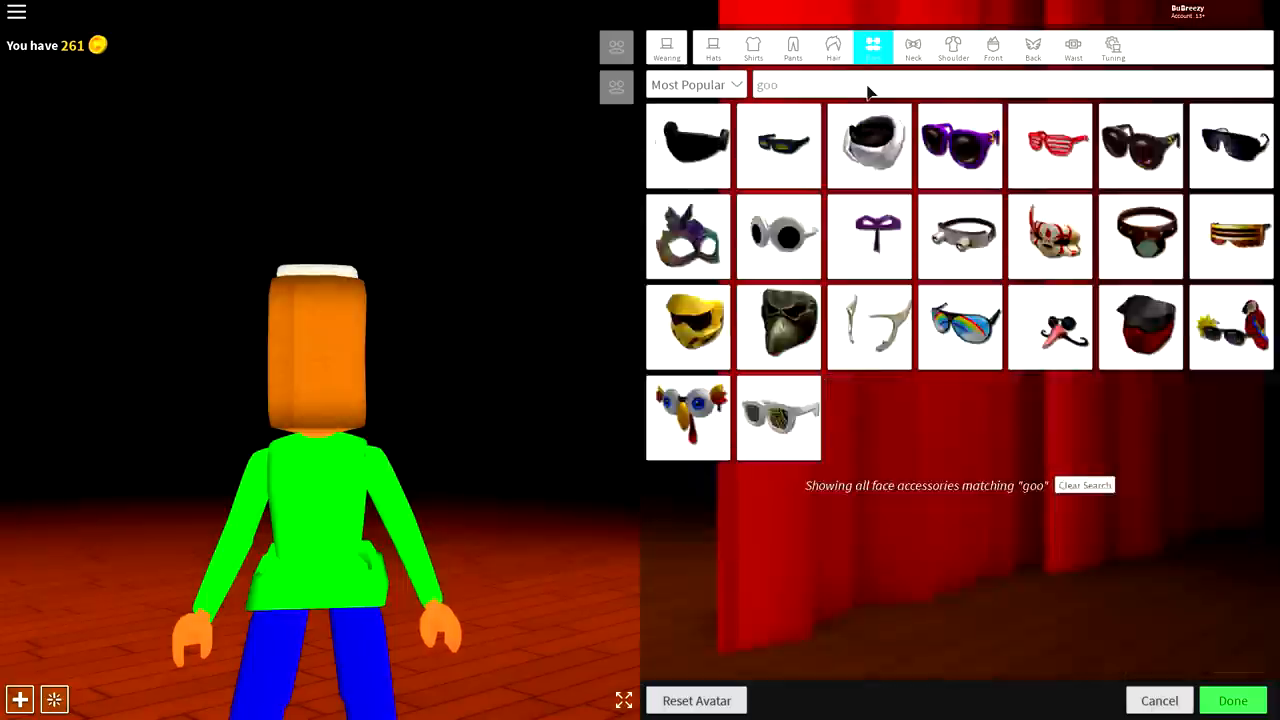
pyautogui.write('g')
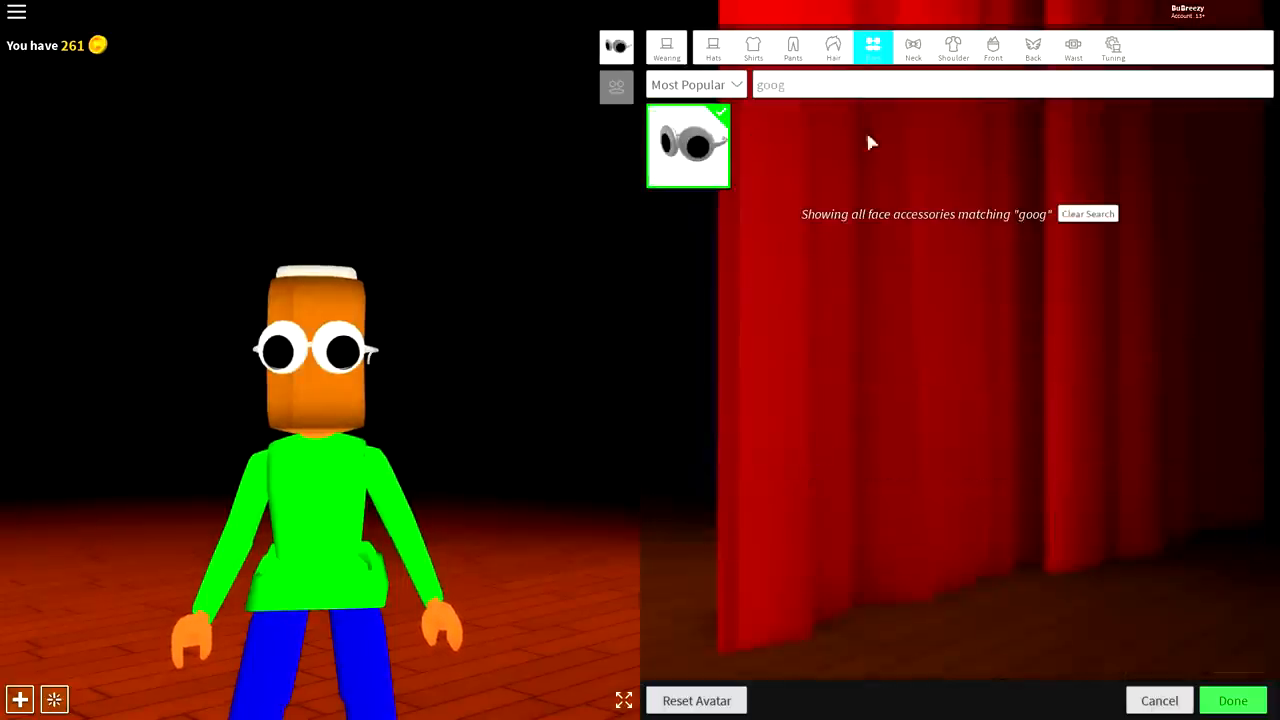
pyautogui.moveTo(280, 300)
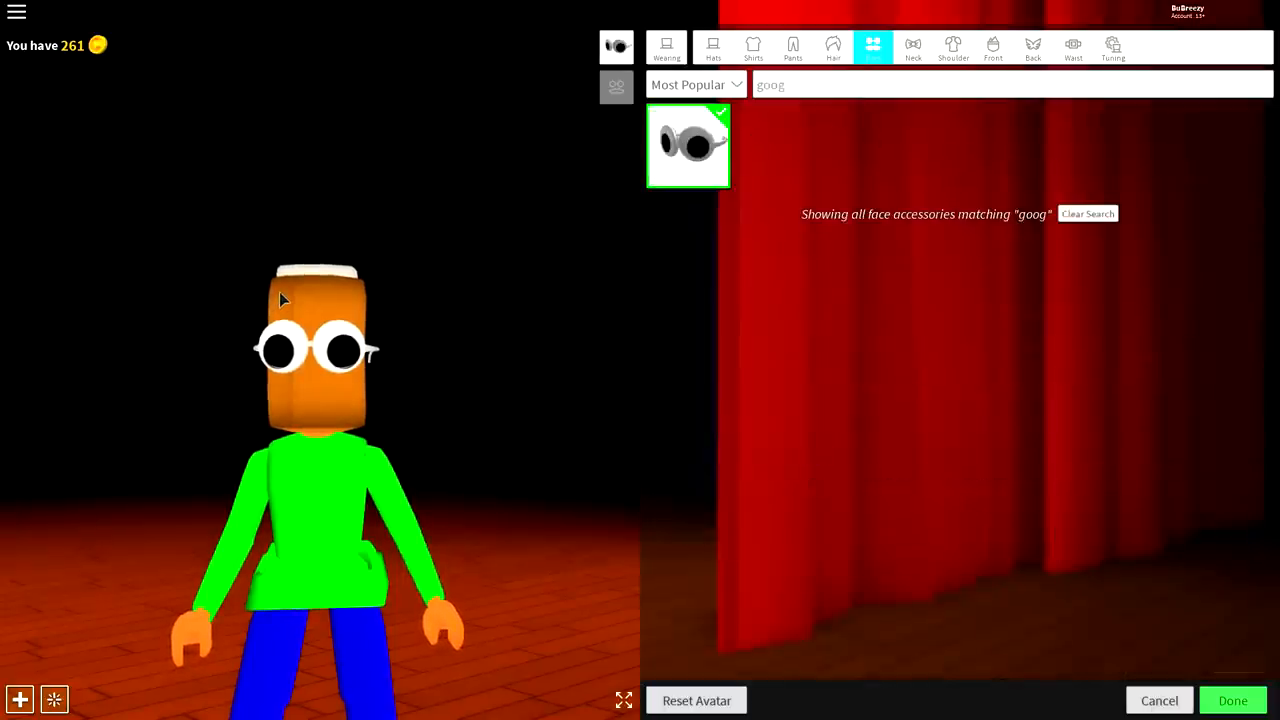
pyautogui.click(1112, 46)
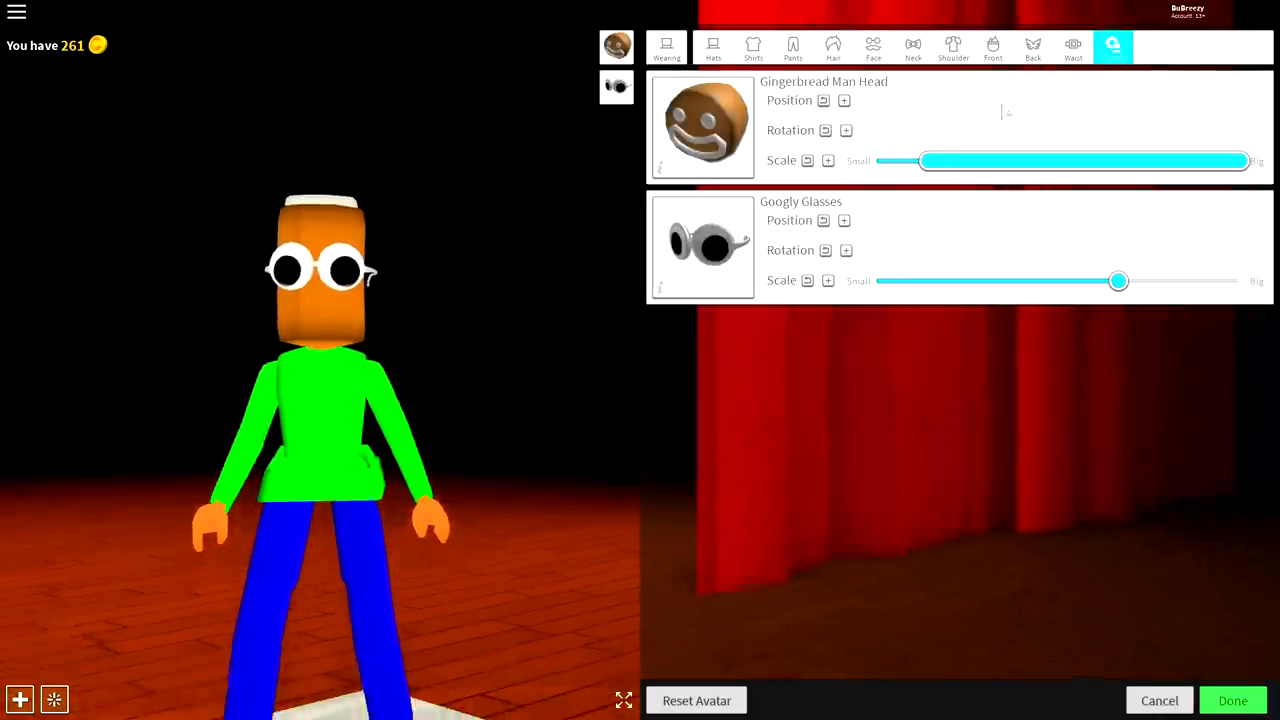
pyautogui.moveTo(1118, 280); pyautogui.dragTo(1012, 280)
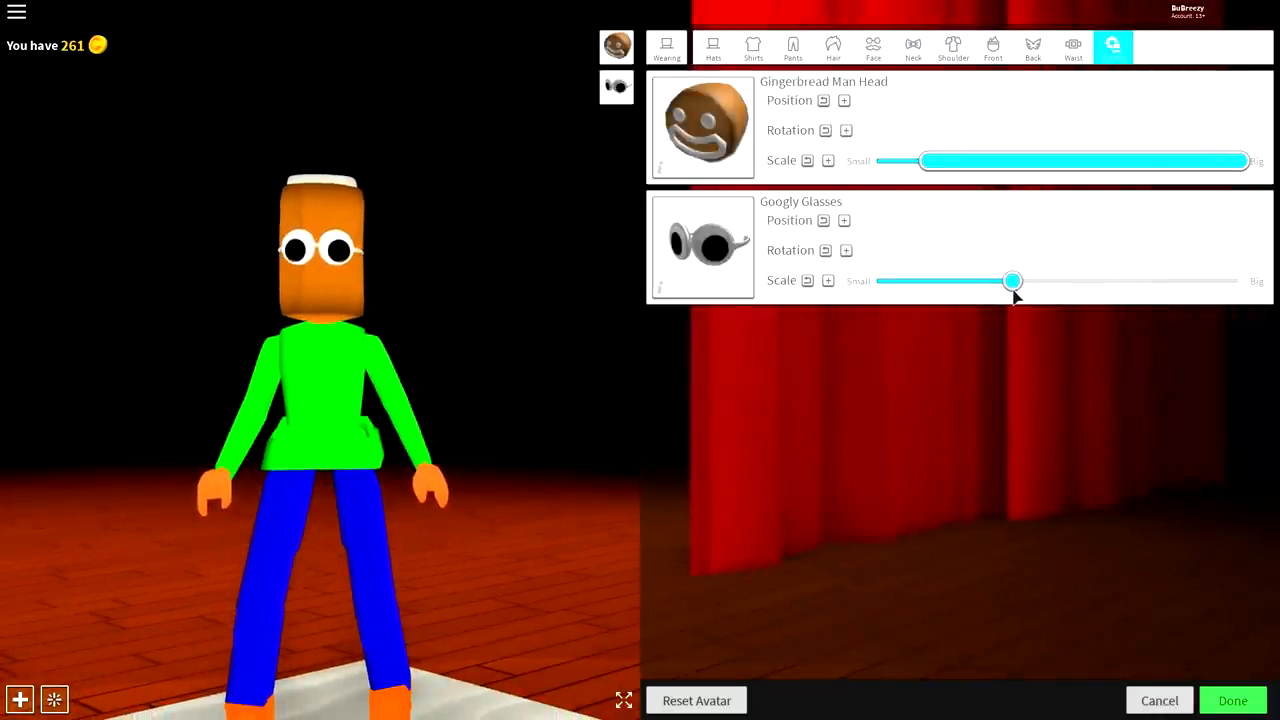
pyautogui.moveTo(1012, 280); pyautogui.dragTo(1008, 280)
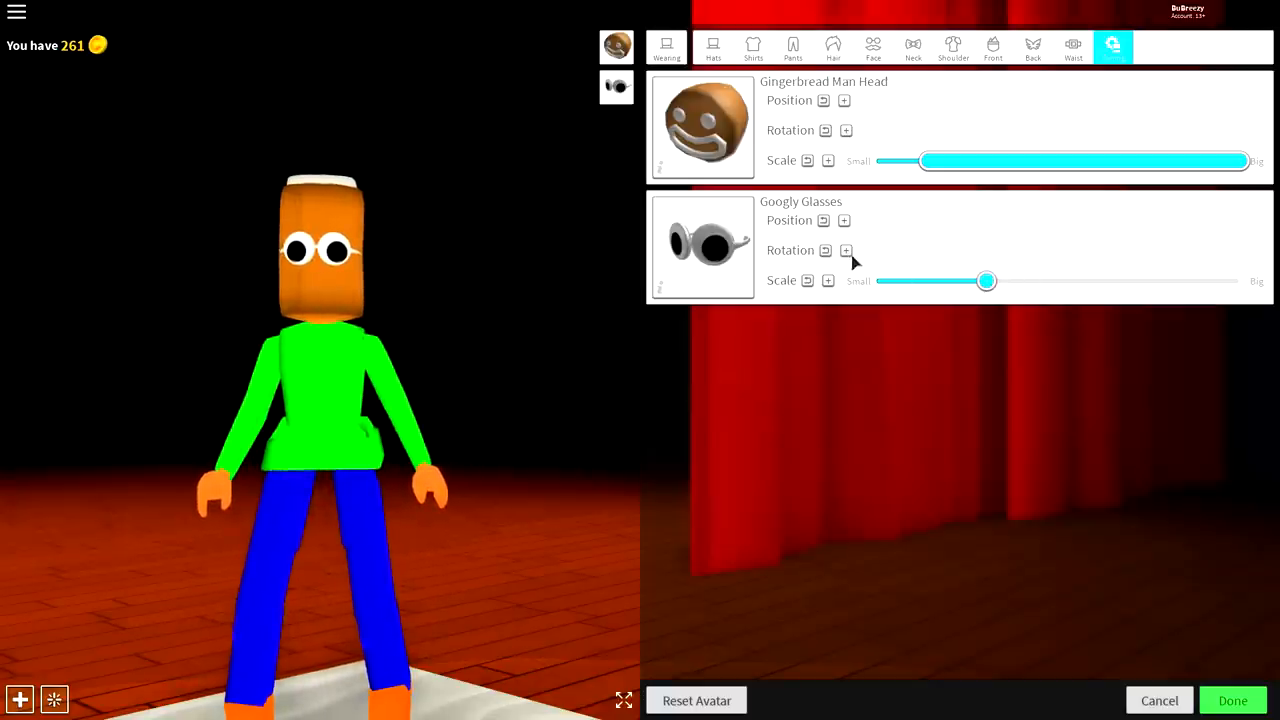
# - Shift and raise the googly glasses so the eyes sit on the gingerbread face
pyautogui.click(844, 220)
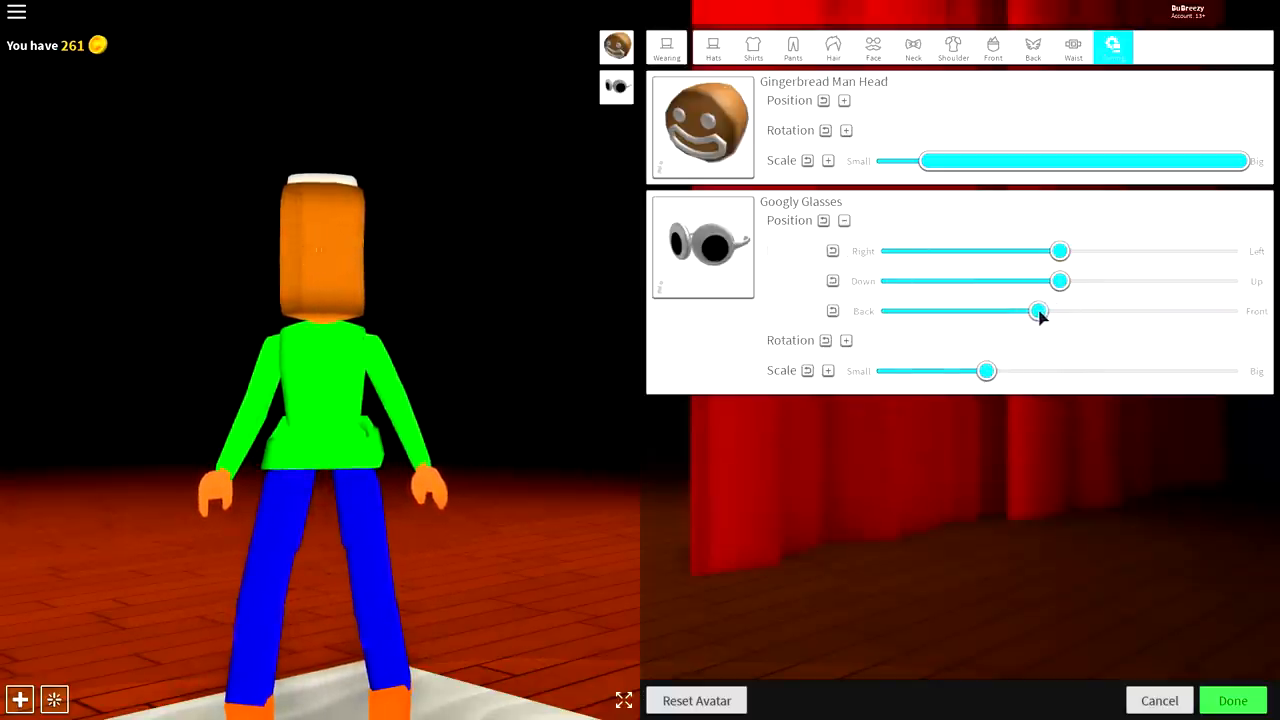
pyautogui.moveTo(1038, 312); pyautogui.dragTo(1044, 312)
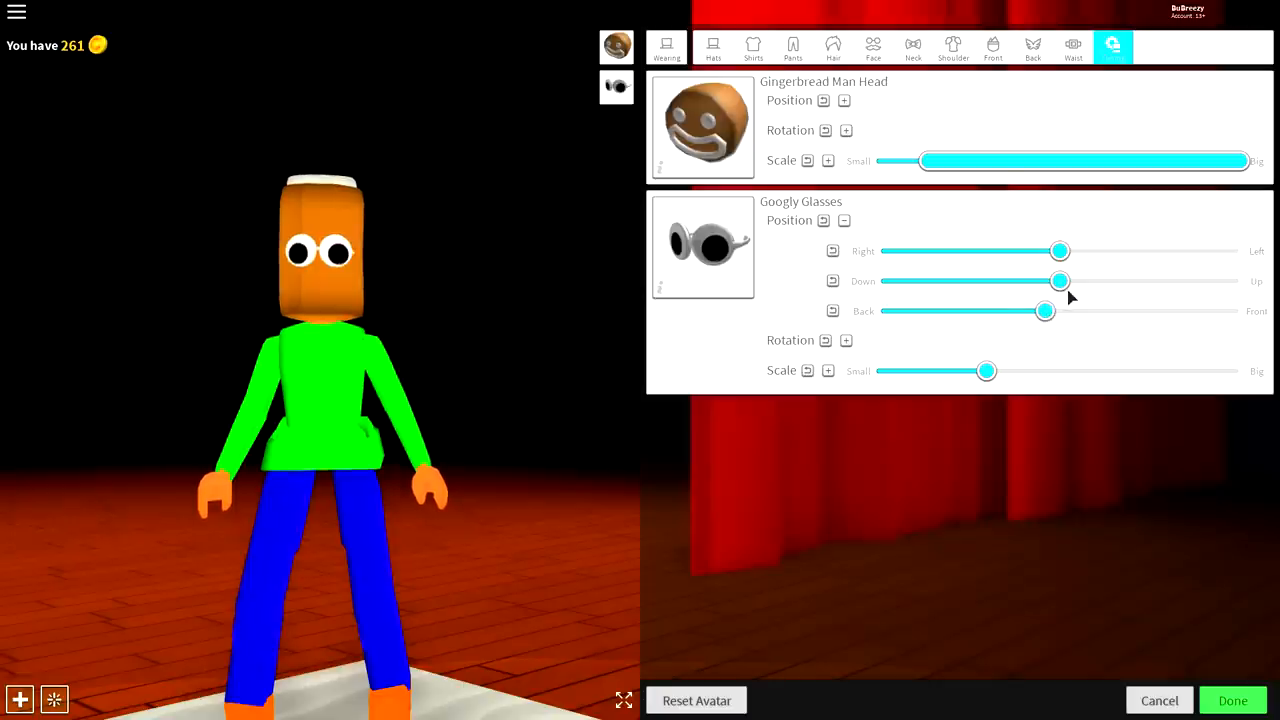
pyautogui.moveTo(1060, 280); pyautogui.dragTo(1080, 280)
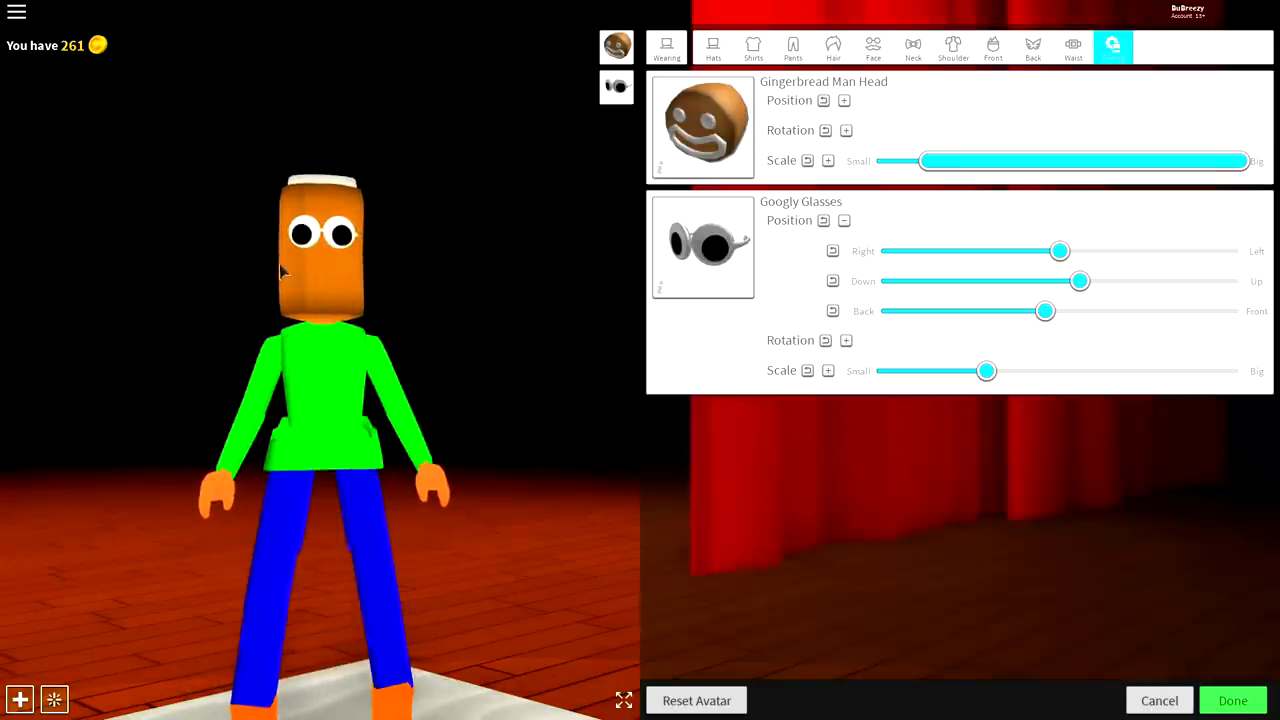
# - Wear the Snappy Red Cap, shrink it tiny and lower it into a red mouth
pyautogui.click(712, 48)
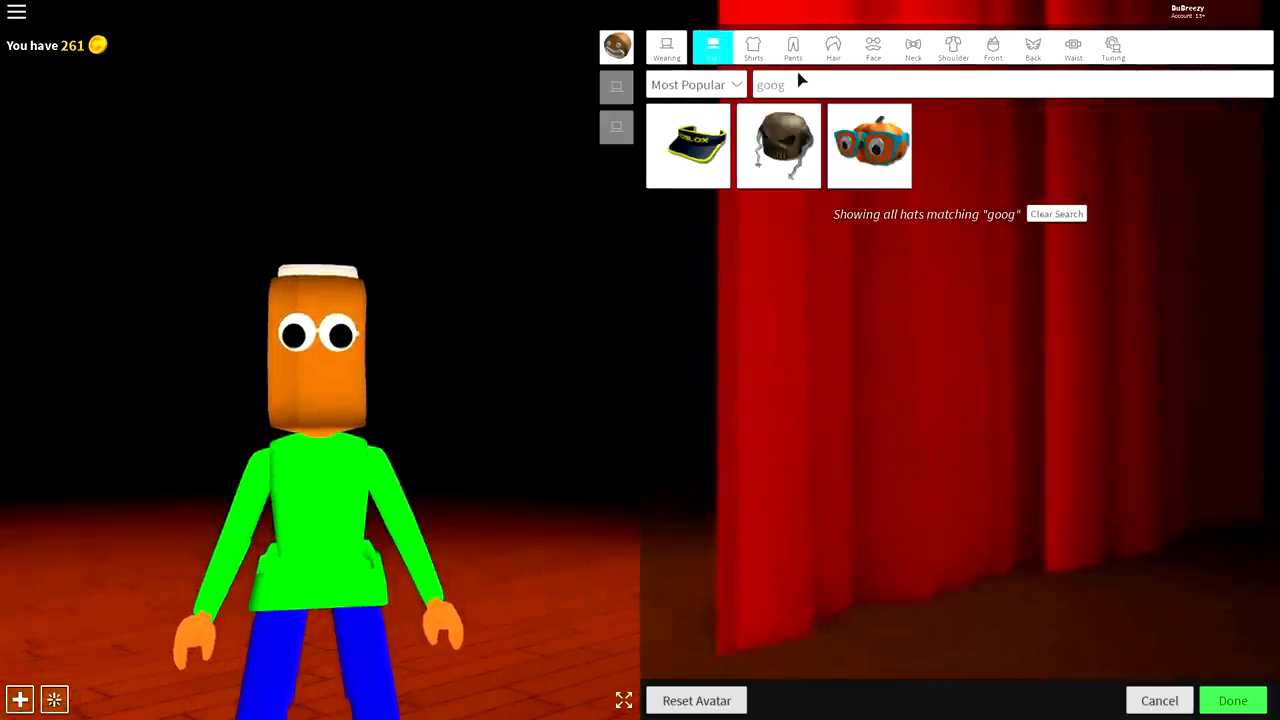
pyautogui.write('red cap')
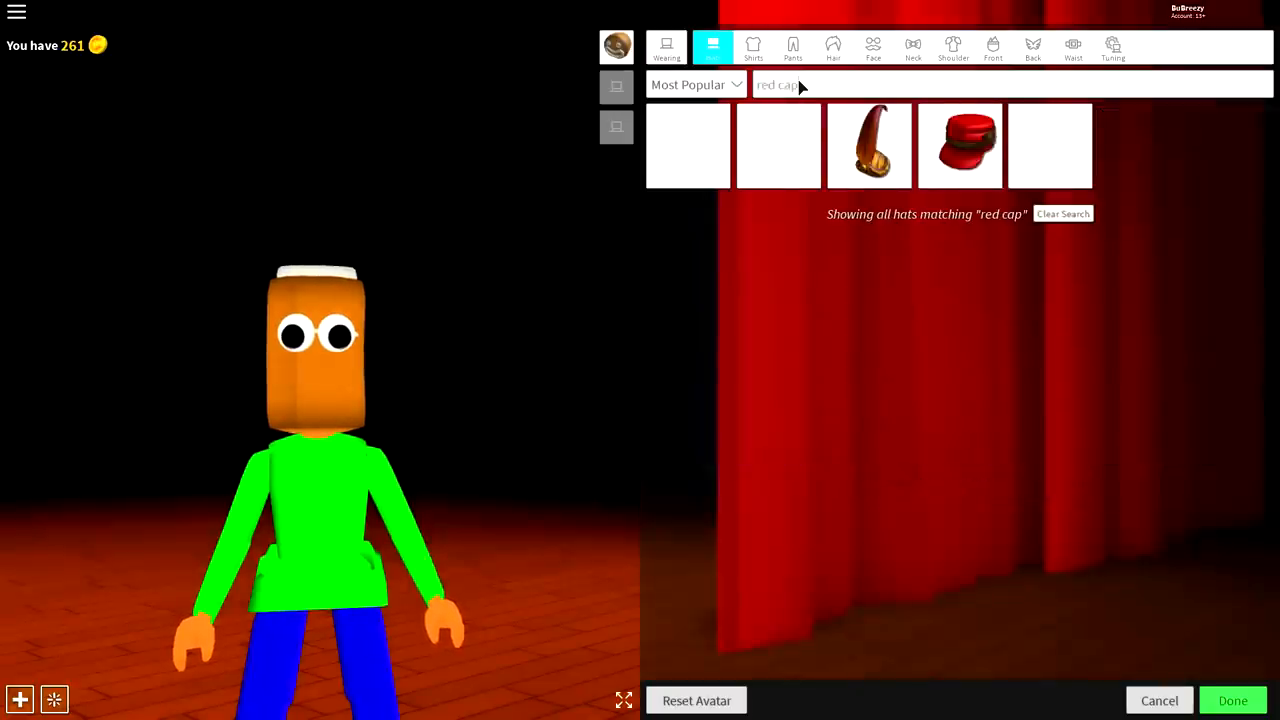
pyautogui.click(960, 144)
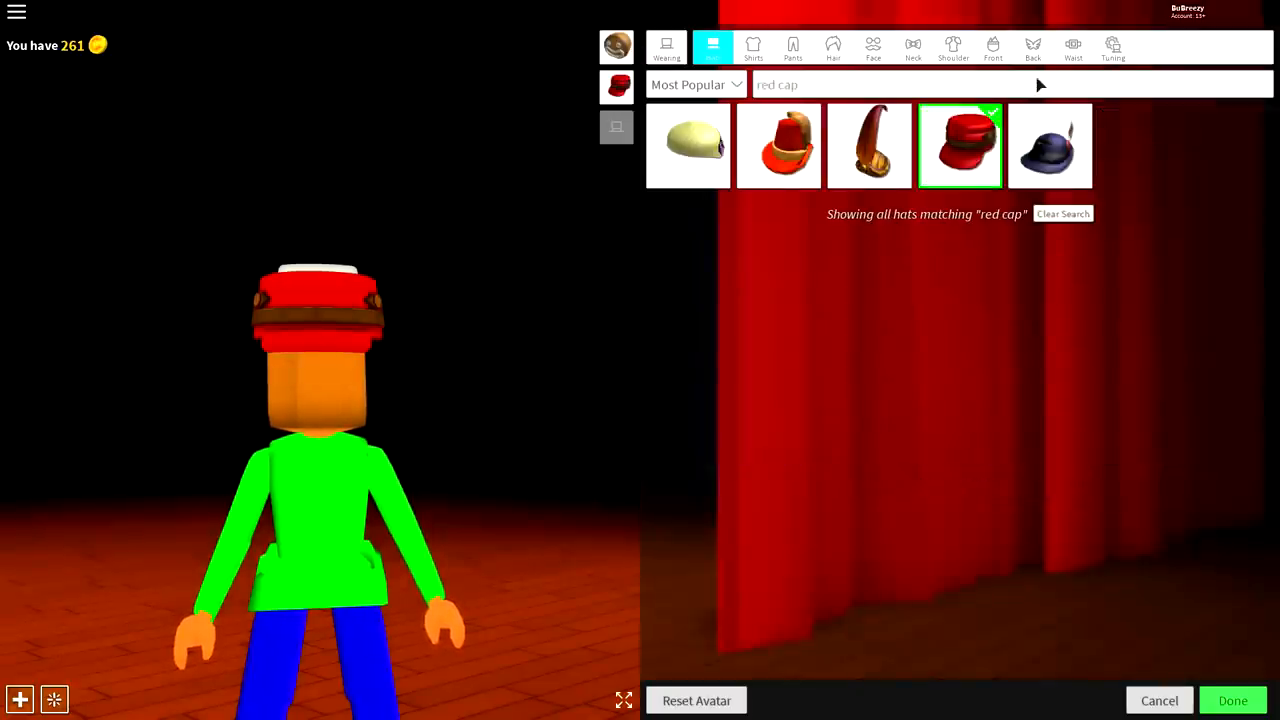
pyautogui.click(1112, 48)
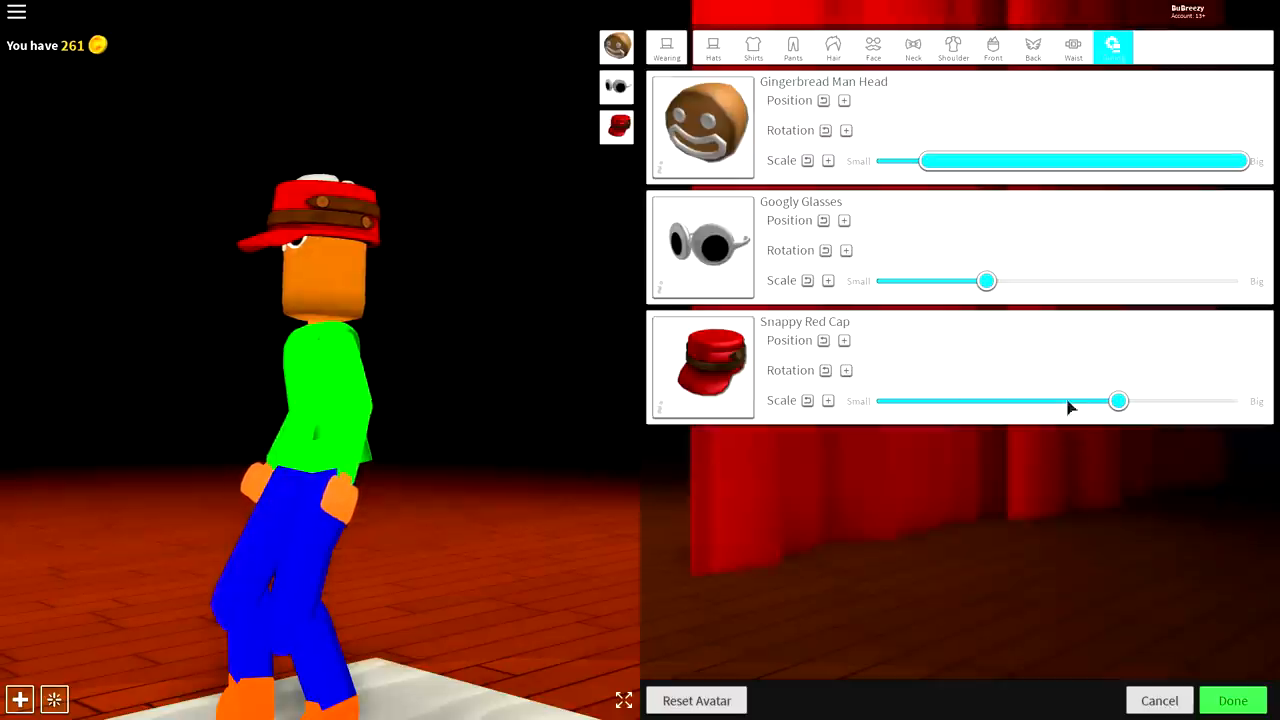
pyautogui.moveTo(1118, 400); pyautogui.dragTo(904, 400)
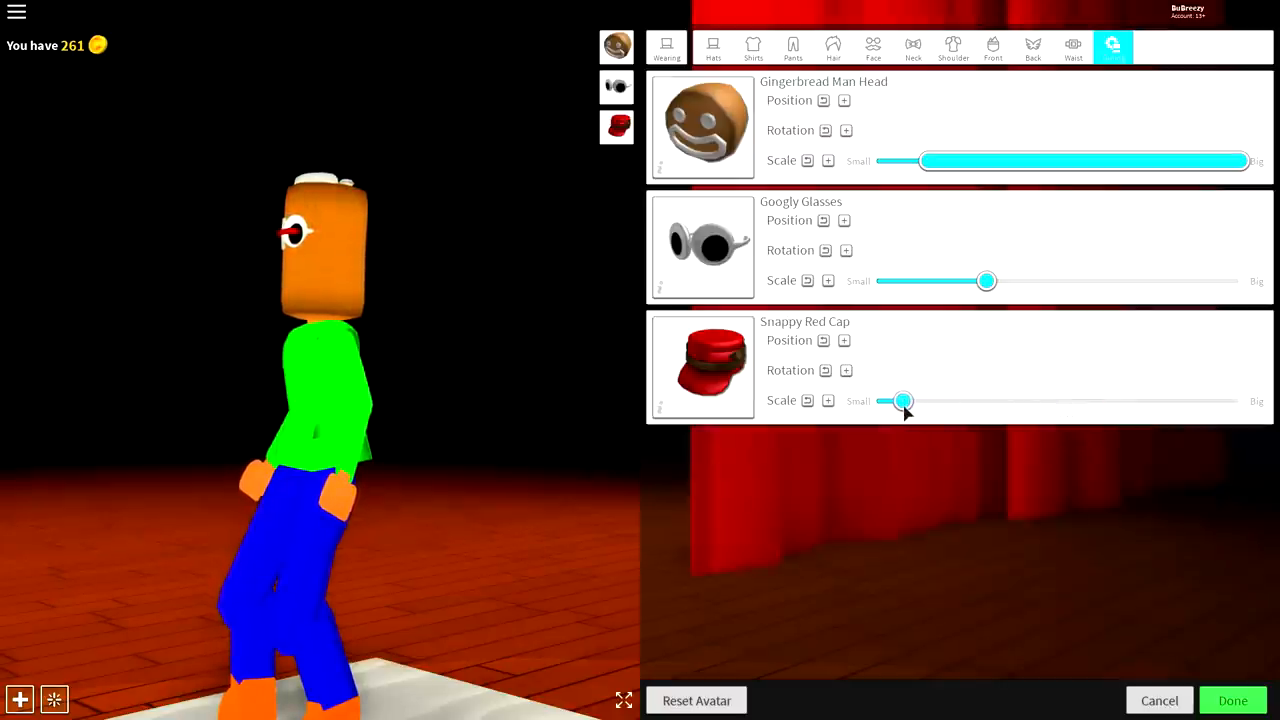
pyautogui.click(844, 340)
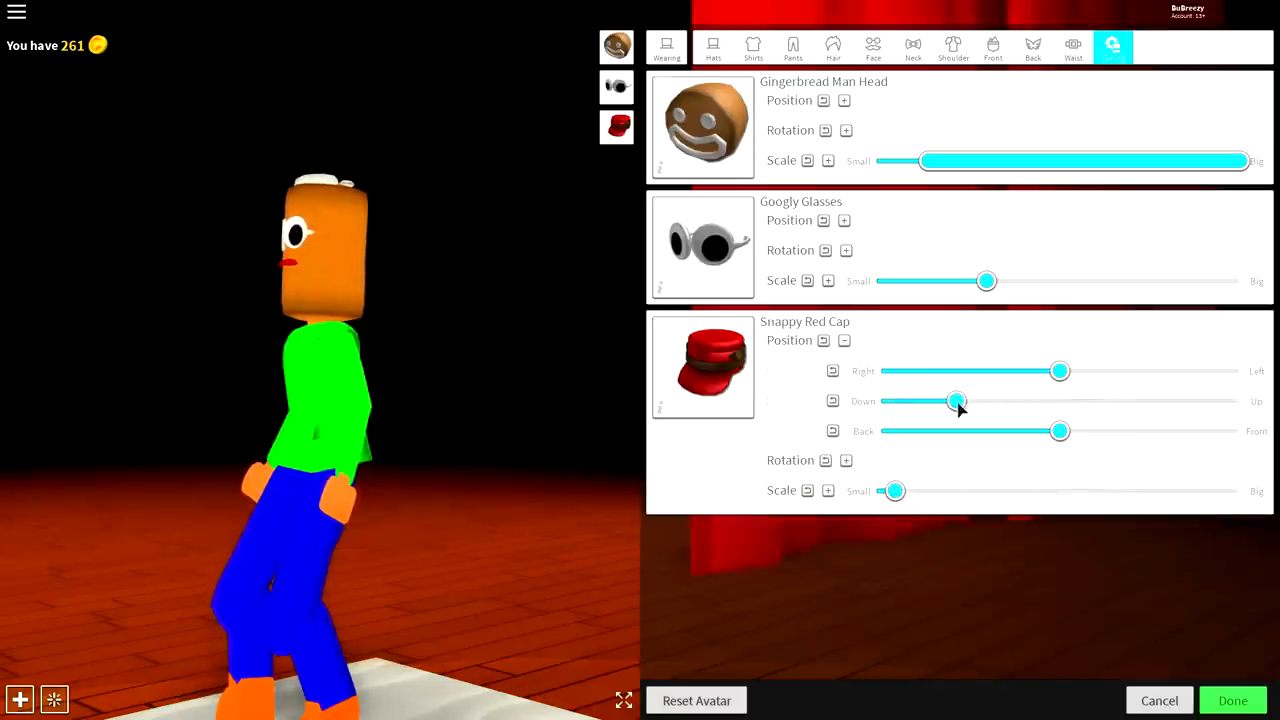
pyautogui.moveTo(956, 400); pyautogui.dragTo(930, 400)
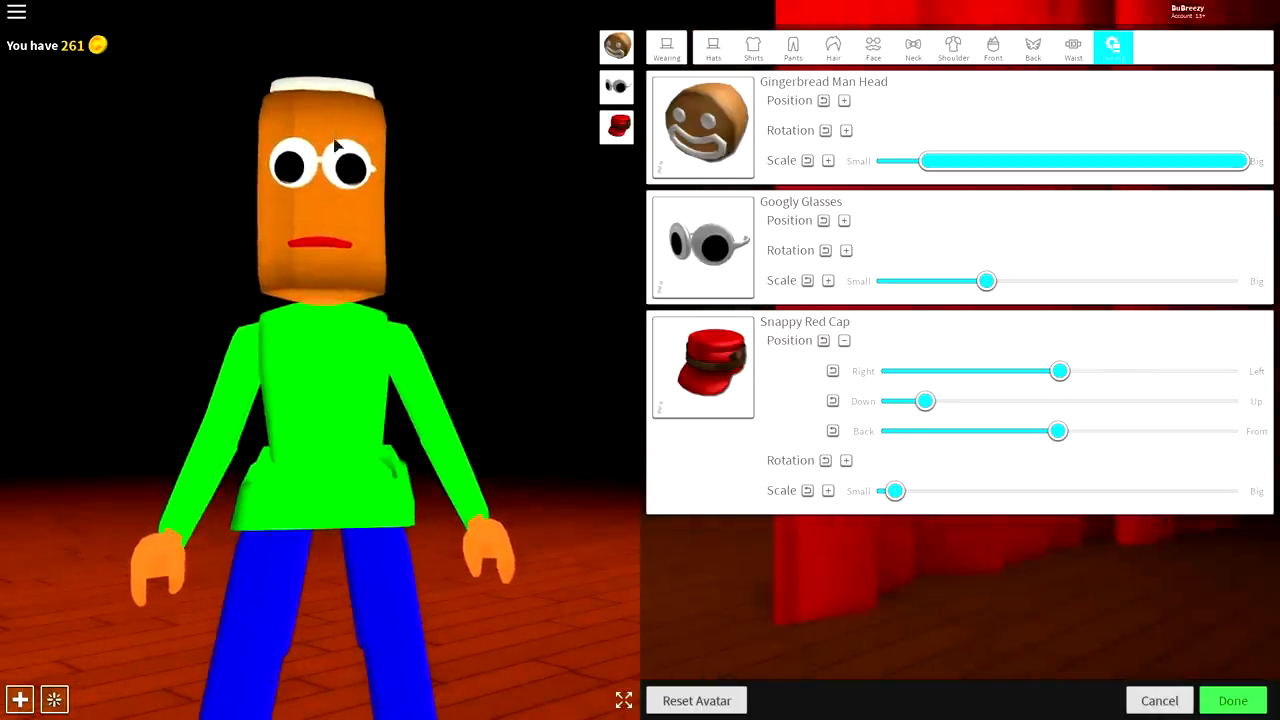
# - Pick Shades from the full face accessories catalog and bring up their fitting controls
pyautogui.click(872, 48)
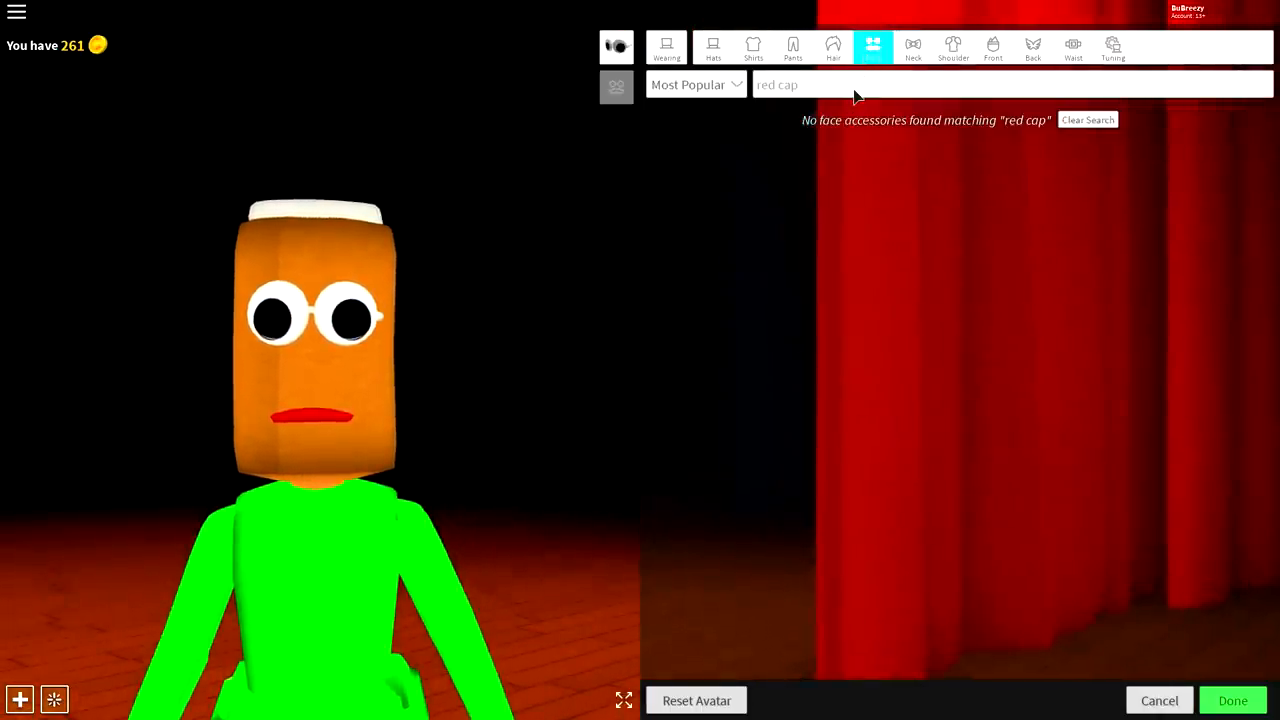
pyautogui.click(1088, 120)
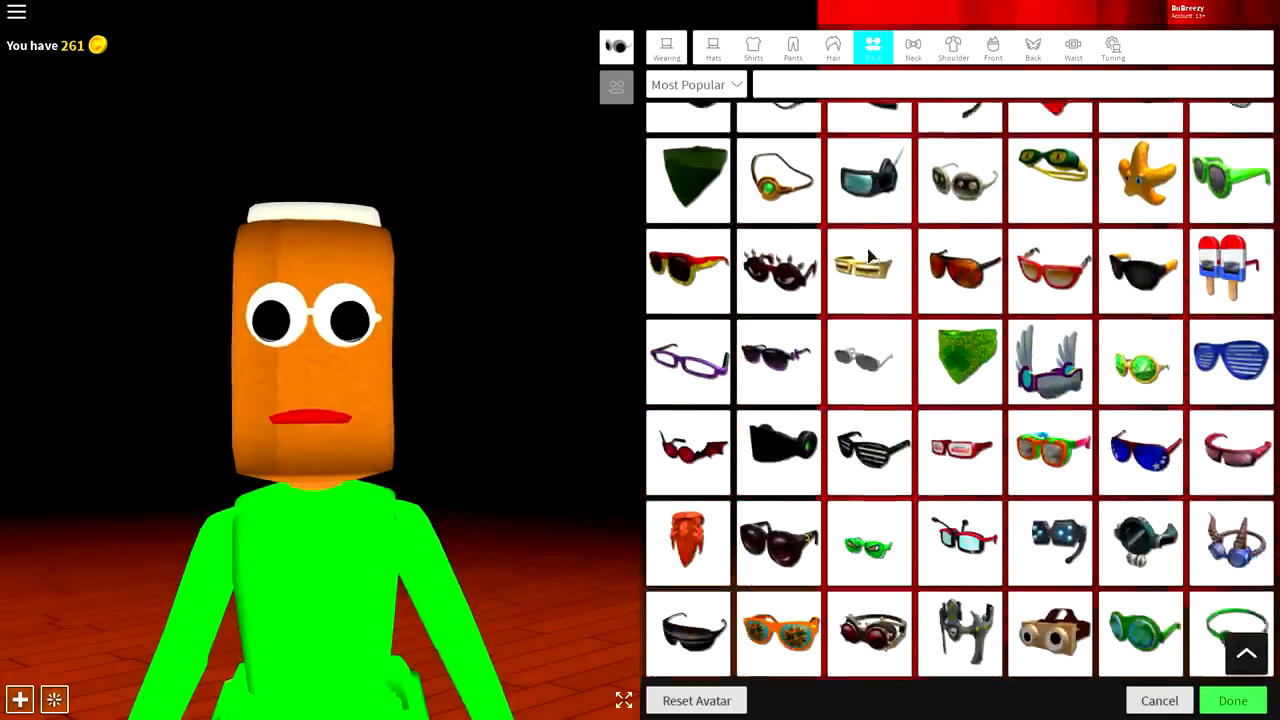
pyautogui.scroll(-3)
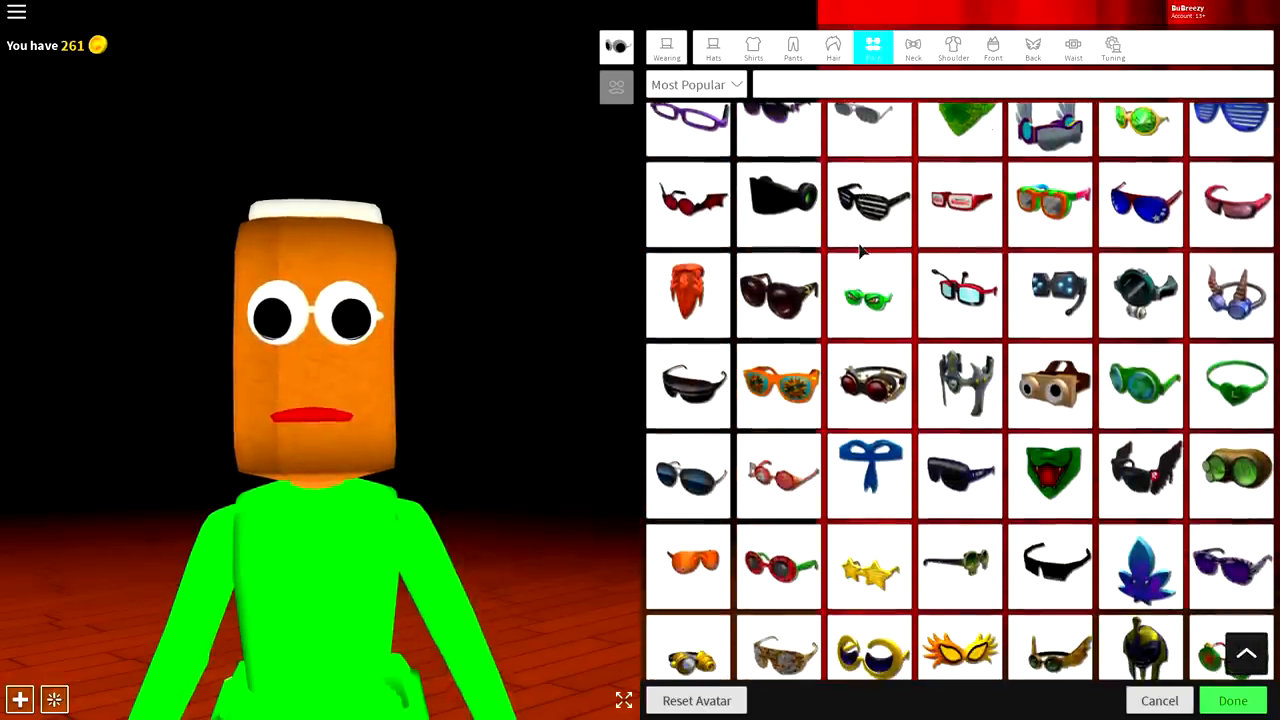
pyautogui.scroll(-3)
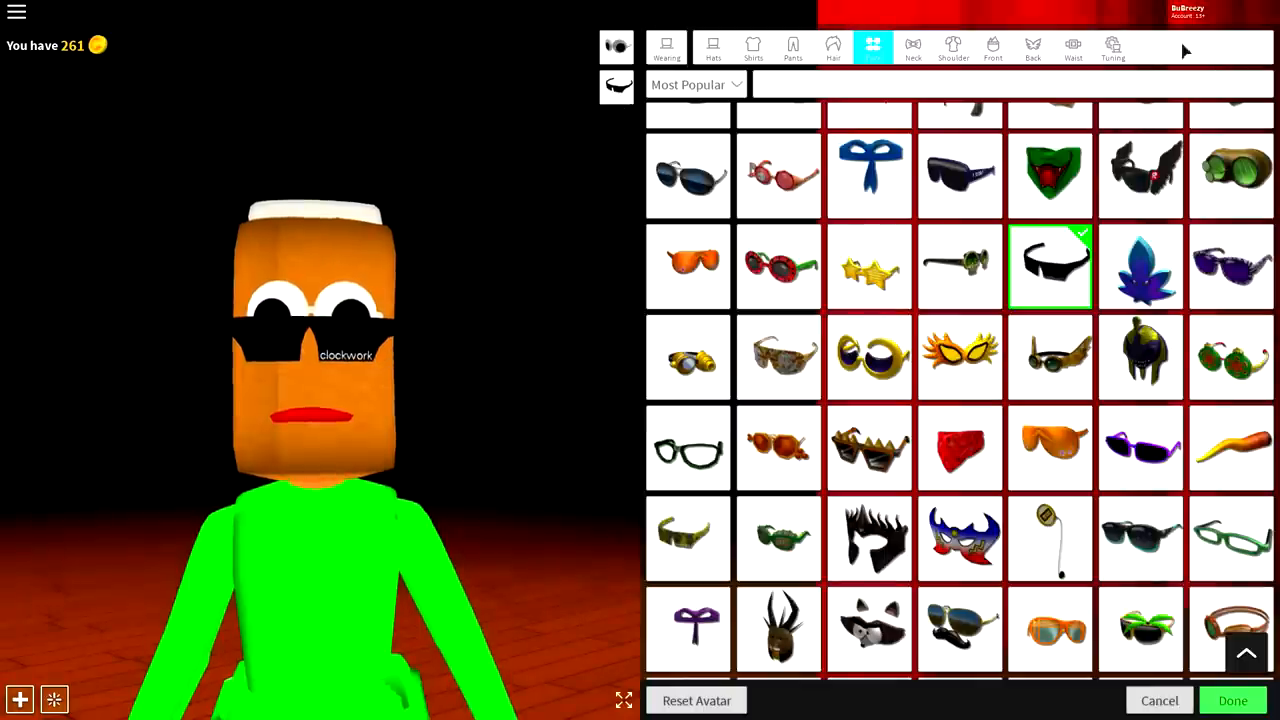
pyautogui.click(1112, 48)
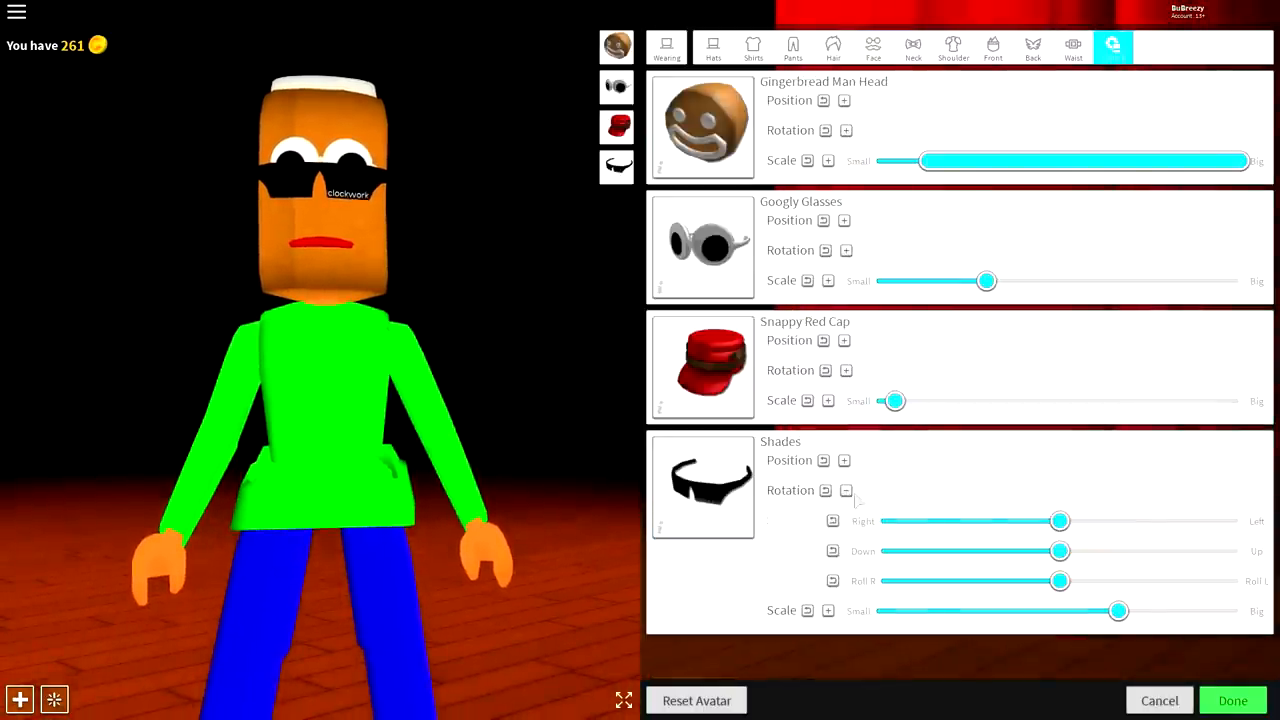
# - Raise, tilt and resize the Shades into thin eyebrows just above the googly eyes
pyautogui.moveTo(1060, 550); pyautogui.dragTo(1240, 550)
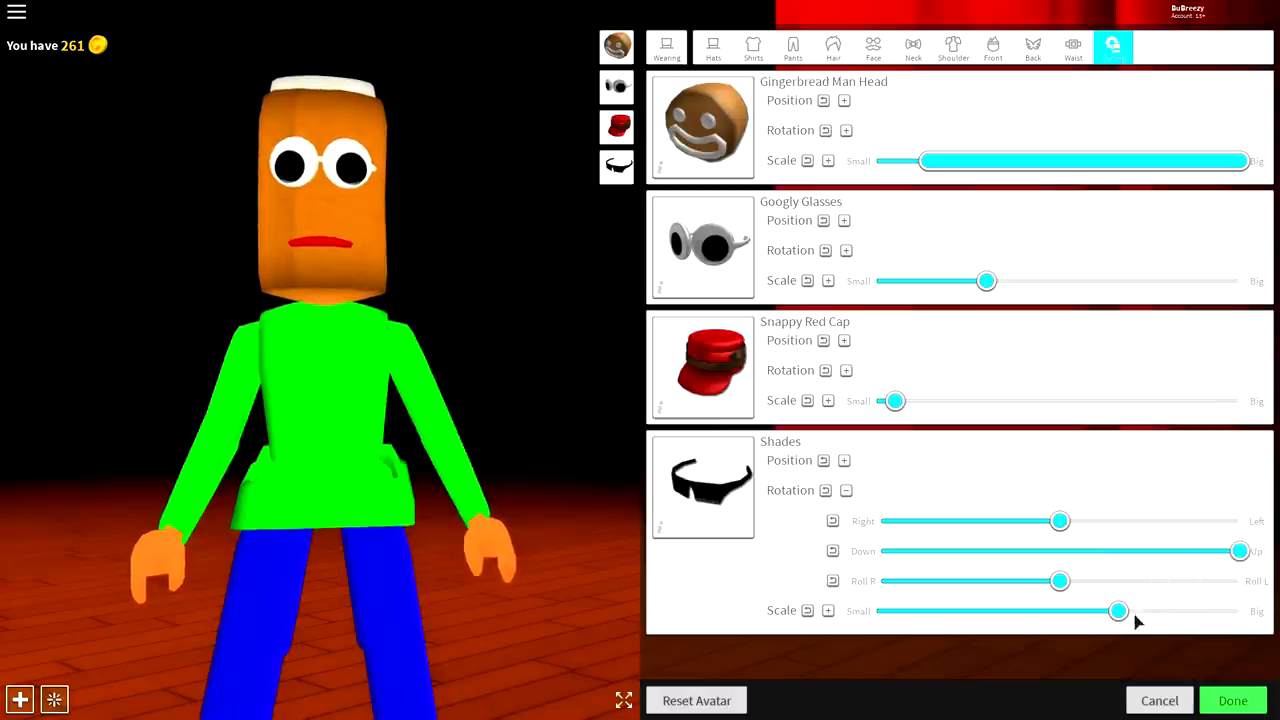
pyautogui.moveTo(1118, 612); pyautogui.dragTo(964, 612)
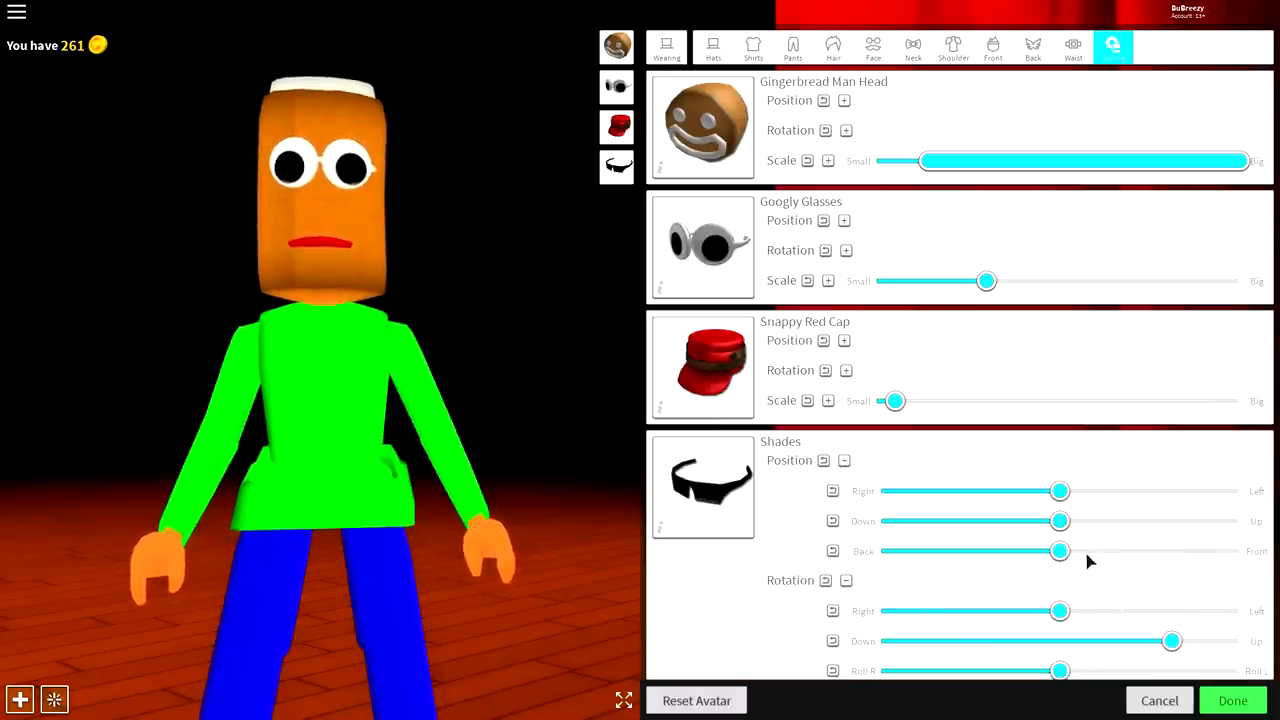
pyautogui.moveTo(1060, 520); pyautogui.dragTo(1076, 520)
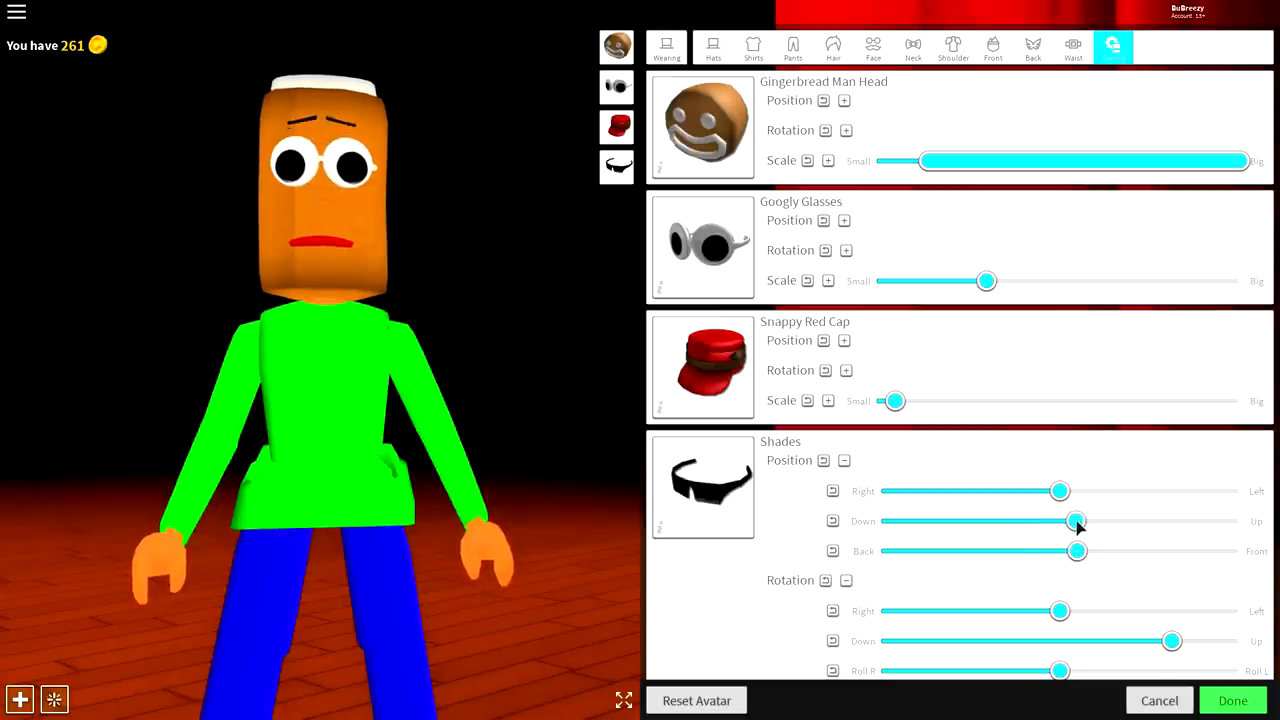
pyautogui.scroll(-3)
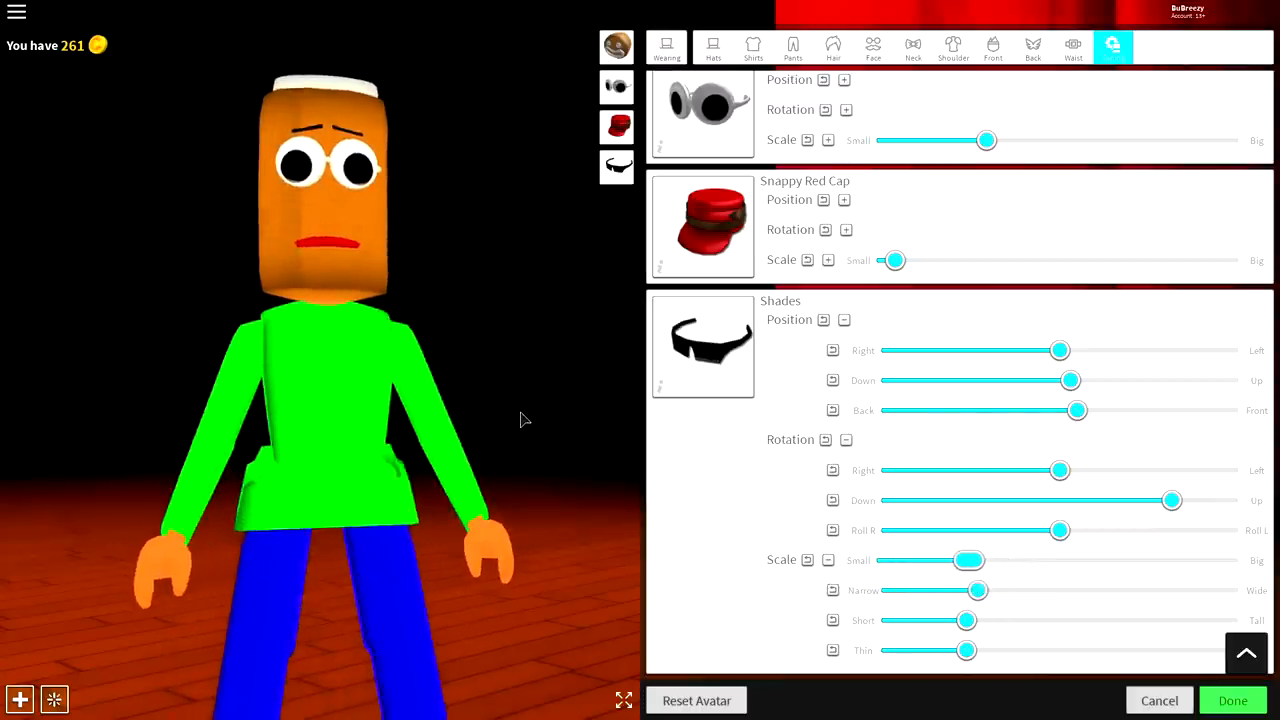
pyautogui.click(1232, 700)
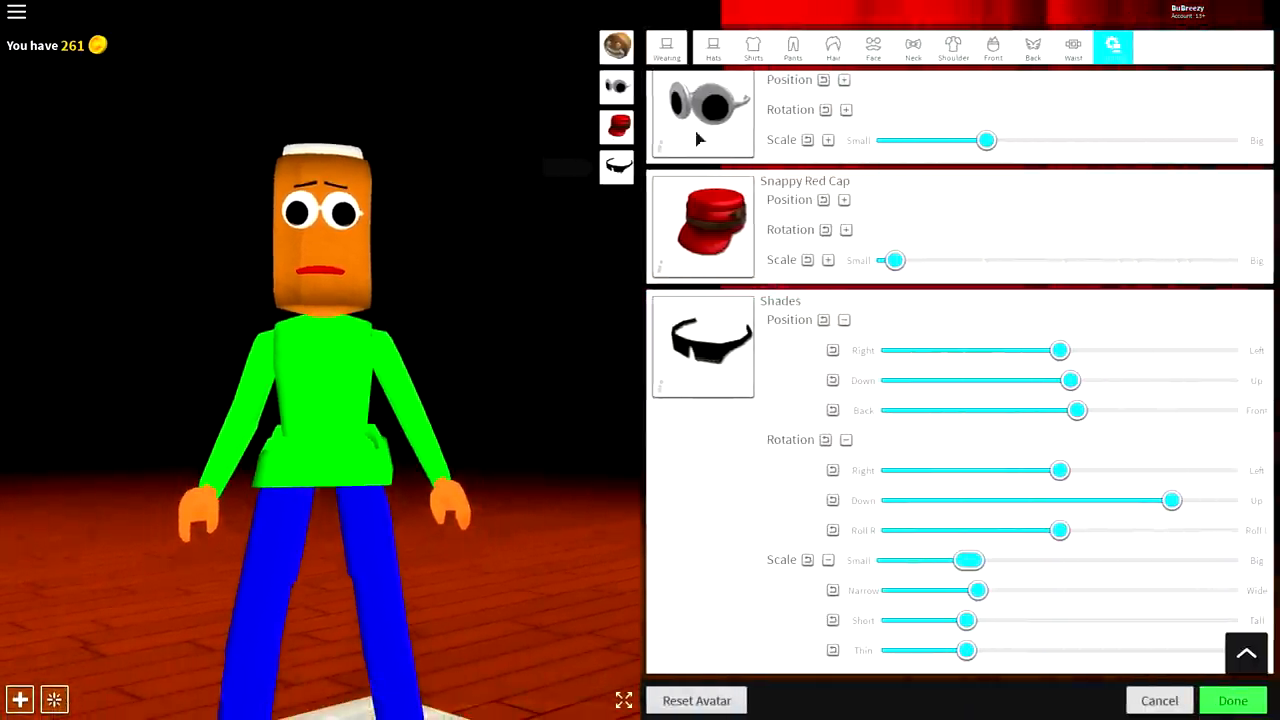
# - Wear the Helas Crown from a 'hela' search and shrink it
pyautogui.click(712, 46)
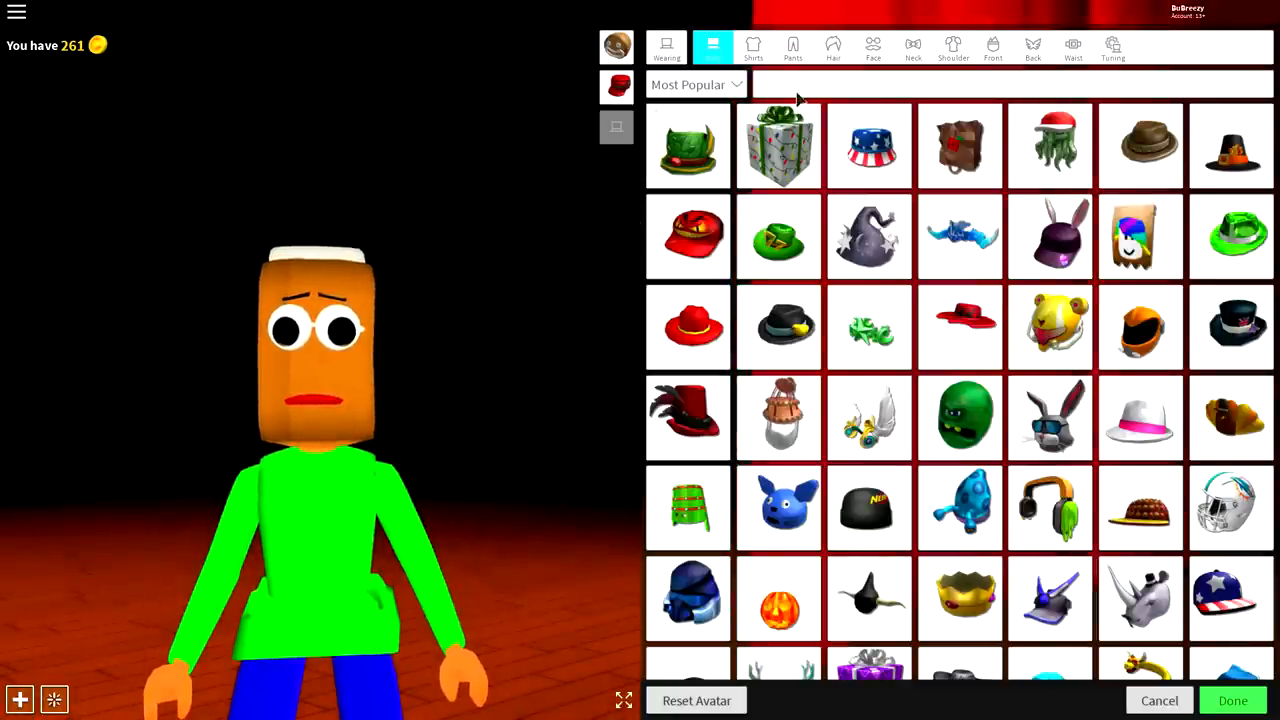
pyautogui.write('hela')
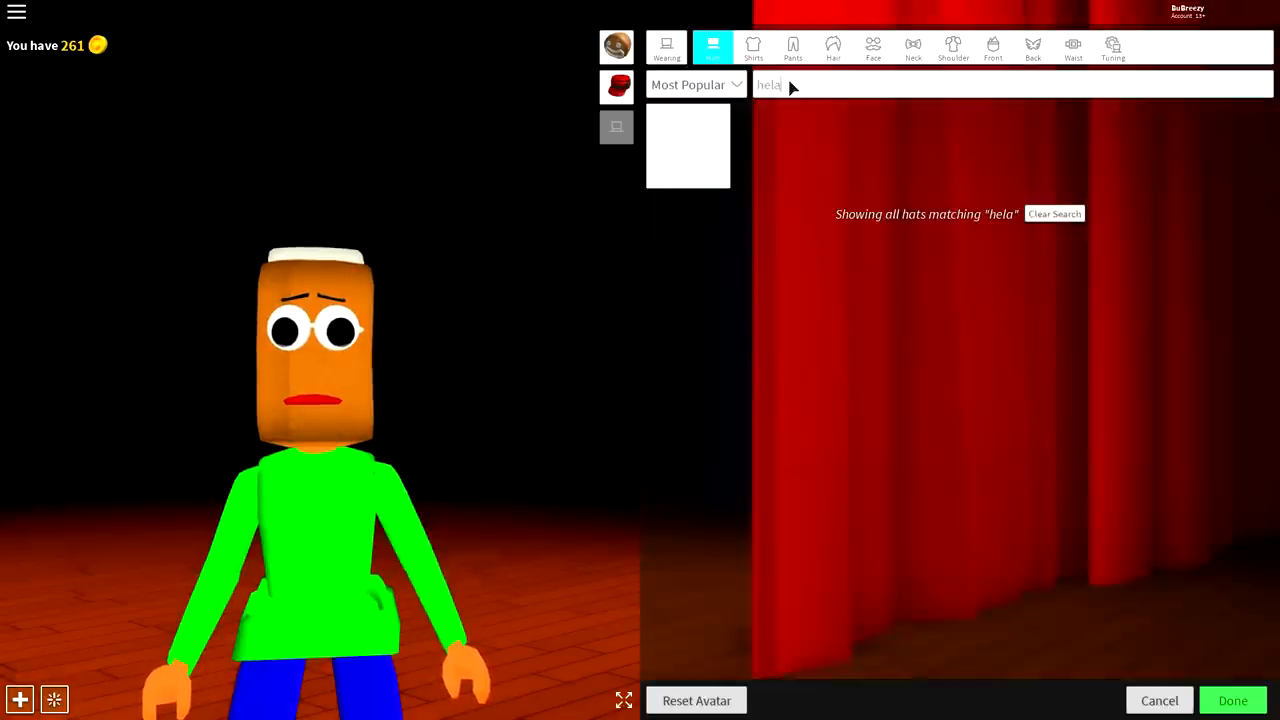
pyautogui.click(688, 144)
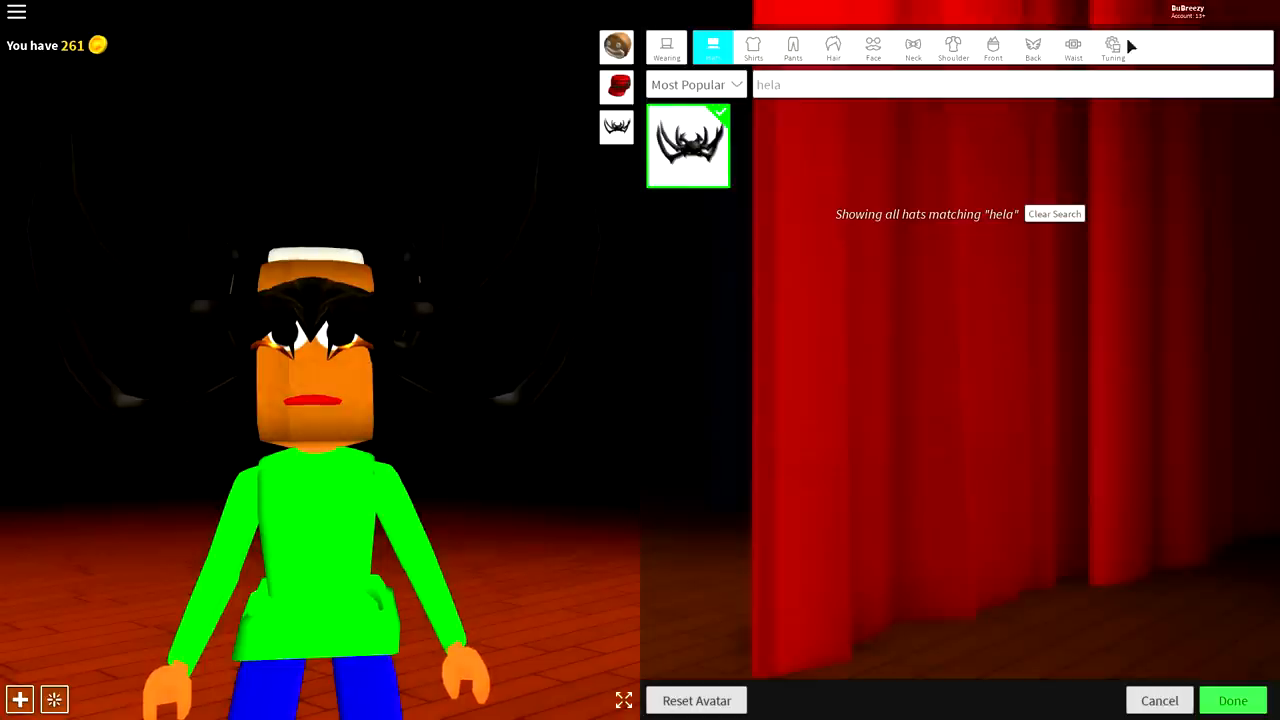
pyautogui.click(1112, 48)
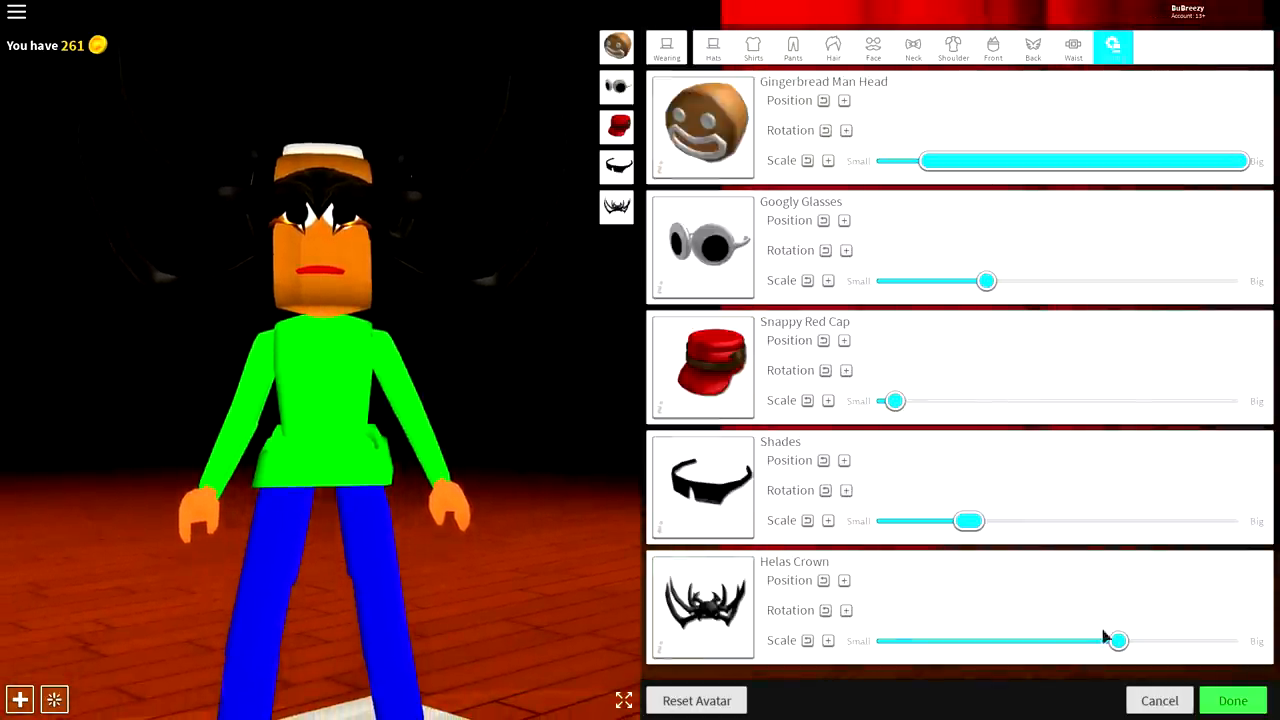
pyautogui.moveTo(1116, 640); pyautogui.dragTo(1032, 640)
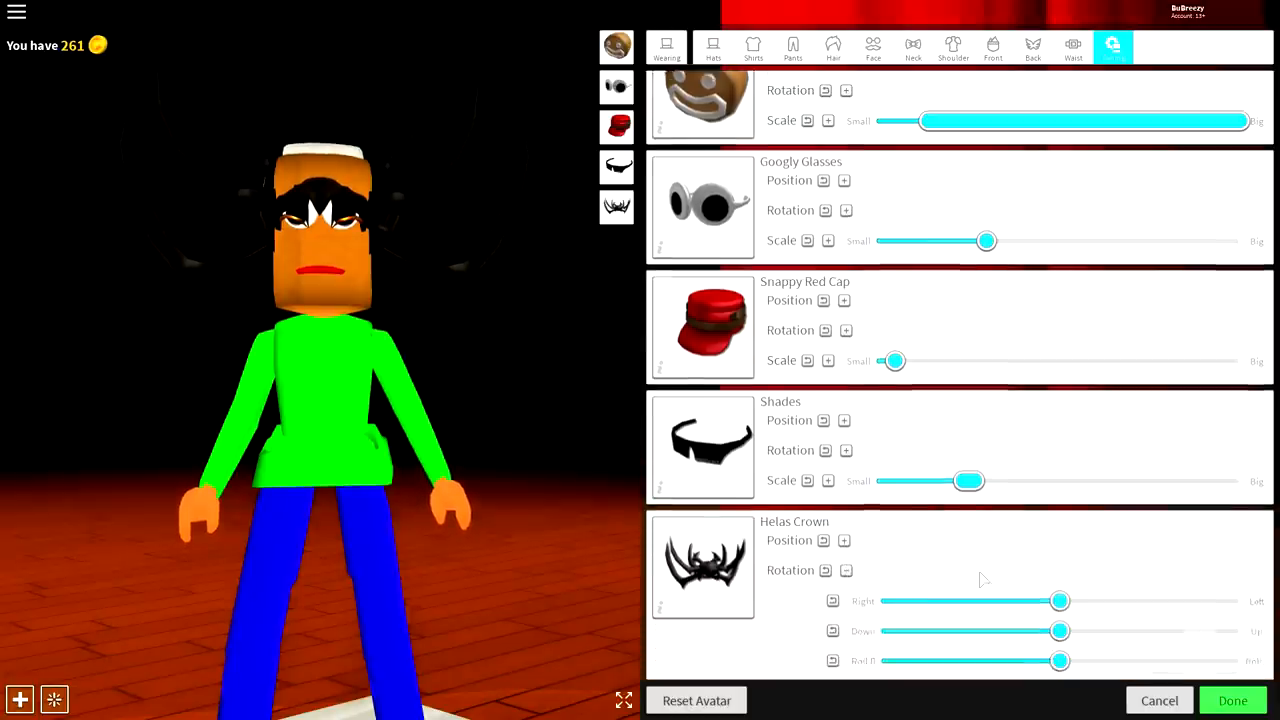
# - Lower the crown onto the top of the head and fine-tune its size to fit
pyautogui.scroll(-3)
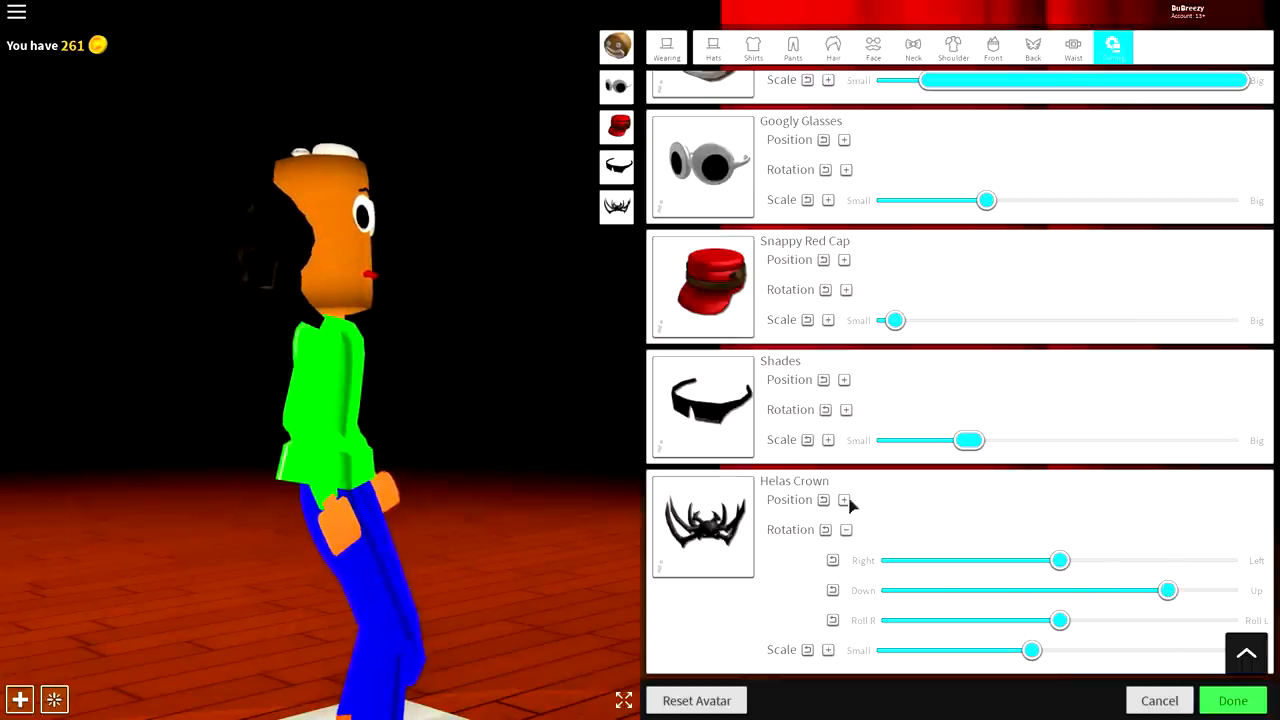
pyautogui.click(844, 500)
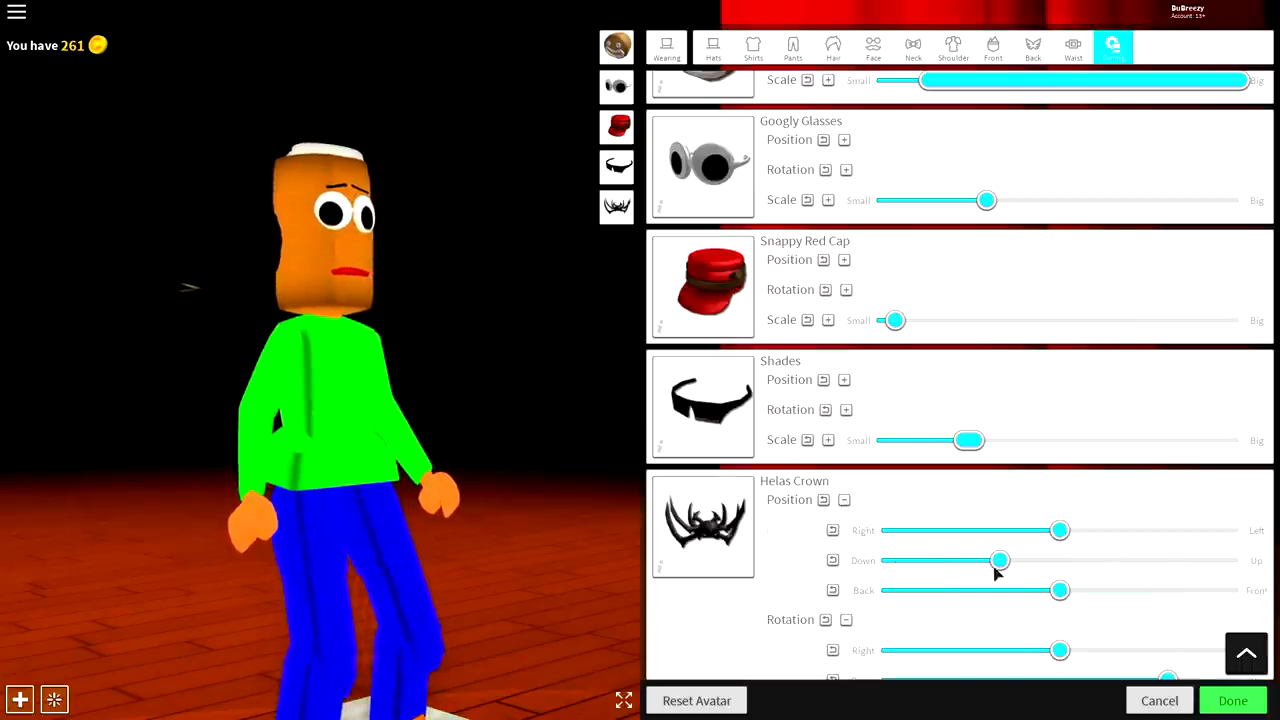
pyautogui.moveTo(1000, 560); pyautogui.dragTo(1036, 560)
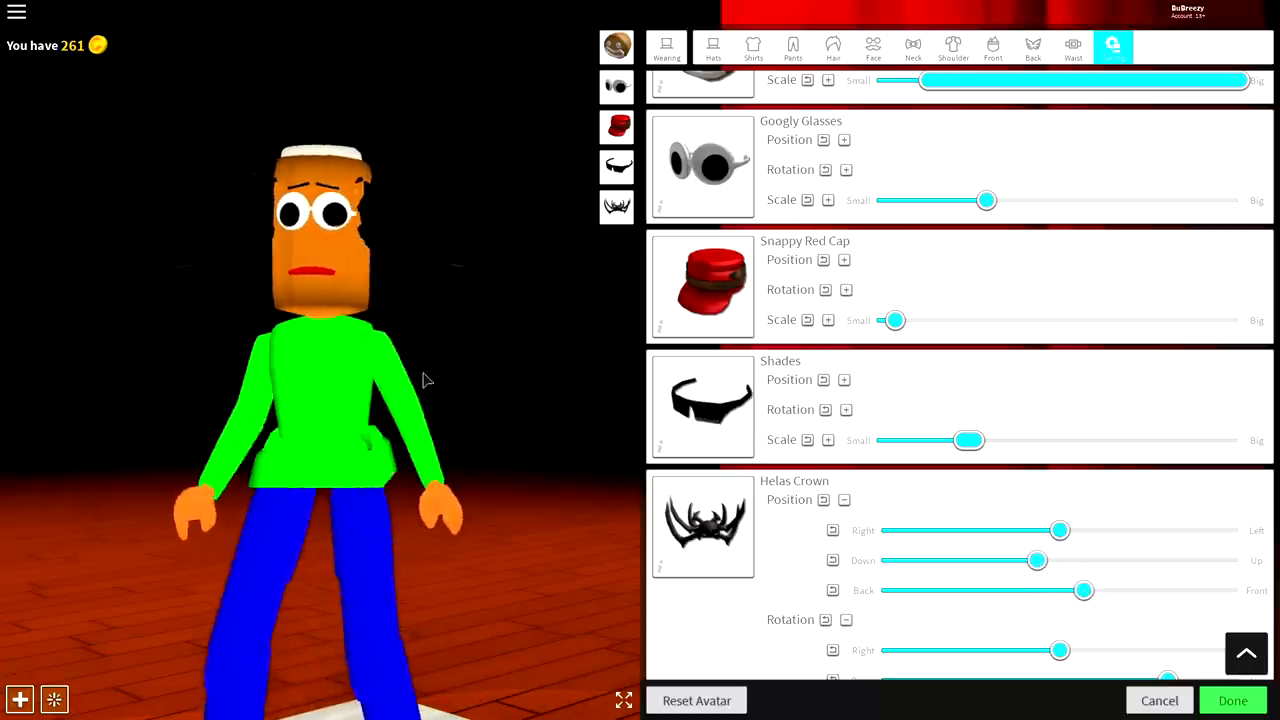
pyautogui.scroll(-3)
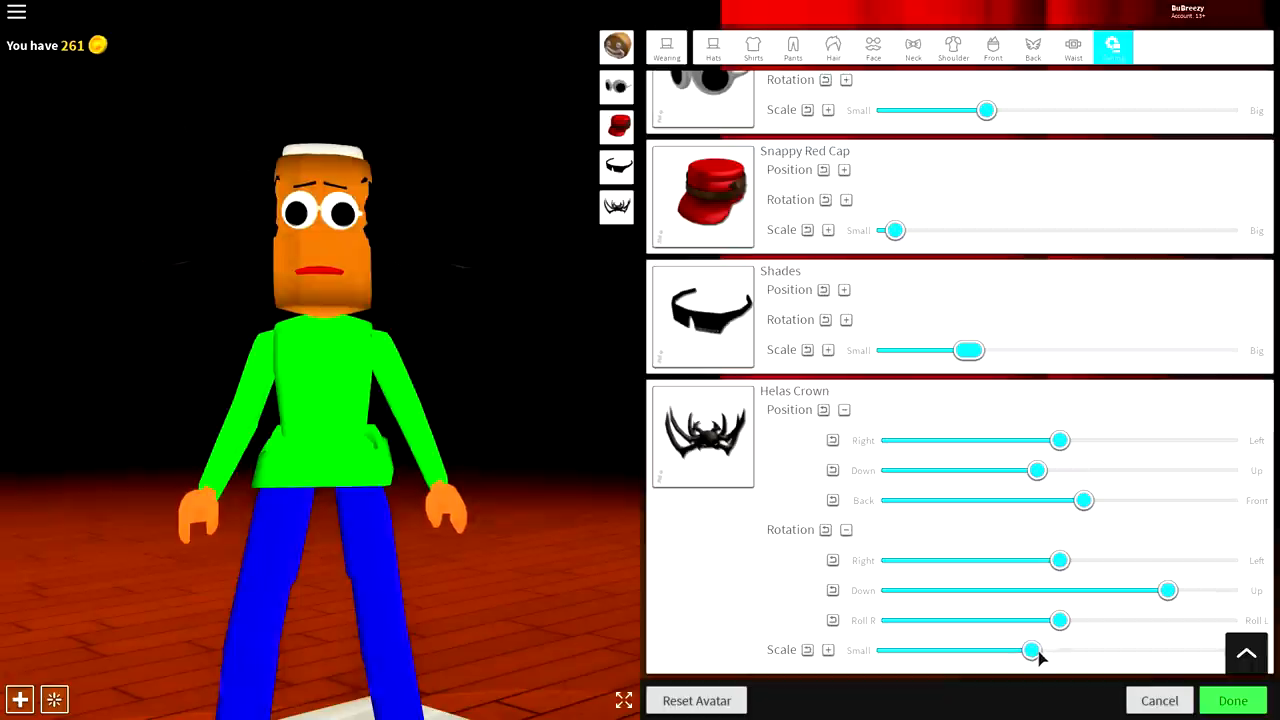
pyautogui.moveTo(1032, 650); pyautogui.dragTo(976, 650)
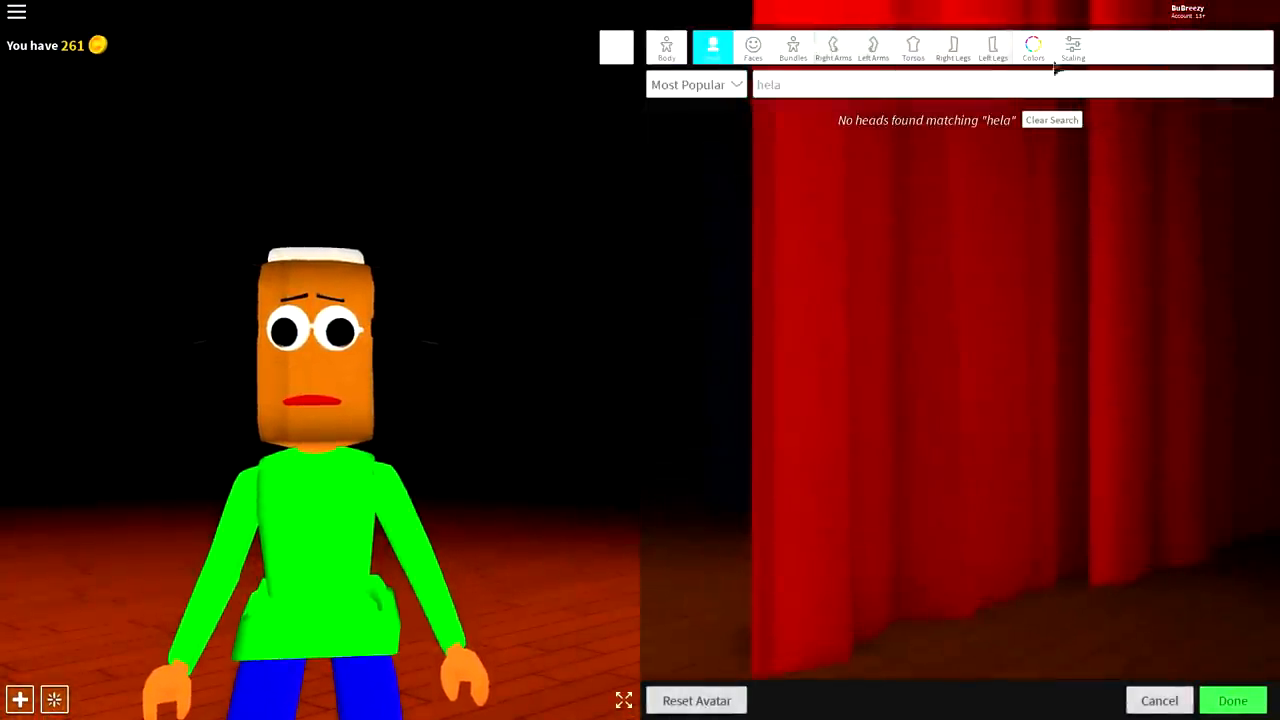
pyautogui.click(1032, 48)
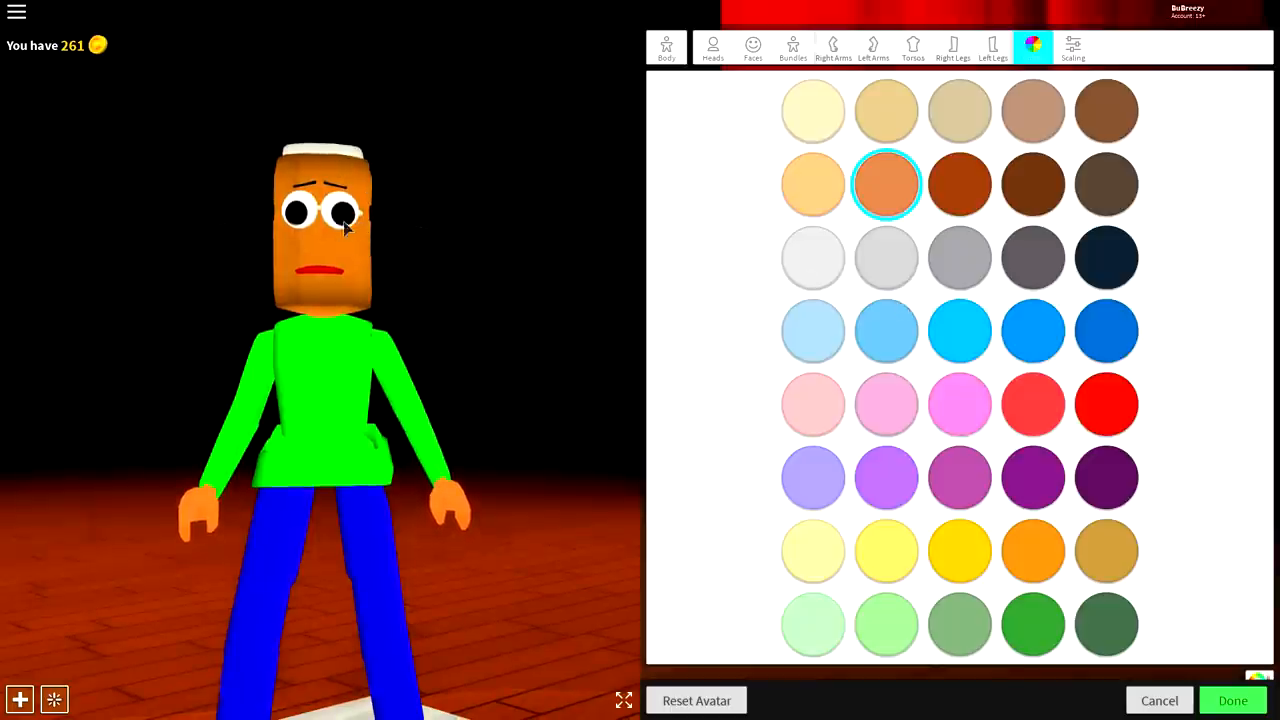